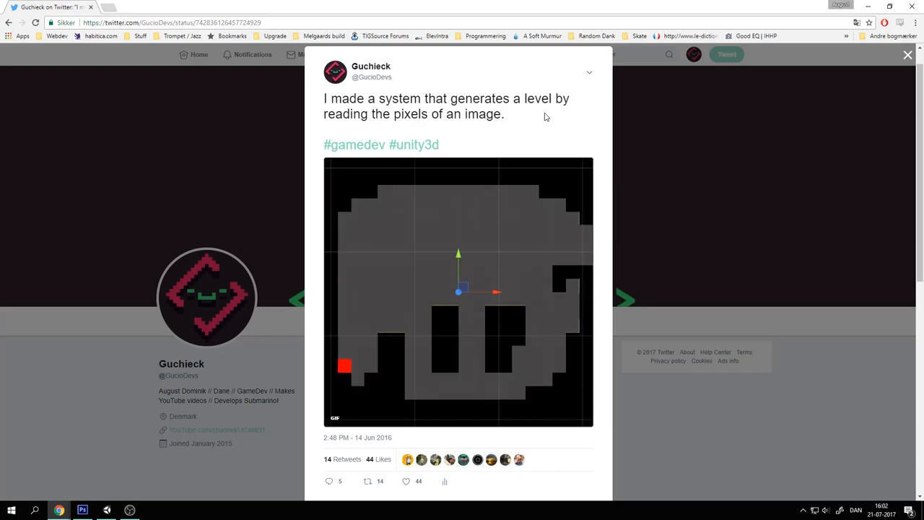
pyautogui.moveTo(557, 241)
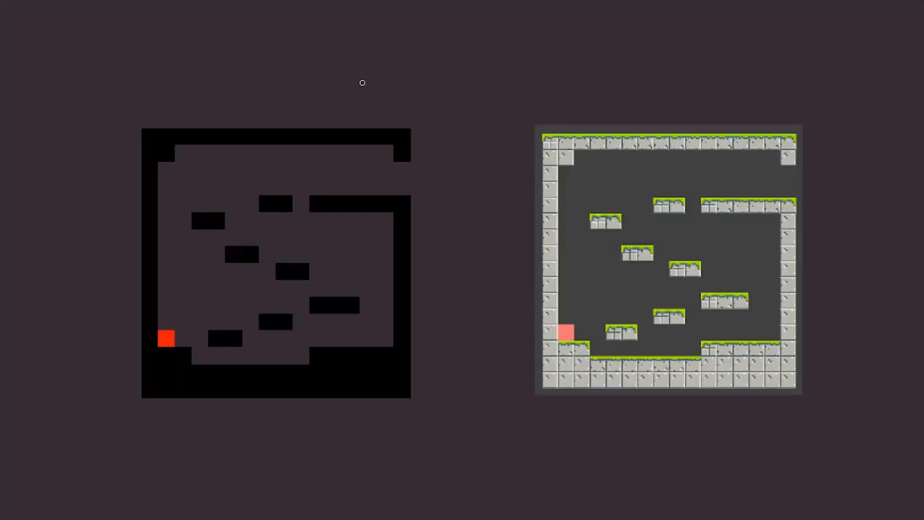
pyautogui.moveTo(417, 82)
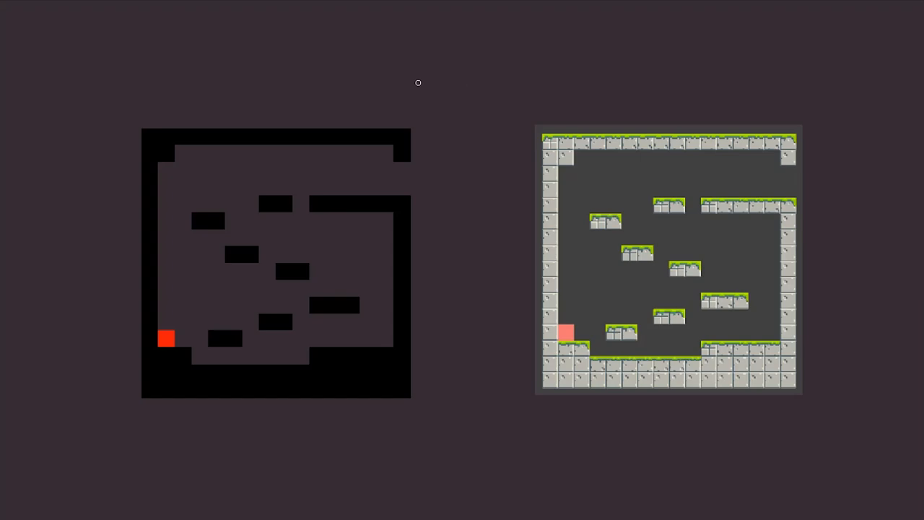
pyautogui.moveTo(272, 172)
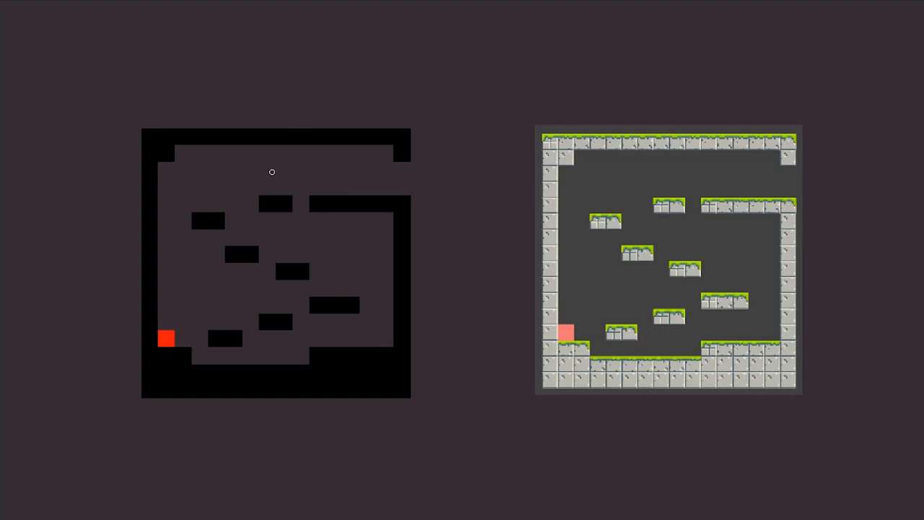
pyautogui.moveTo(396, 362)
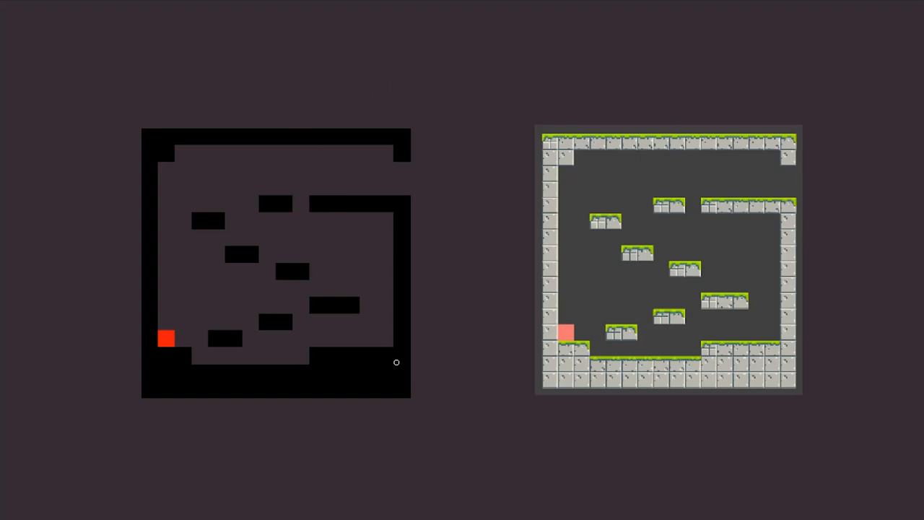
pyautogui.moveTo(425, 85)
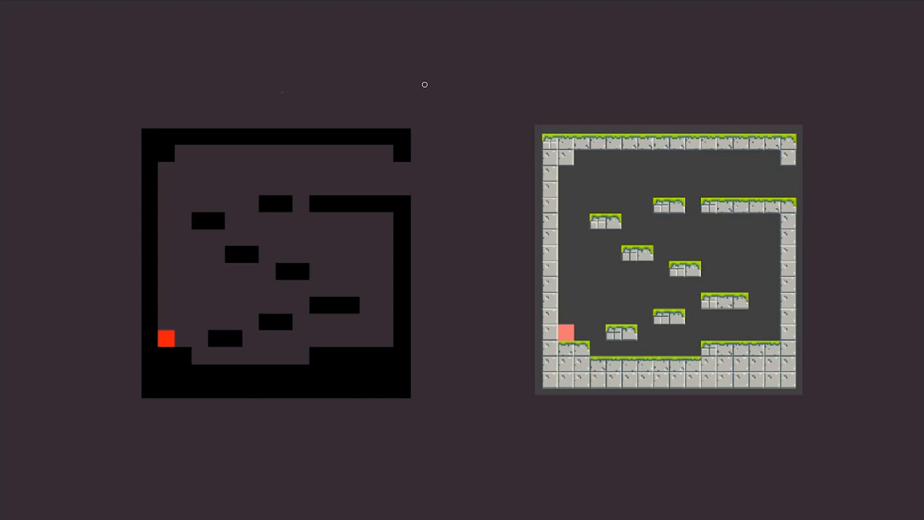
pyautogui.moveTo(471, 79)
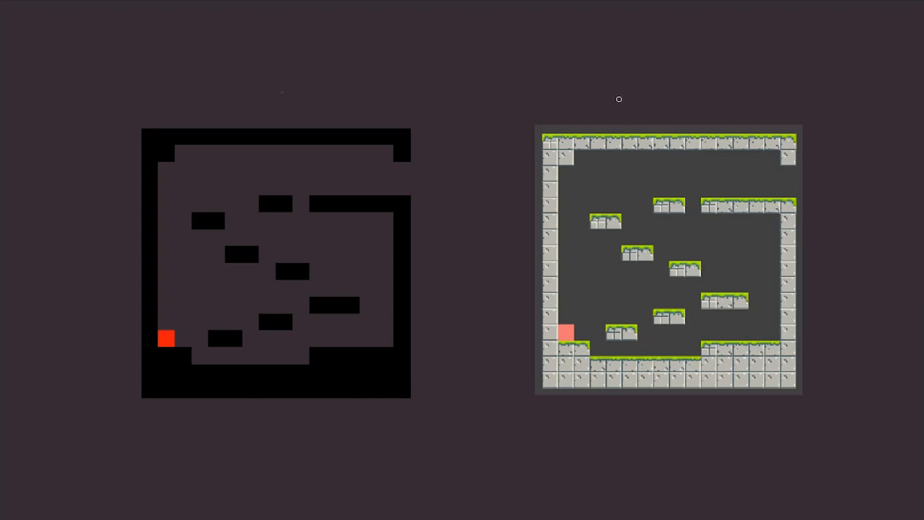
pyautogui.moveTo(465, 58)
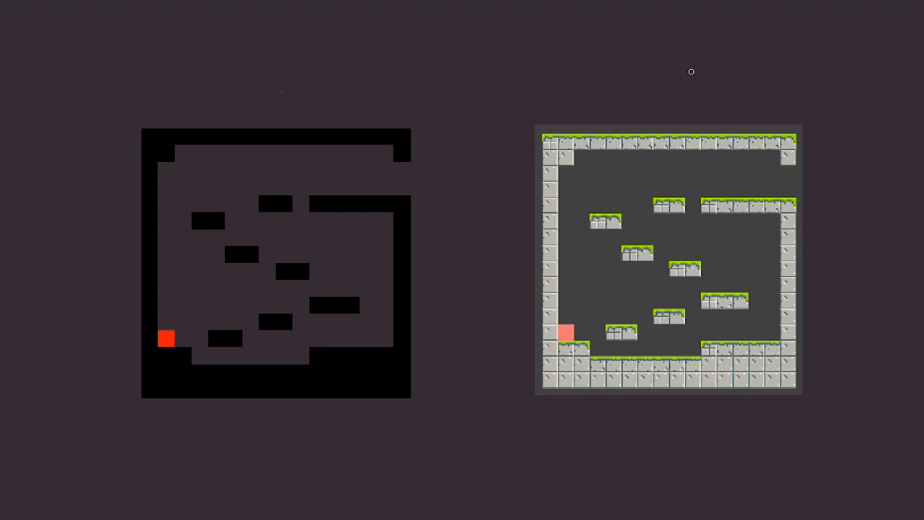
pyautogui.moveTo(163, 331)
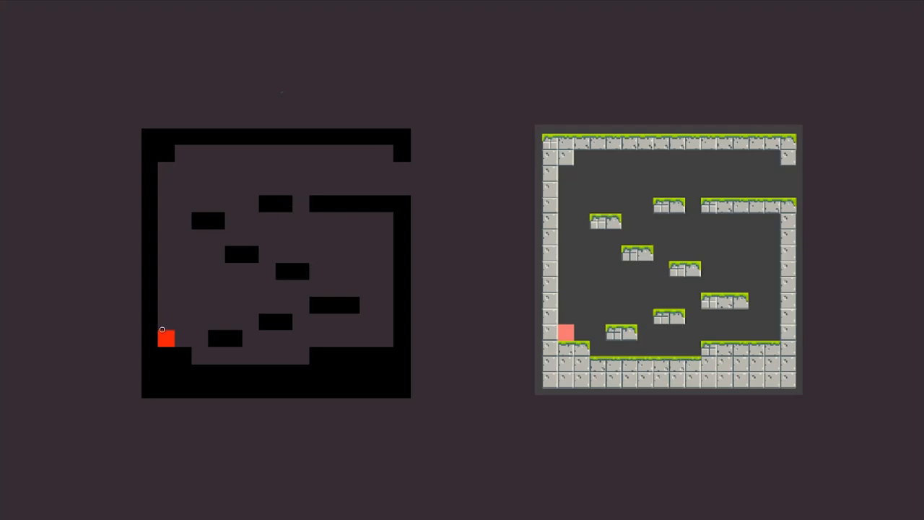
pyautogui.moveTo(578, 318)
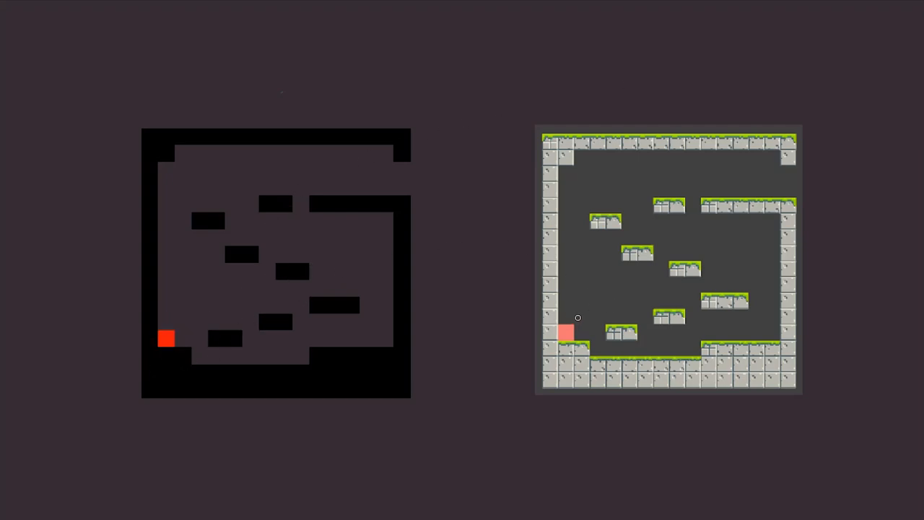
pyautogui.moveTo(499, 228)
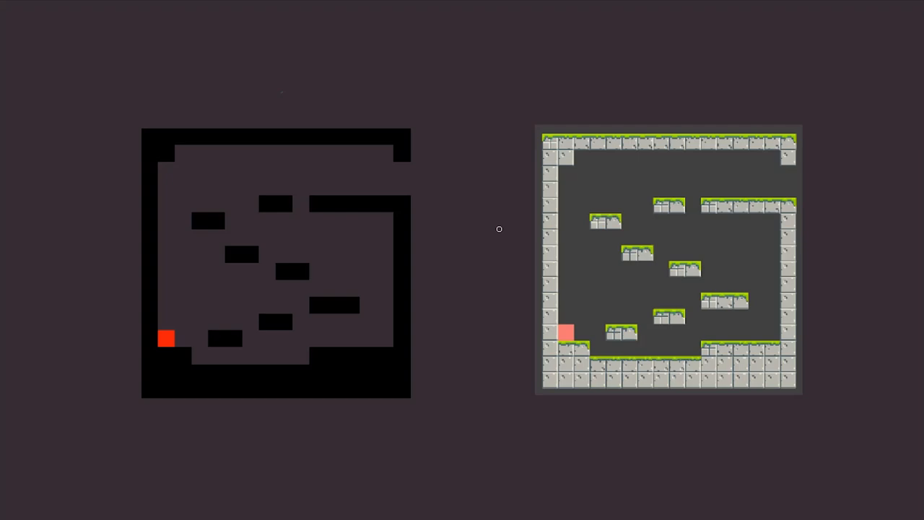
pyautogui.moveTo(342, 221)
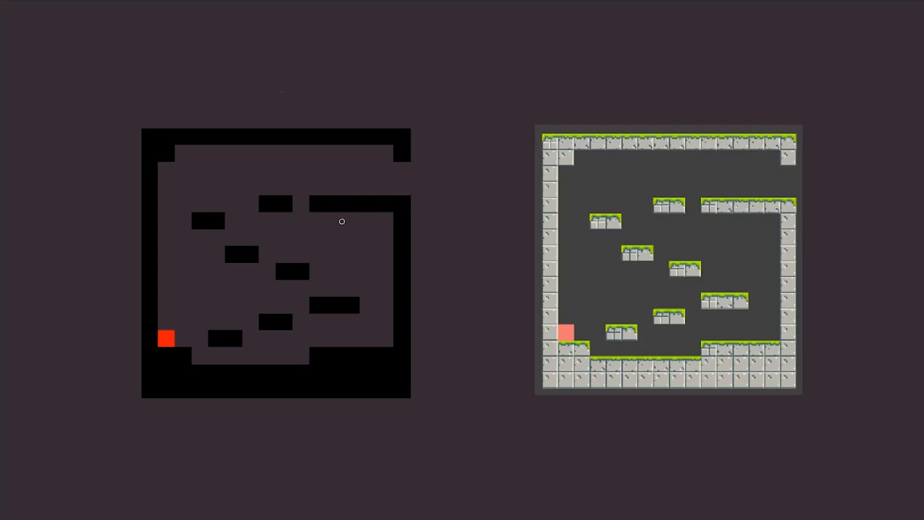
pyautogui.moveTo(386, 237)
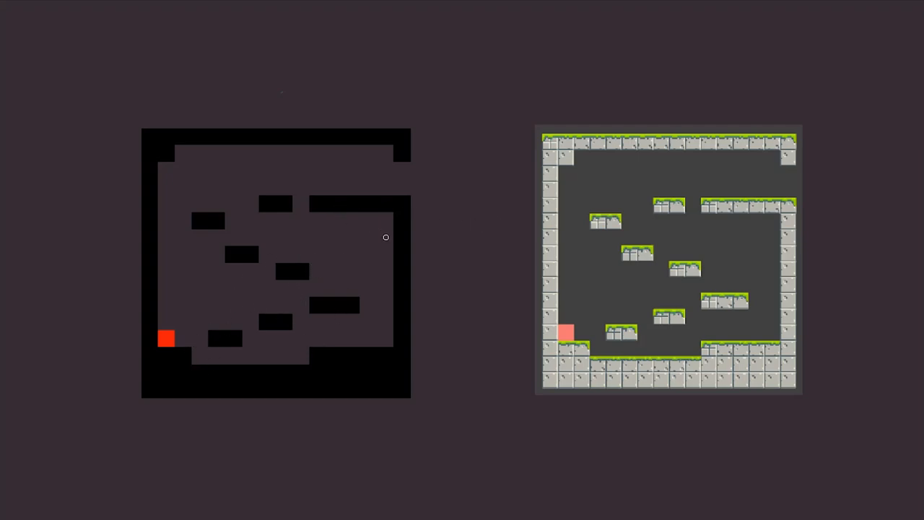
pyautogui.moveTo(427, 423)
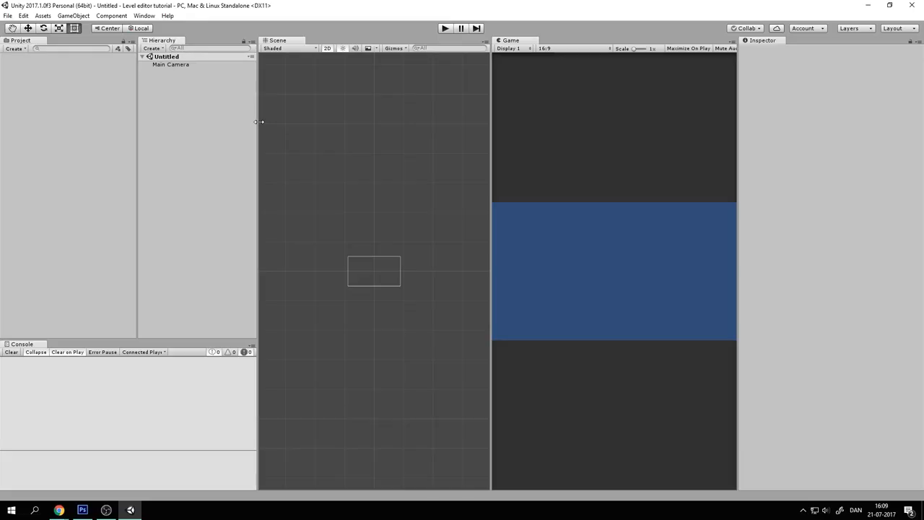
pyautogui.moveTo(69, 100)
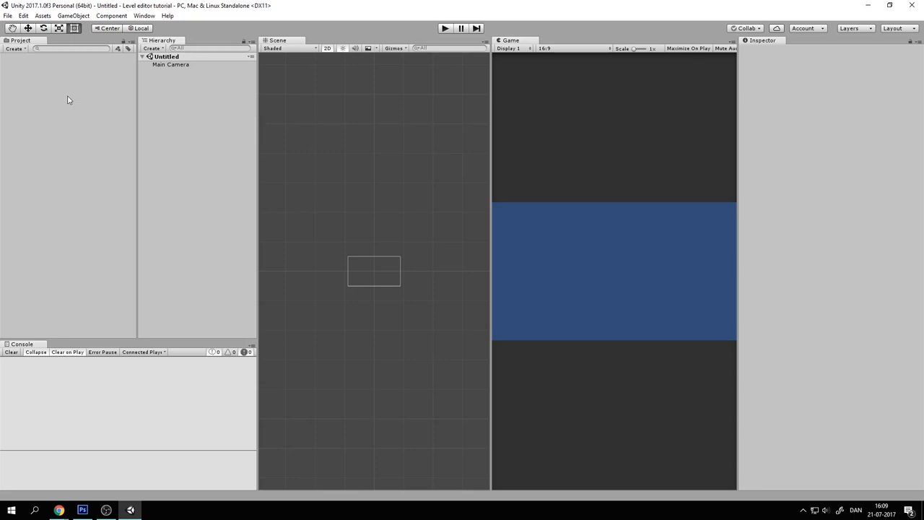
# - Create a new folder named Scenes in the Project assets
pyautogui.rightClick(69, 99)
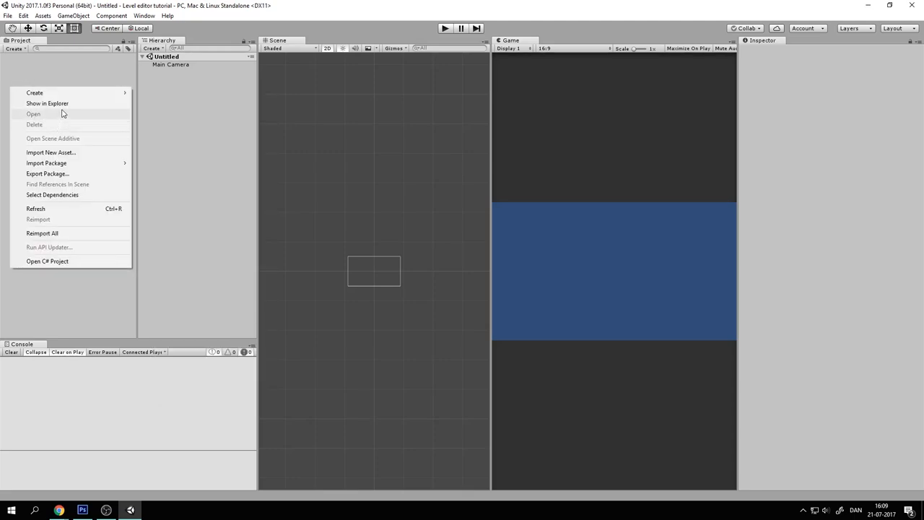
pyautogui.click(35, 92)
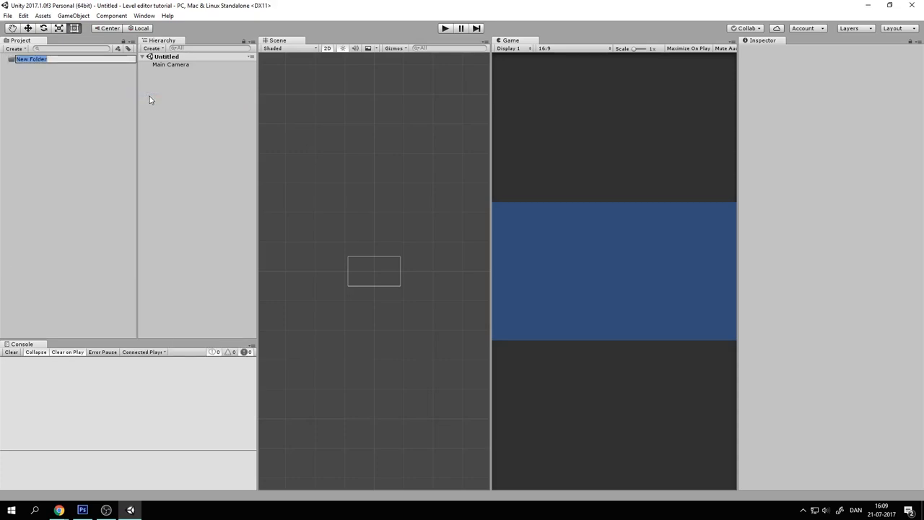
pyautogui.write('Scenes')
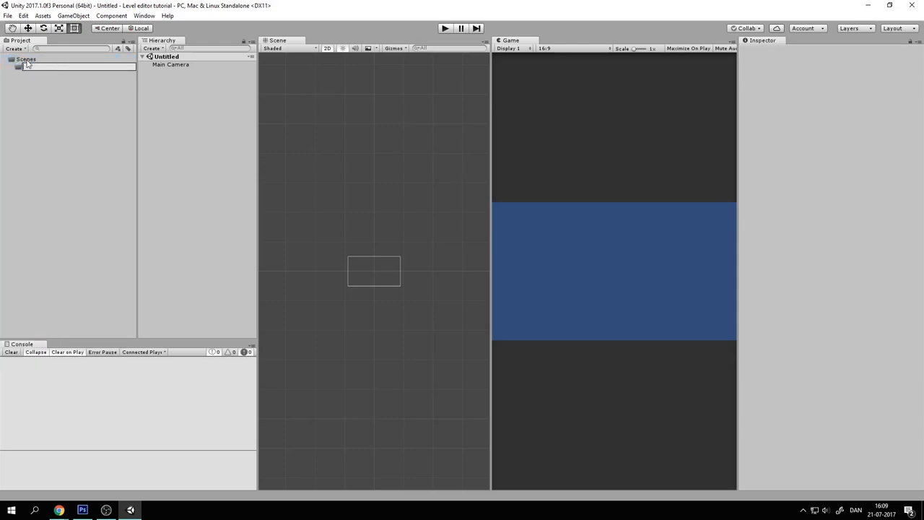
pyautogui.click(35, 66)
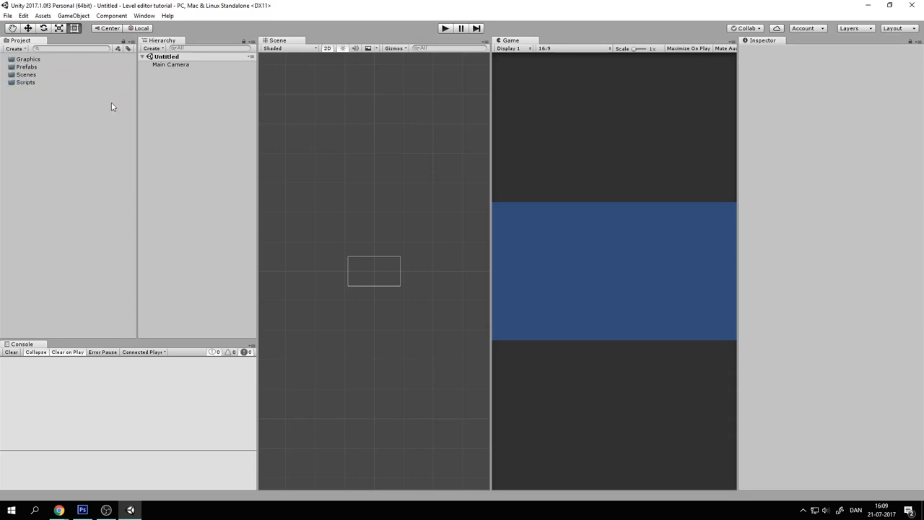
pyautogui.moveTo(102, 147)
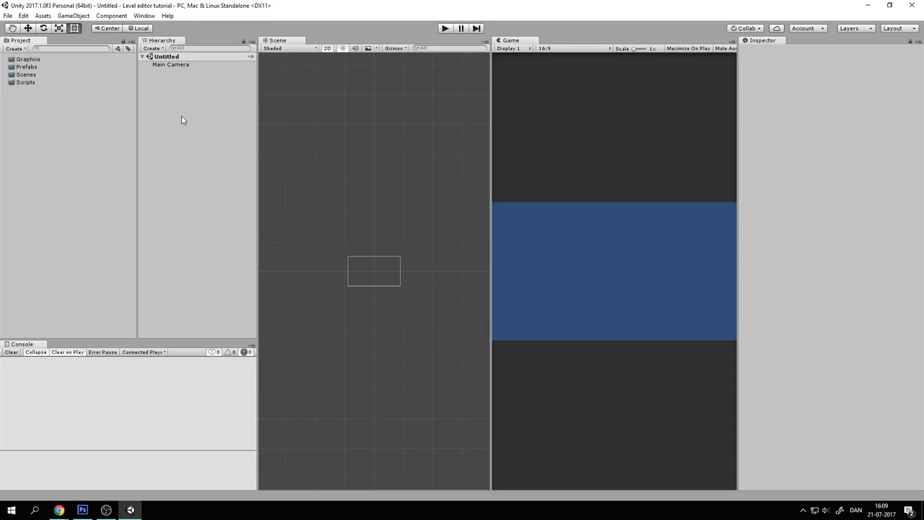
# - Import Sheet.png into Graphics with Multiple sprite mode, 1 pixel per unit, Point filter, no compression
pyautogui.moveTo(139, 289); pyautogui.dragTo(216, 303)
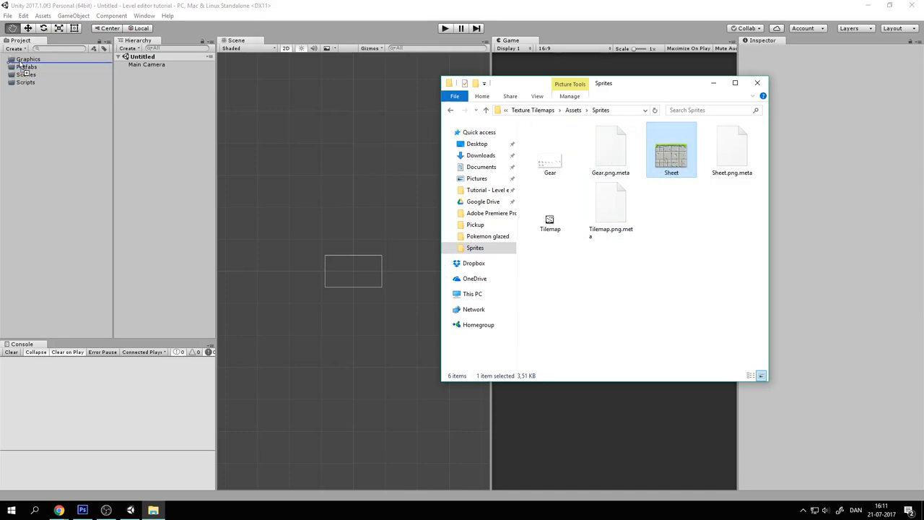
pyautogui.click(28, 59)
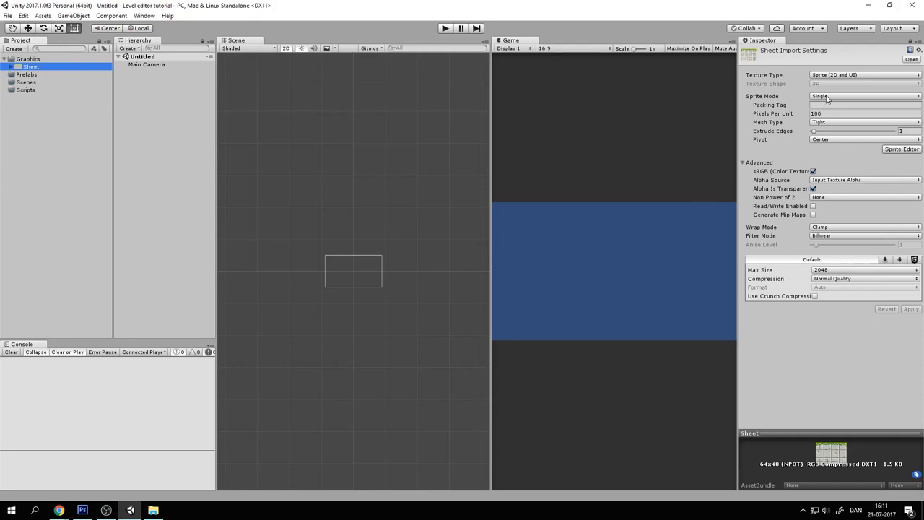
pyautogui.click(865, 97)
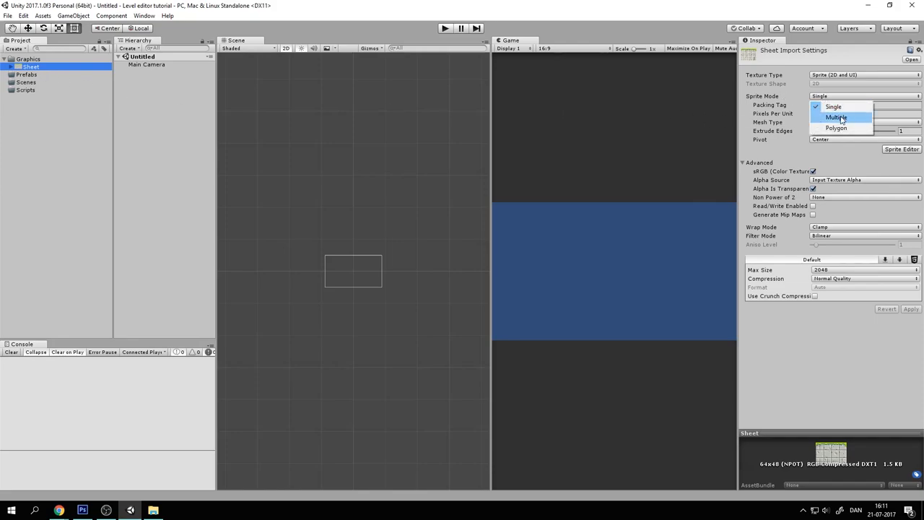
pyautogui.click(836, 117)
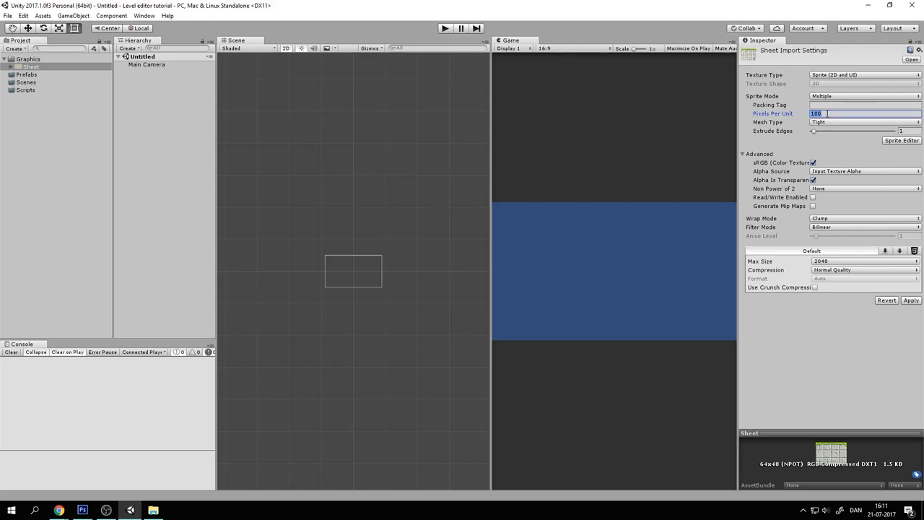
pyautogui.write('1')
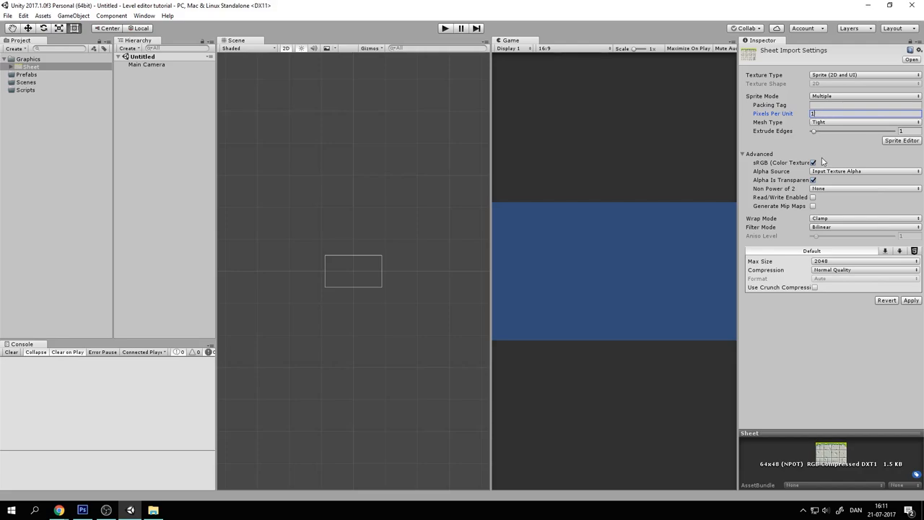
pyautogui.click(865, 227)
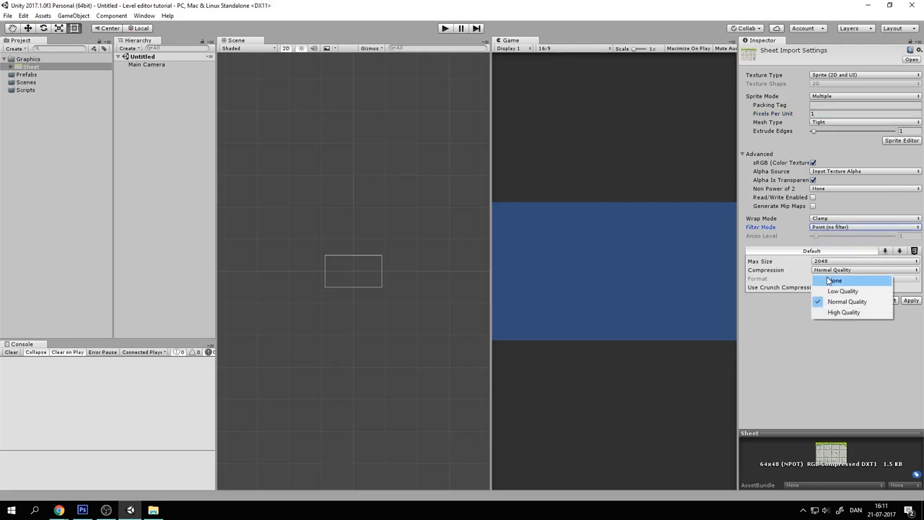
pyautogui.click(836, 280)
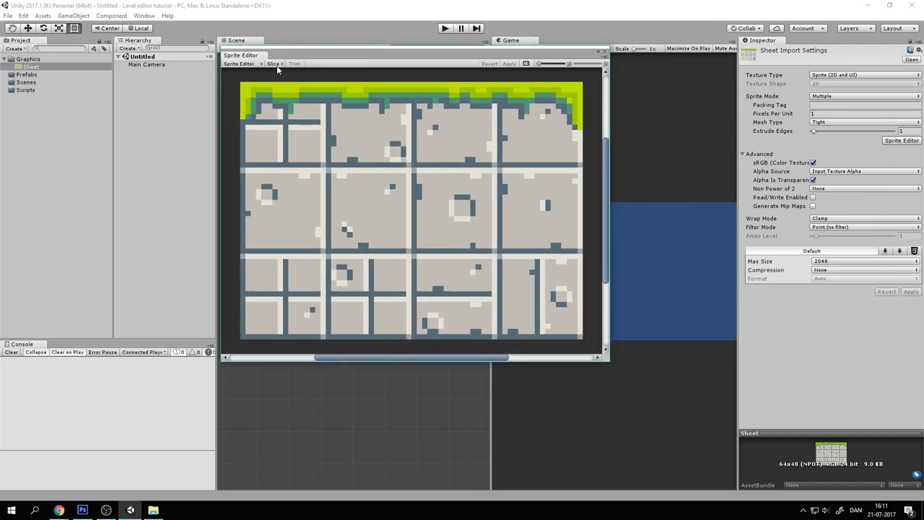
# - Slice the Sheet by a 16×16 cell grid and apply the sprite slices
pyautogui.click(275, 63)
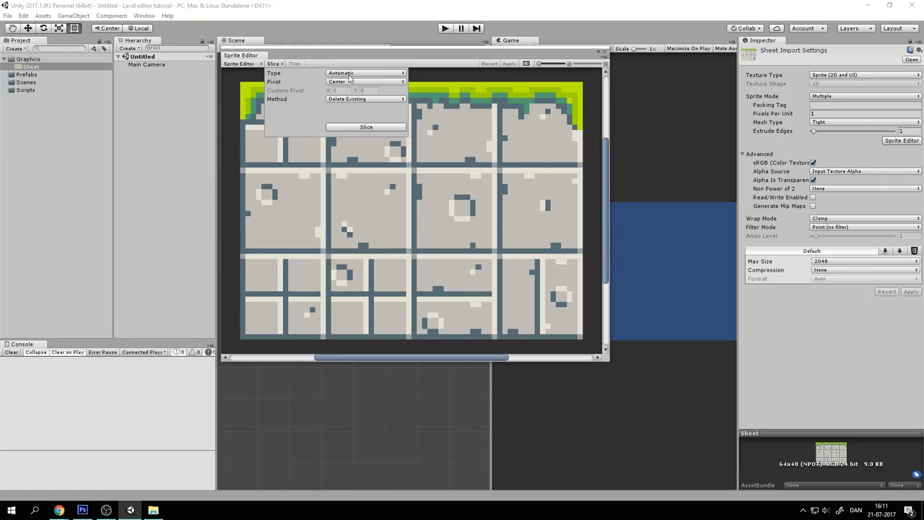
pyautogui.click(365, 73)
pyautogui.write('16')
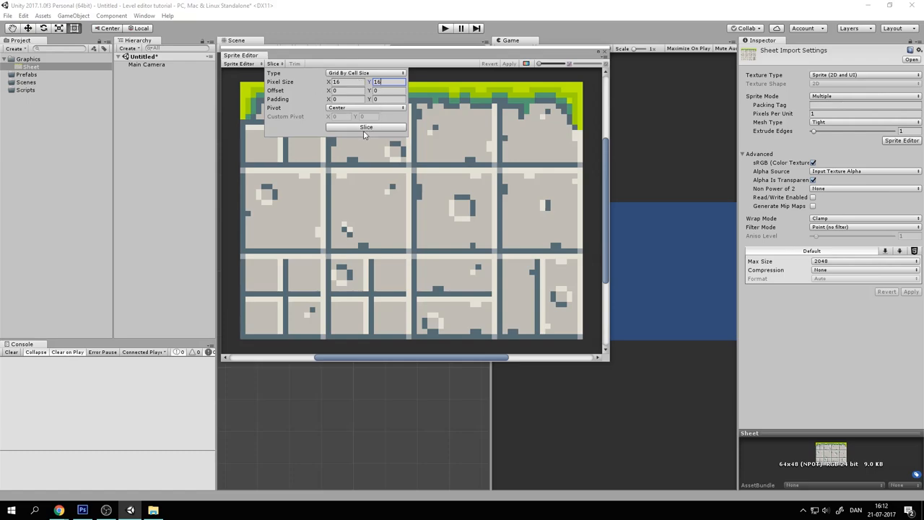
pyautogui.click(366, 127)
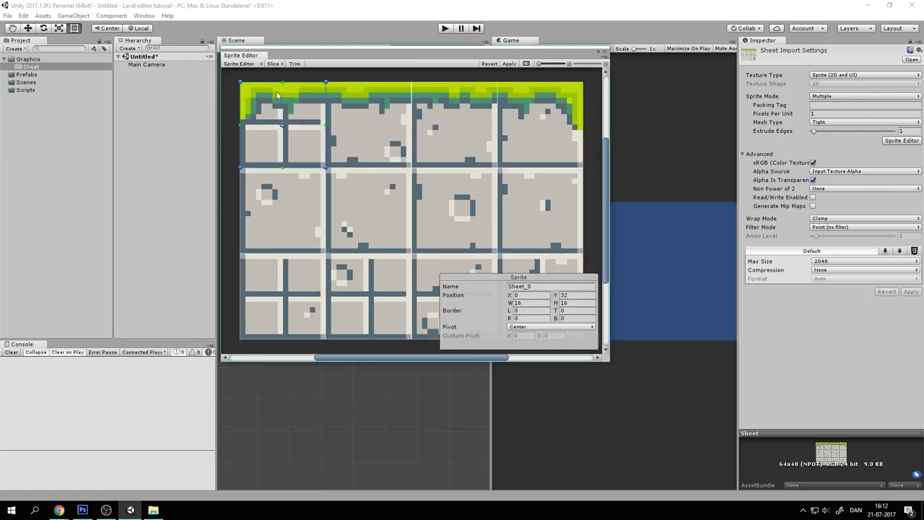
pyautogui.moveTo(323, 145)
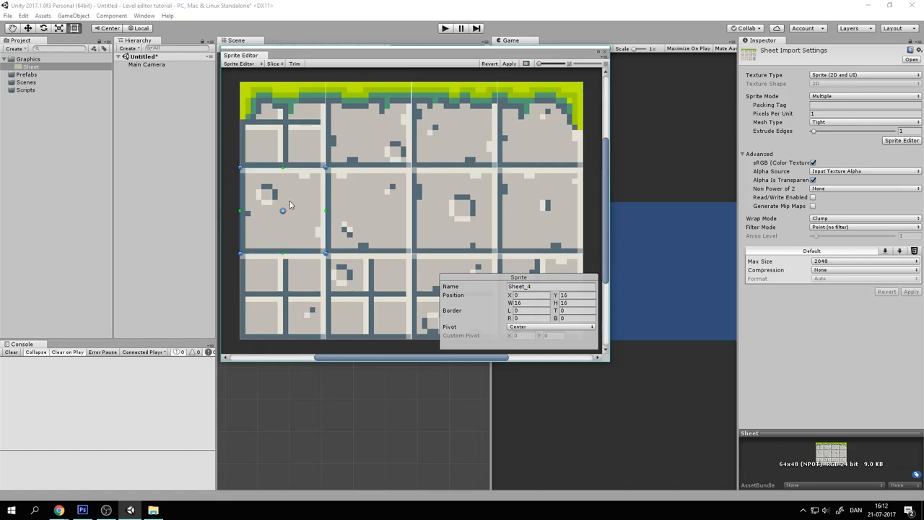
pyautogui.click(541, 209)
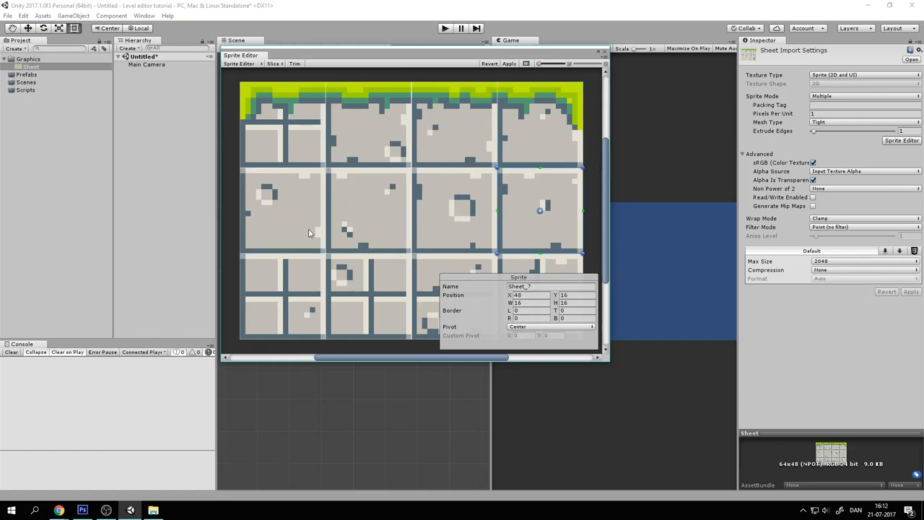
pyautogui.click(510, 64)
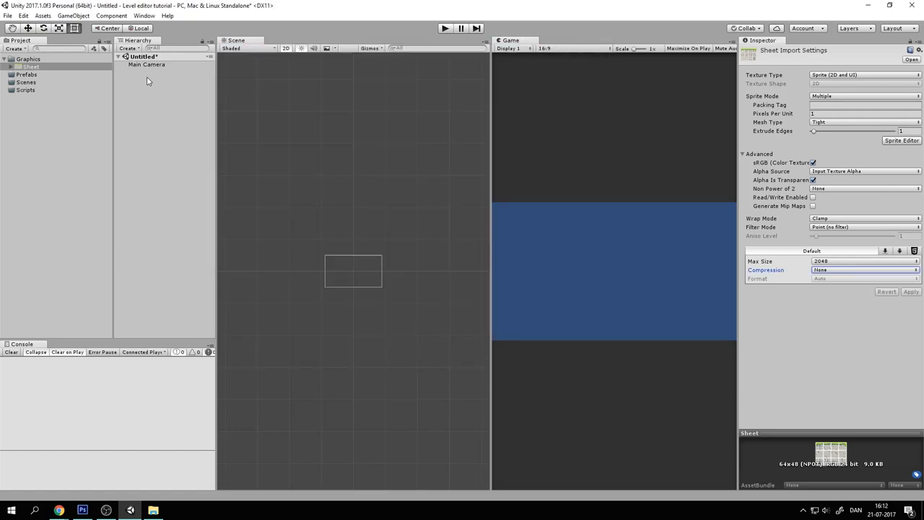
# - Make sprite Sheet_5 a Tile object with a Box Collider 2D and save it to Prefabs
pyautogui.click(11, 66)
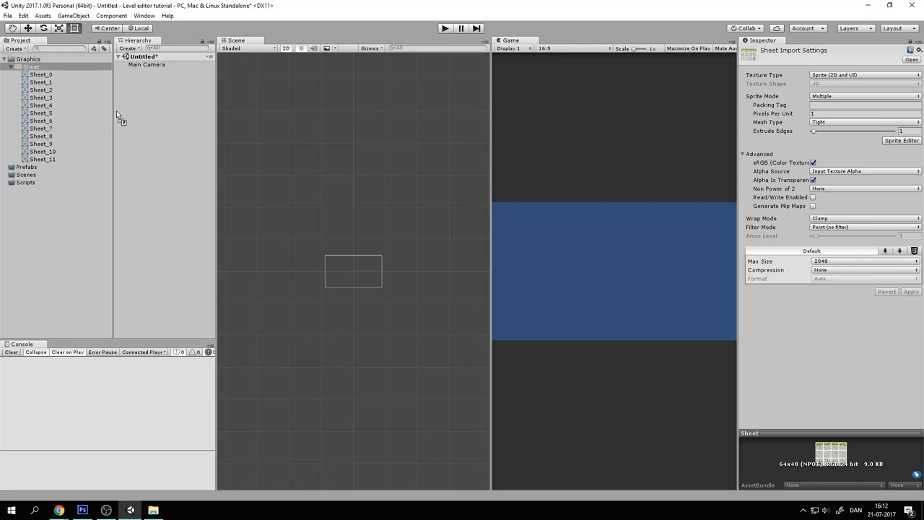
pyautogui.moveTo(41, 114); pyautogui.dragTo(353, 272)
pyautogui.write('box')
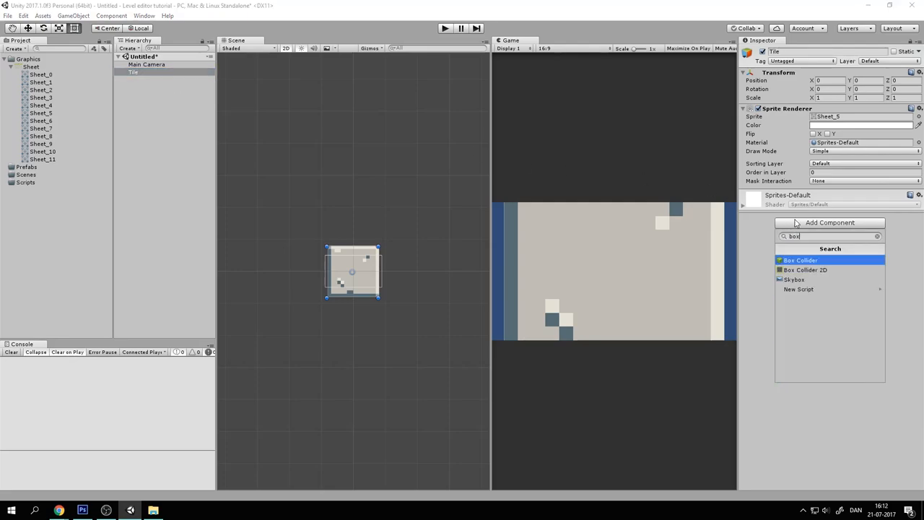
pyautogui.click(804, 270)
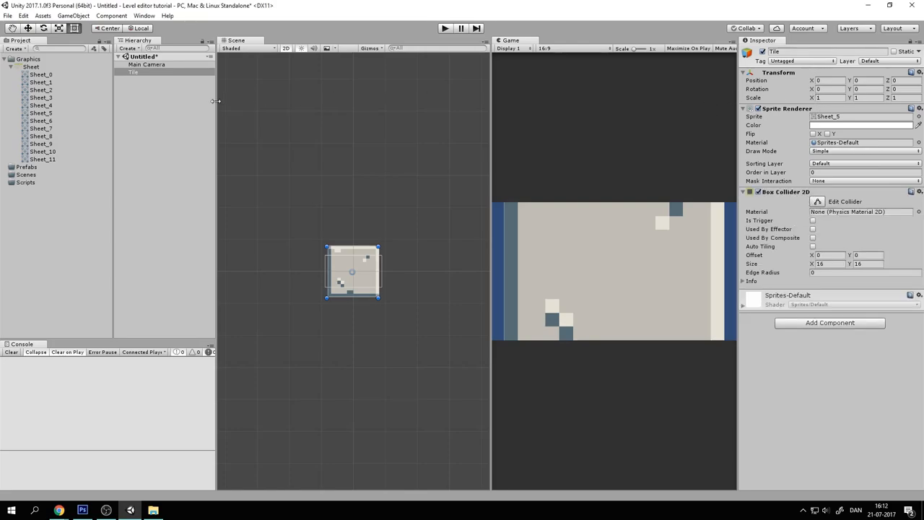
pyautogui.click(134, 71)
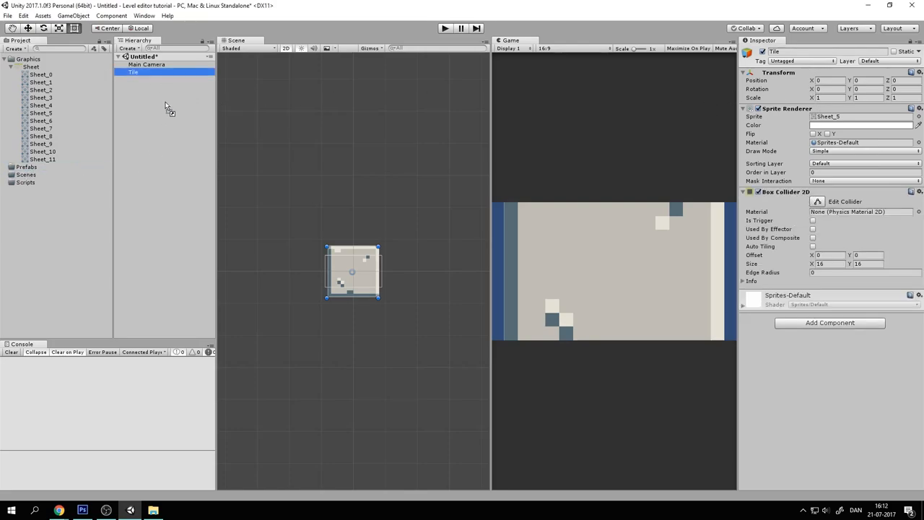
pyautogui.moveTo(133, 71); pyautogui.dragTo(26, 174)
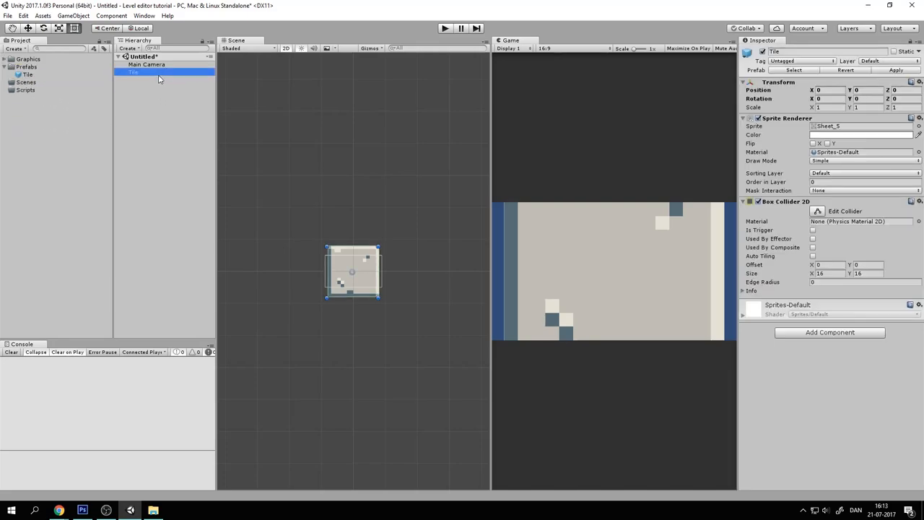
# - Set the Main Camera's size to 120
pyautogui.click(146, 64)
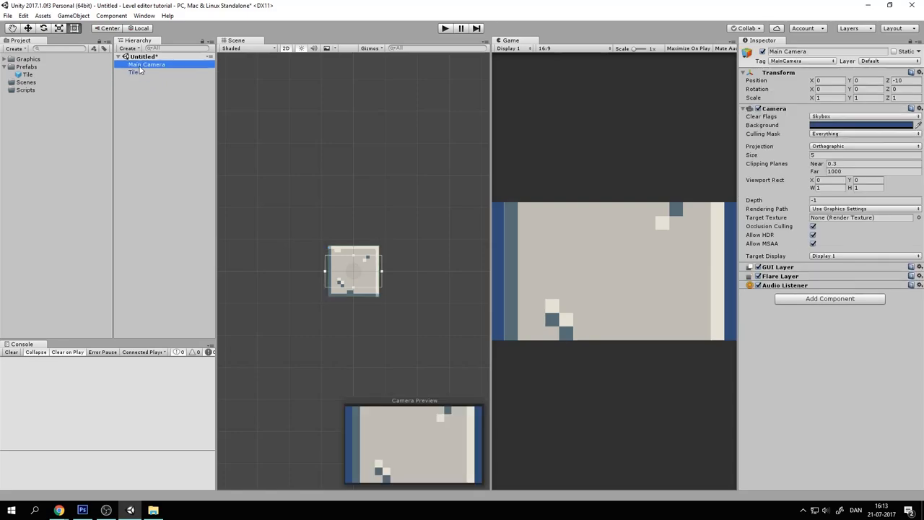
pyautogui.click(863, 155)
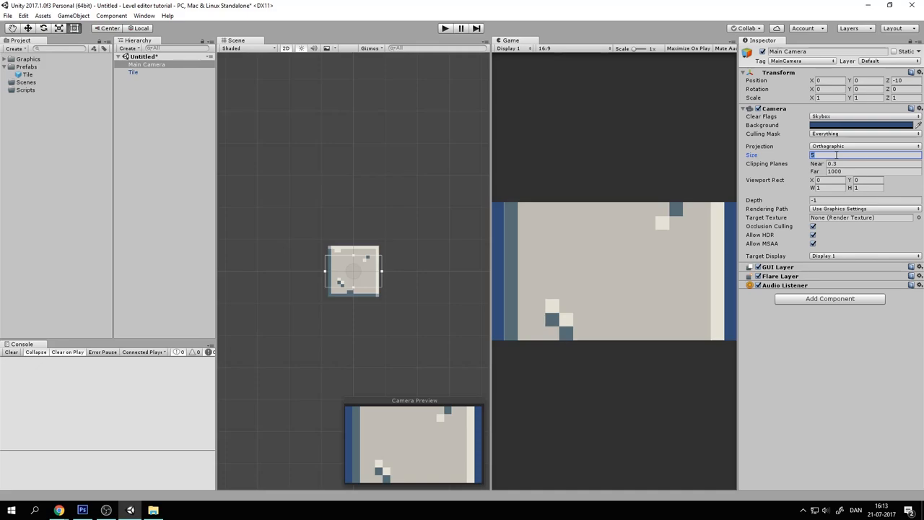
pyautogui.write('120')
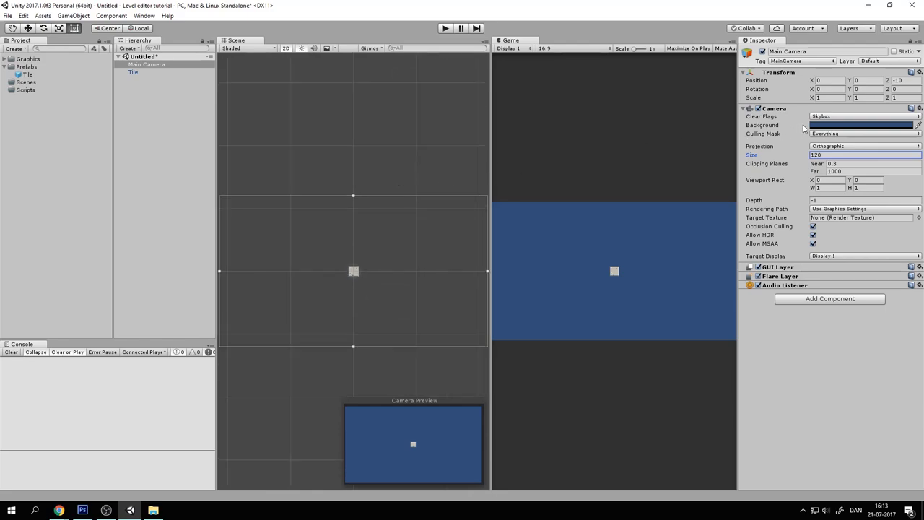
# - Give the camera a teal background colour
pyautogui.click(862, 125)
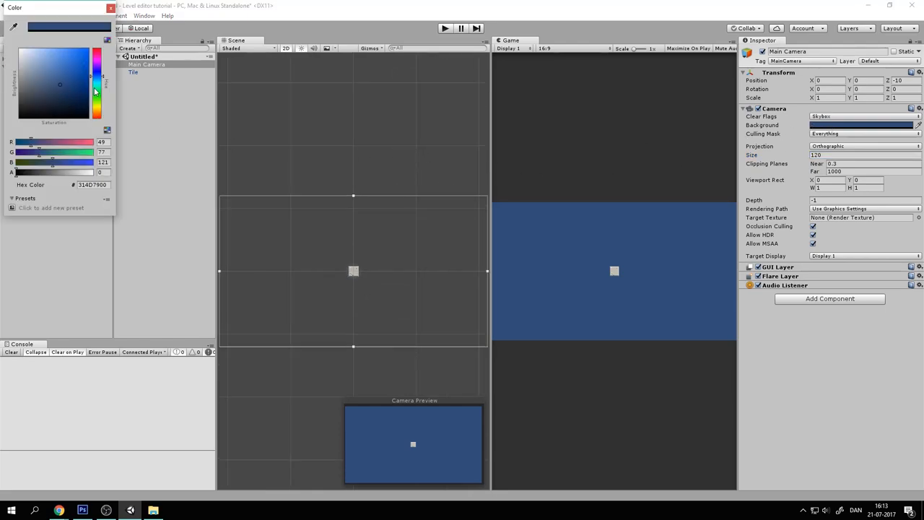
pyautogui.click(60, 85)
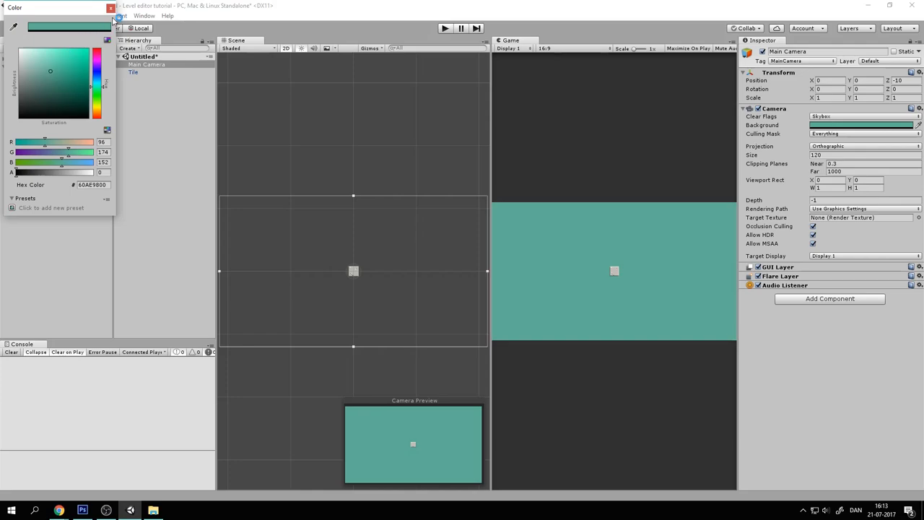
pyautogui.click(110, 7)
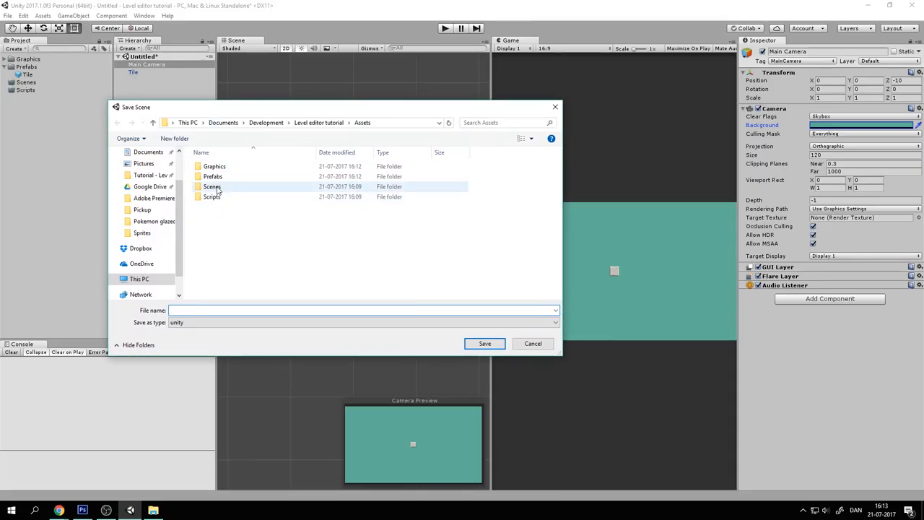
# - Save the scene into the Scenes folder under the name Tutorial
pyautogui.doubleClick(213, 187)
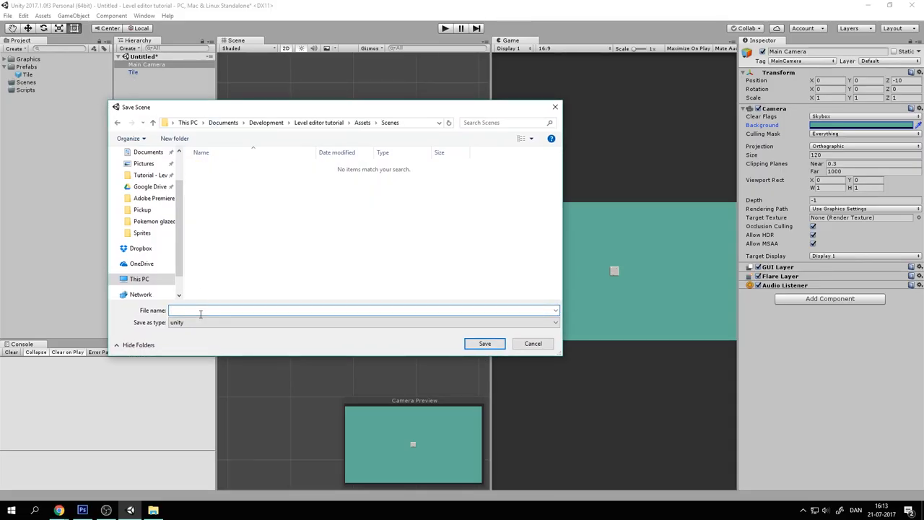
pyautogui.write('Tutor')
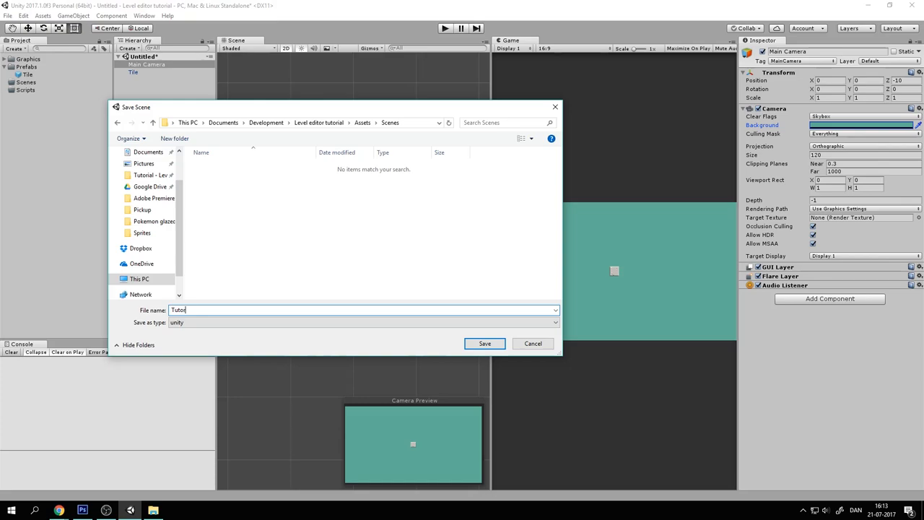
pyautogui.click(485, 343)
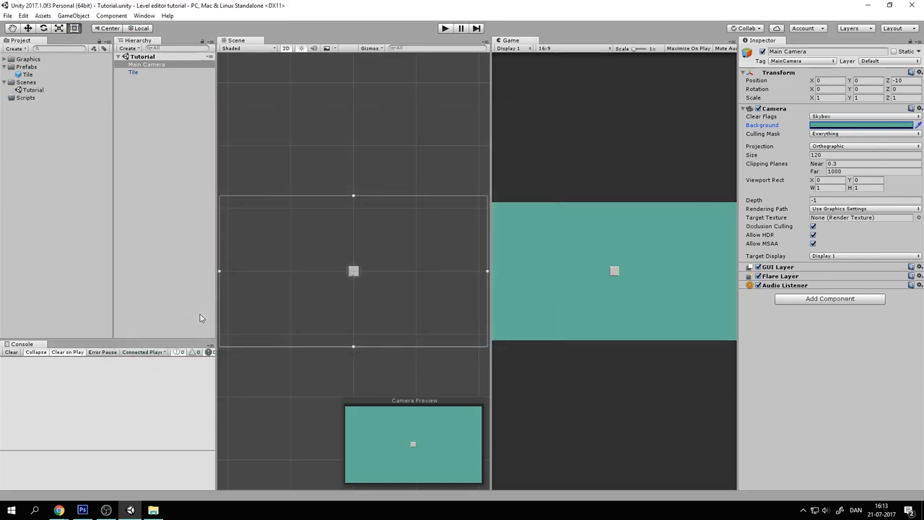
pyautogui.moveTo(151, 79)
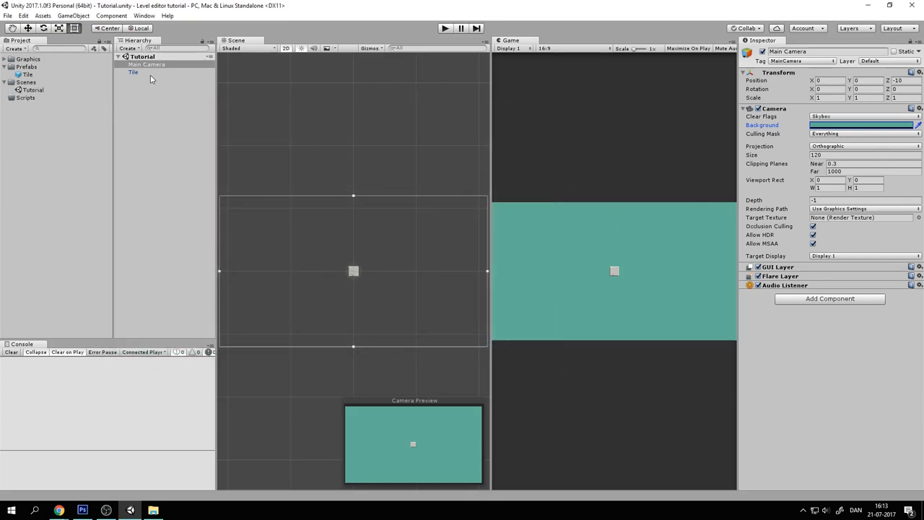
# - Replace the Tile with an empty LevelGen object and attach a new LevelGen C# script
pyautogui.click(133, 73)
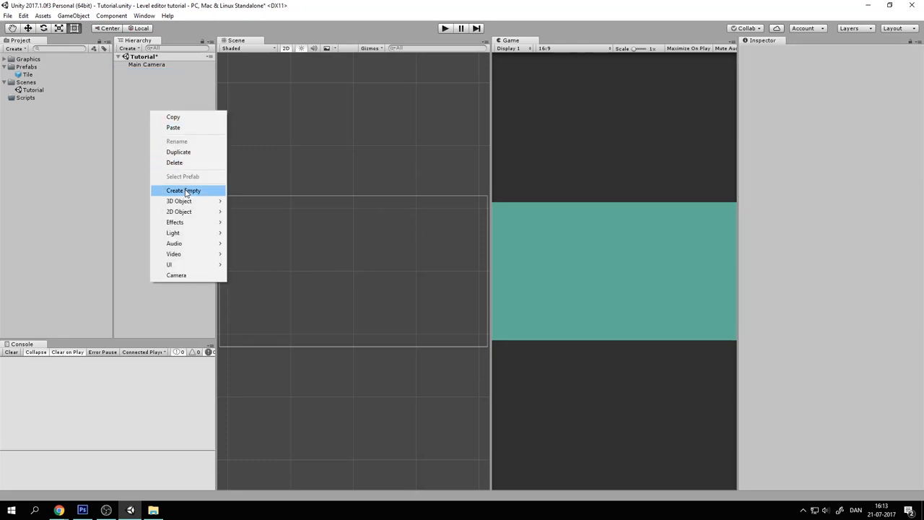
pyautogui.click(183, 190)
pyautogui.write('LevelGen')
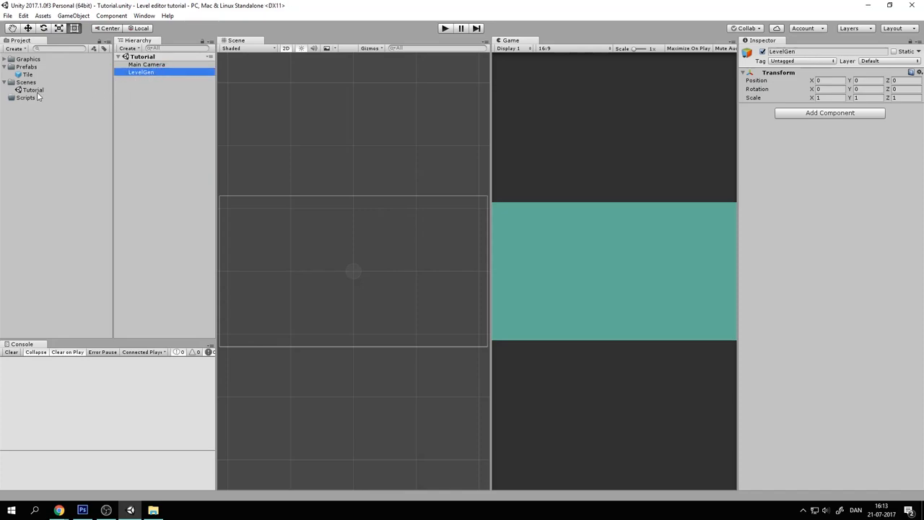
pyautogui.rightClick(25, 98)
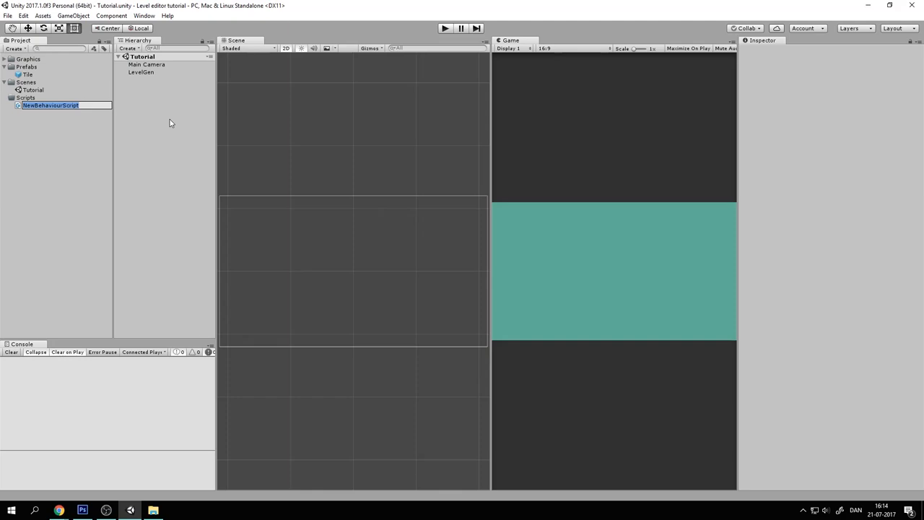
pyautogui.write('LevelGen')
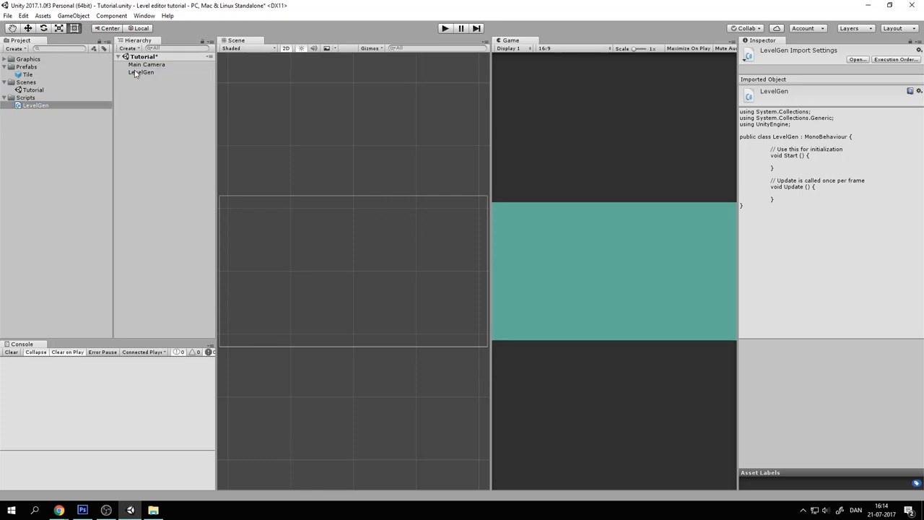
pyautogui.click(145, 73)
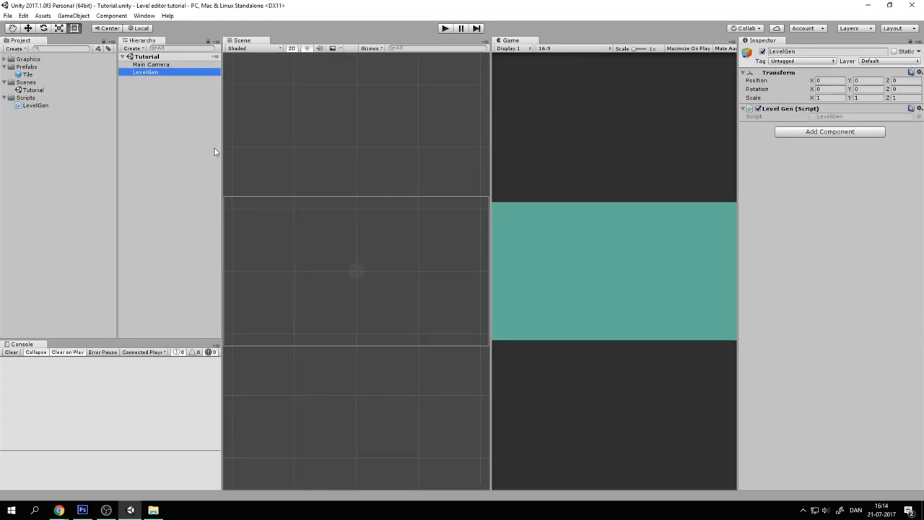
pyautogui.moveTo(124, 120)
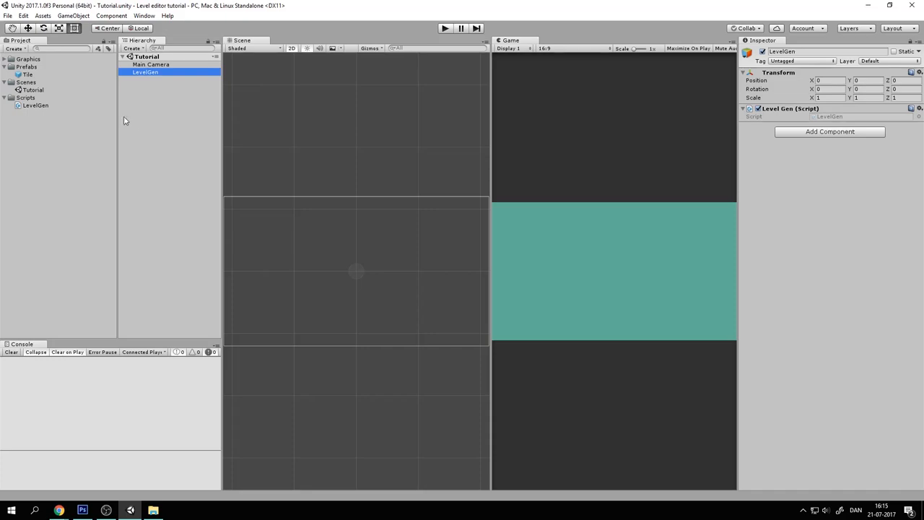
pyautogui.moveTo(81, 412)
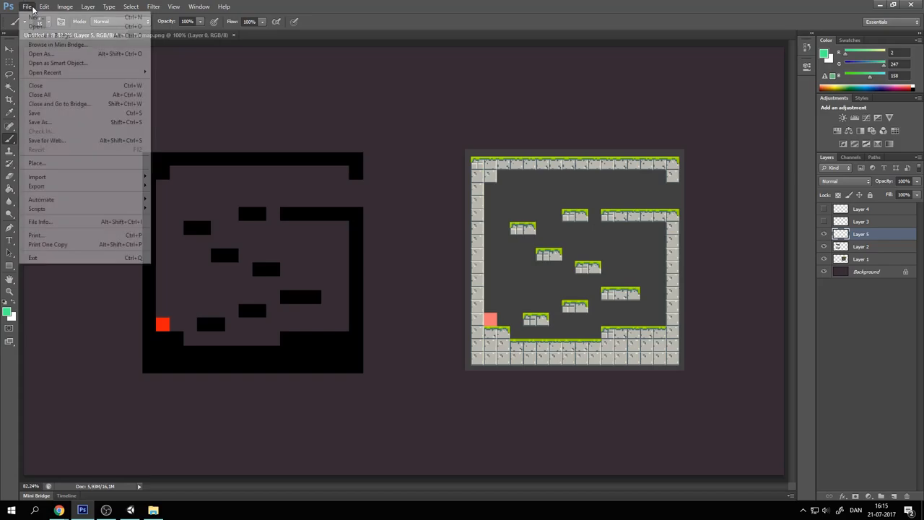
pyautogui.moveTo(36, 18)
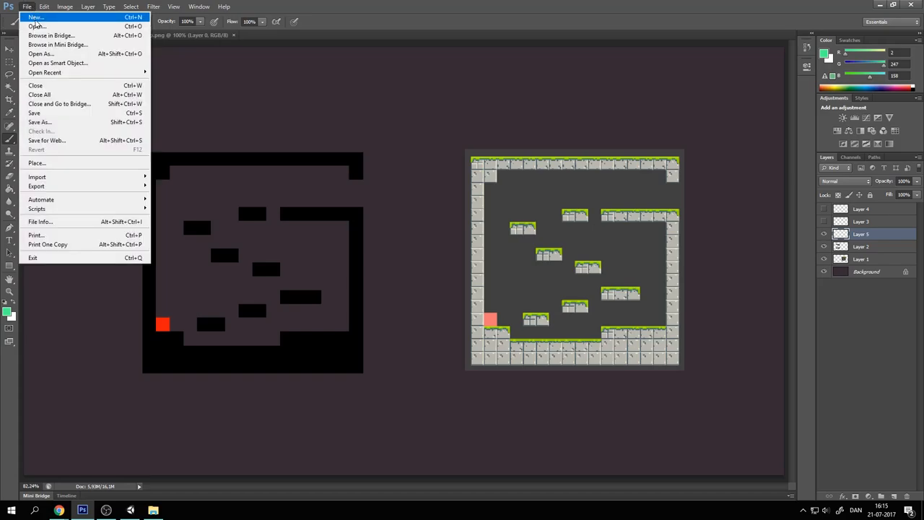
# - Create a new Photoshop document named Level, 16×16 pixels
pyautogui.click(35, 17)
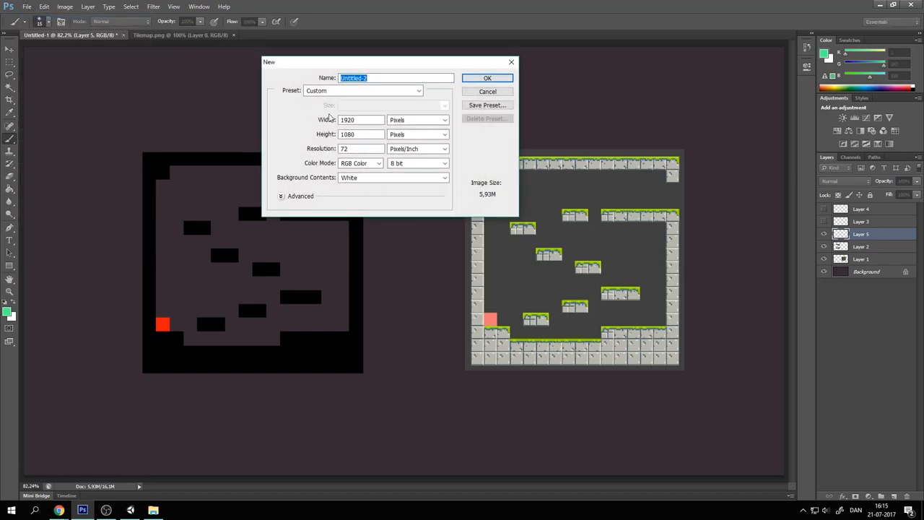
pyautogui.write('Level')
pyautogui.click(361, 134)
pyautogui.write('16')
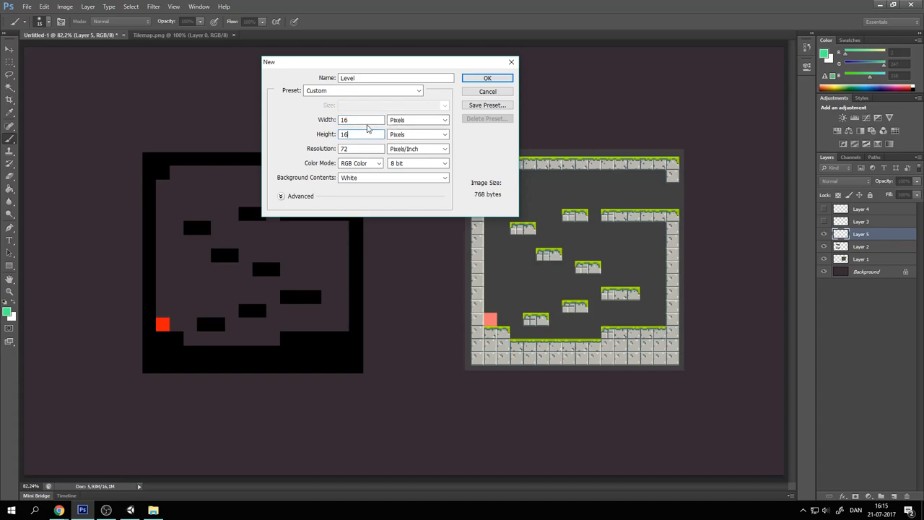
pyautogui.click(361, 120)
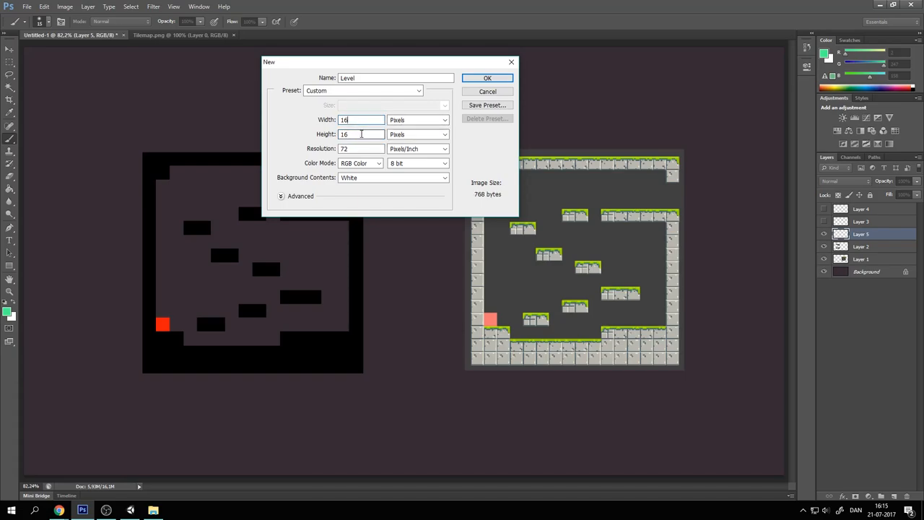
pyautogui.click(361, 135)
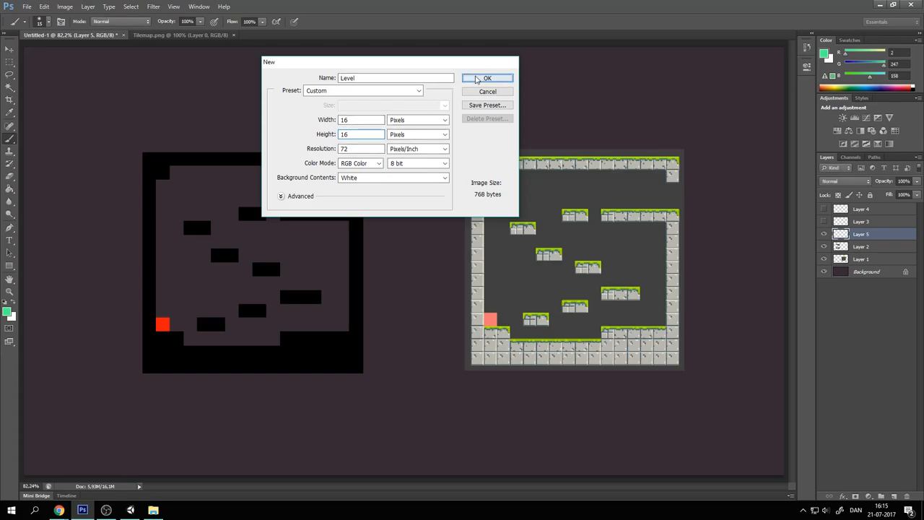
pyautogui.click(487, 78)
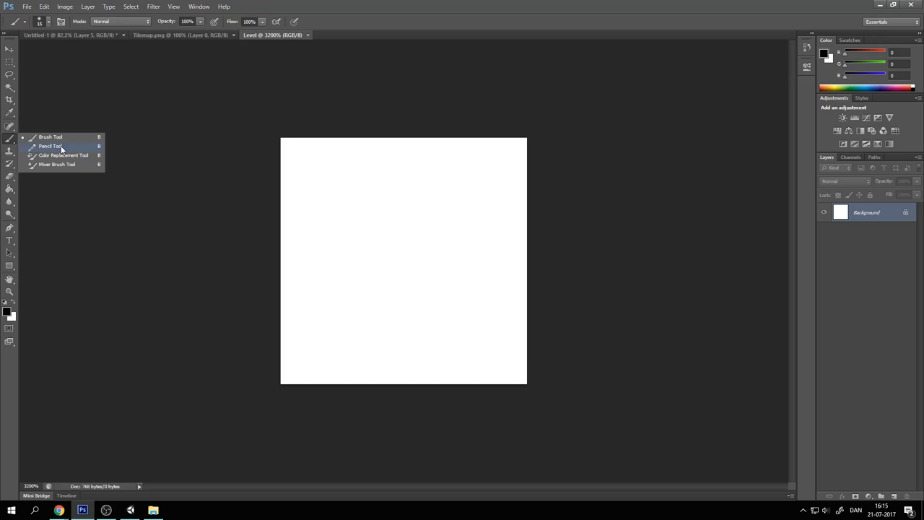
# - Pencil a black border with a right-wall gap and platforms lower-middle, upper-left and top
pyautogui.click(51, 145)
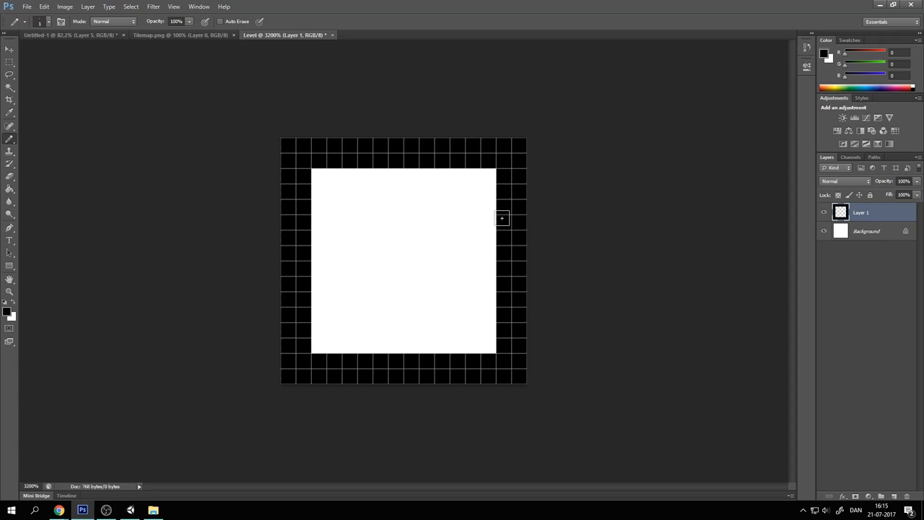
pyautogui.click(10, 176)
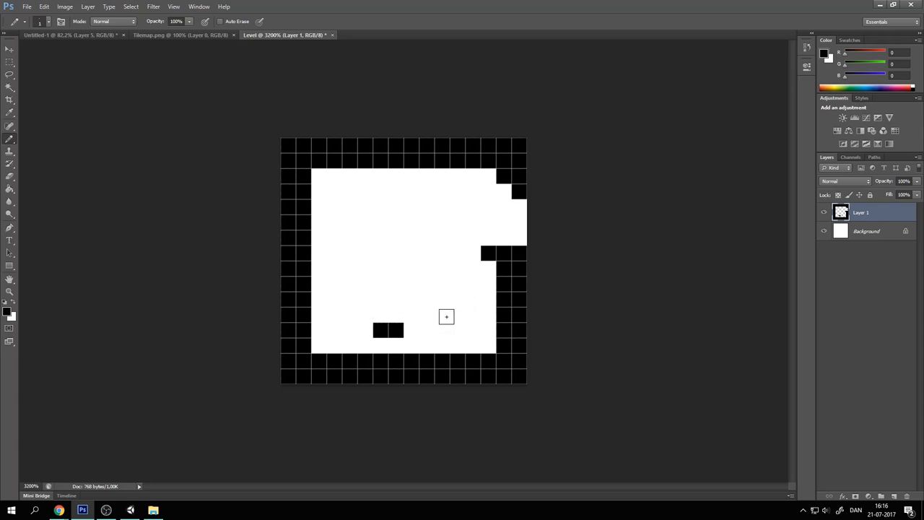
pyautogui.click(435, 315)
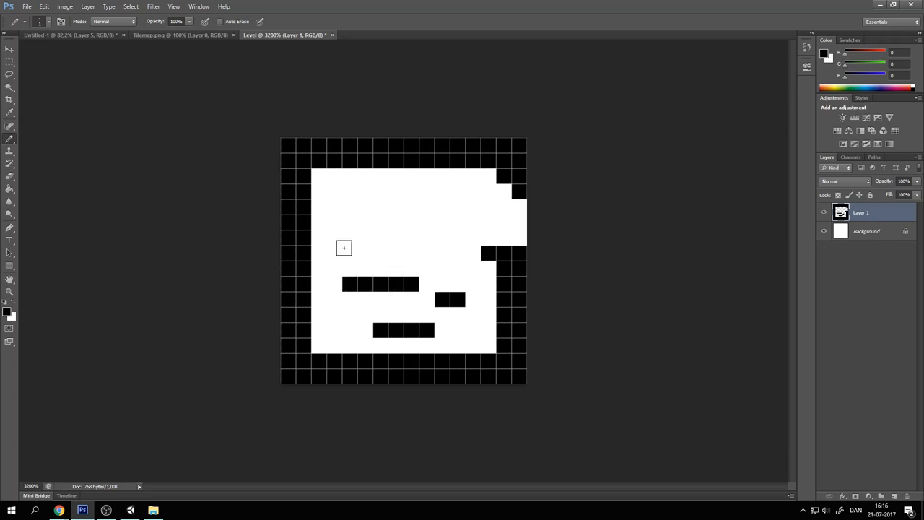
pyautogui.click(318, 253)
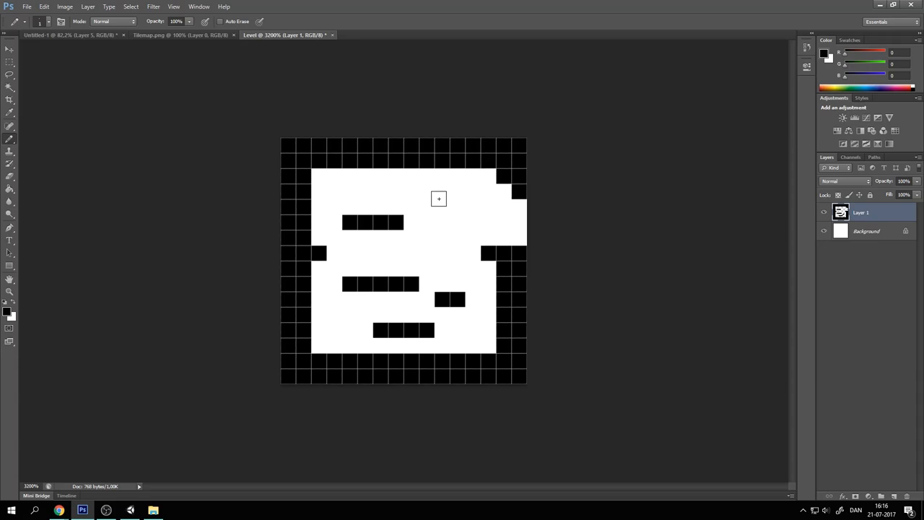
pyautogui.click(438, 199)
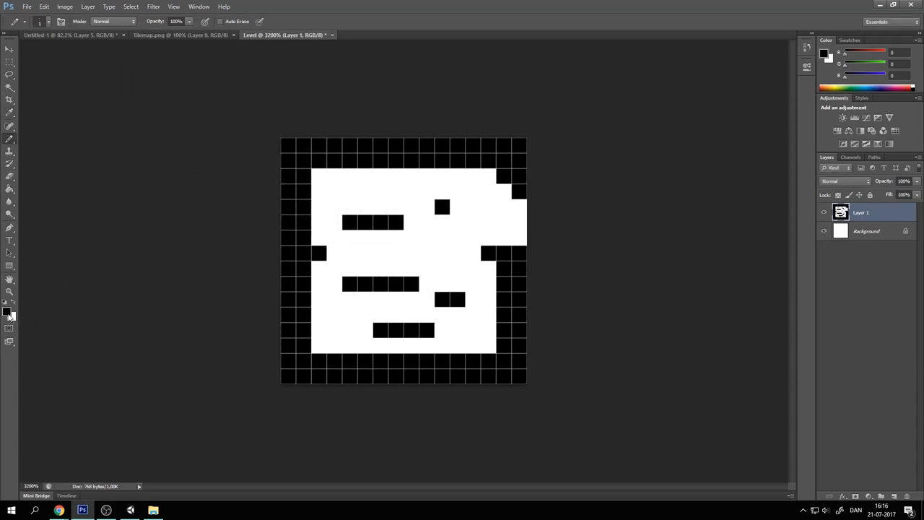
# - Pencil a red (ff0000) pixel above the lower-left floor and start choosing another colour
pyautogui.click(10, 310)
pyautogui.write('255')
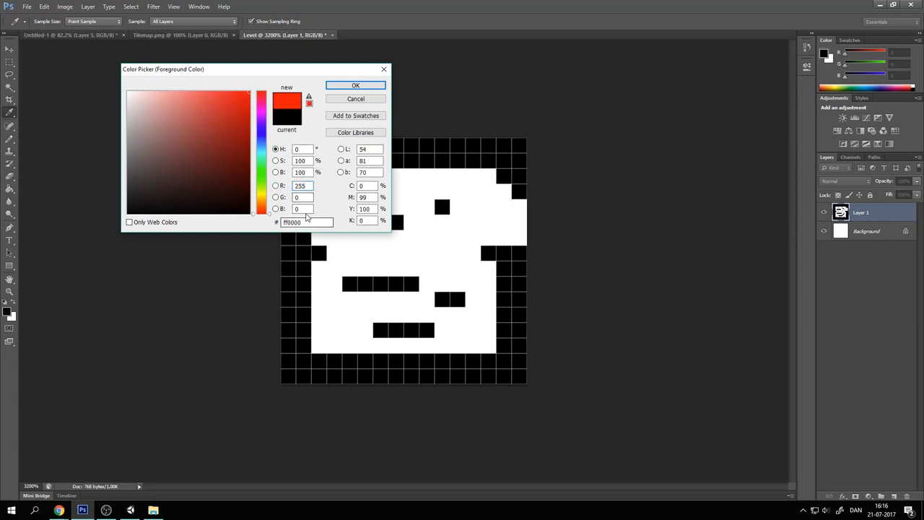
pyautogui.click(355, 85)
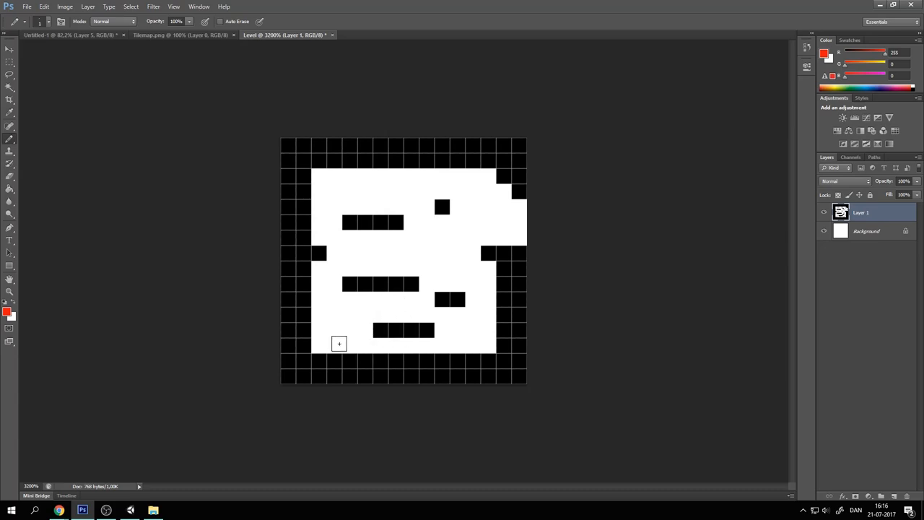
pyautogui.click(335, 344)
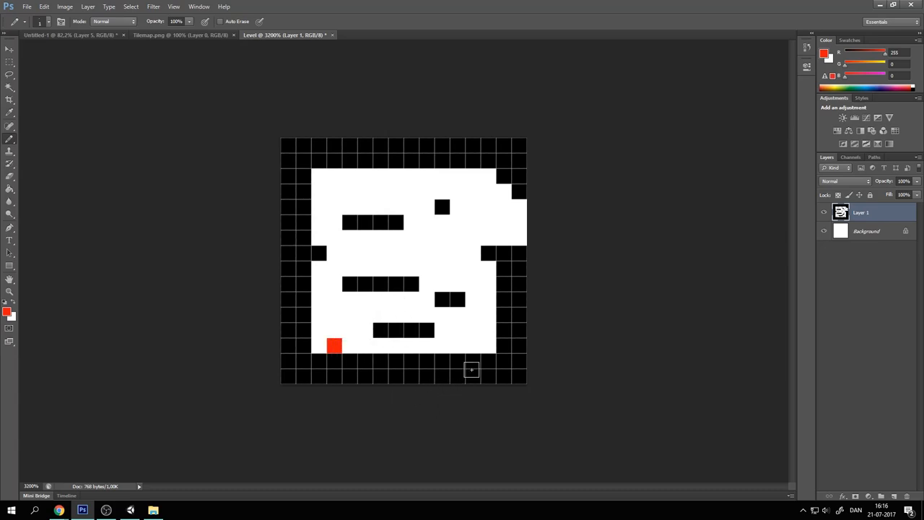
pyautogui.click(7, 310)
pyautogui.write('2')
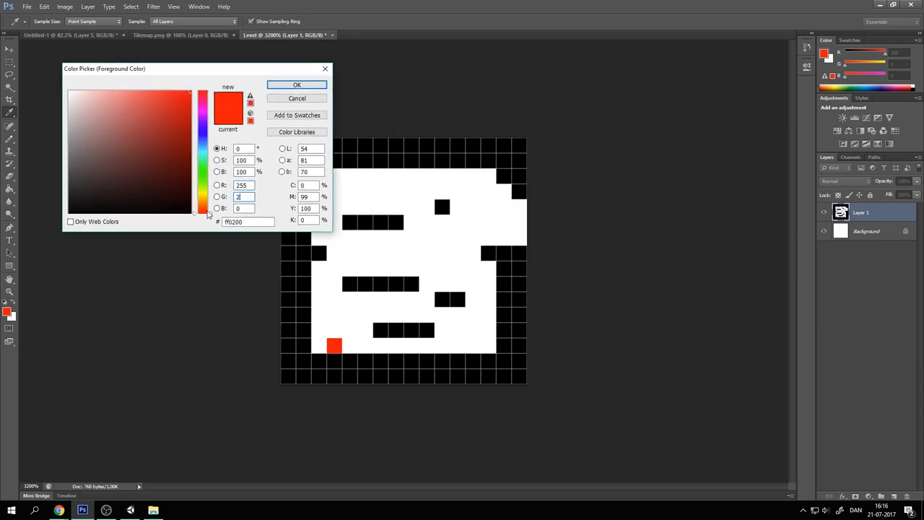
pyautogui.click(296, 84)
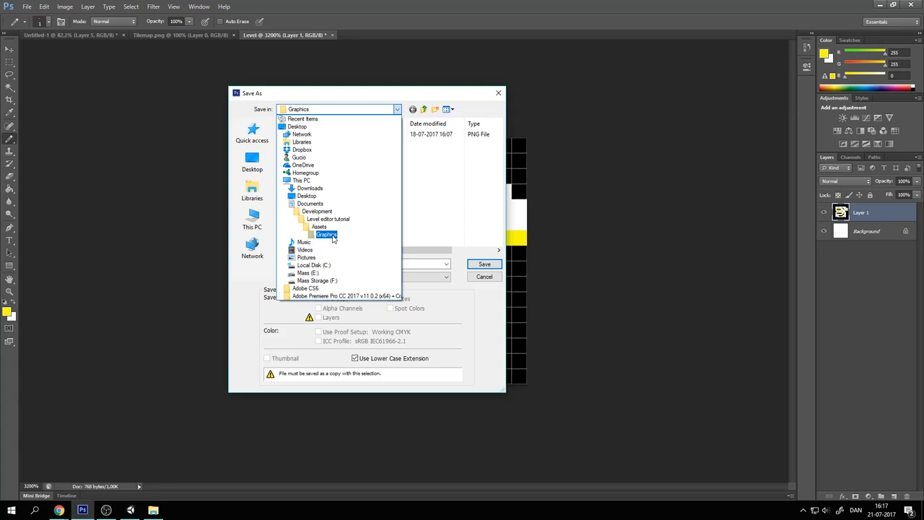
# - Save the level image as a PNG in Level editor tutorial/Assets/Graphics
pyautogui.click(326, 234)
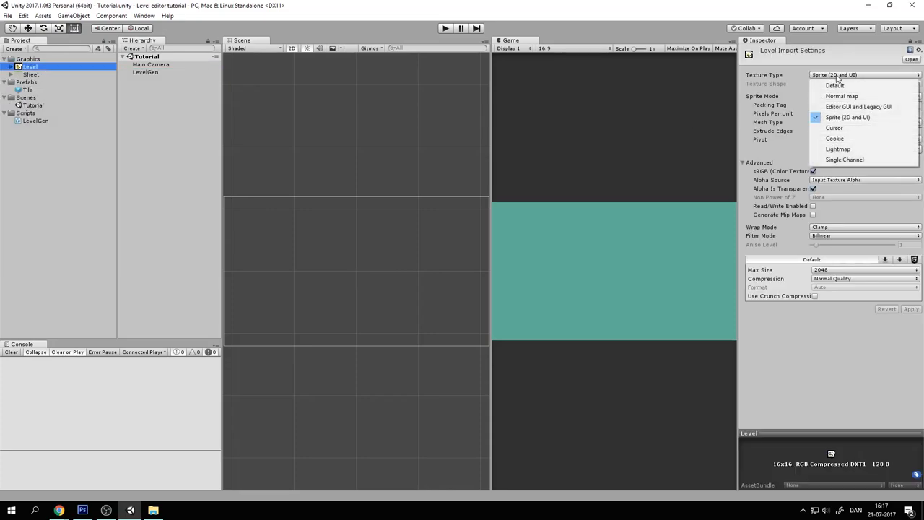
# - Set Level to a Default 2D texture with Read/Write, no mip maps, Point filter, no compression, and apply
pyautogui.click(835, 85)
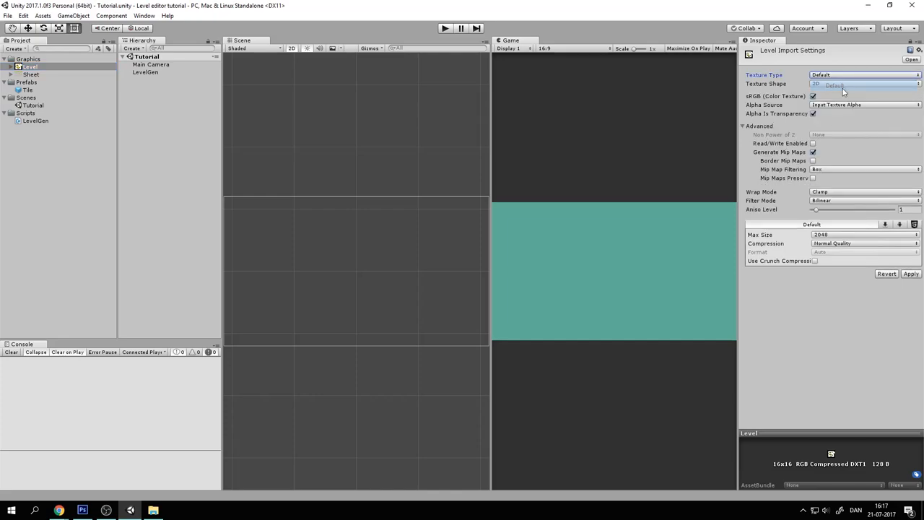
pyautogui.click(865, 83)
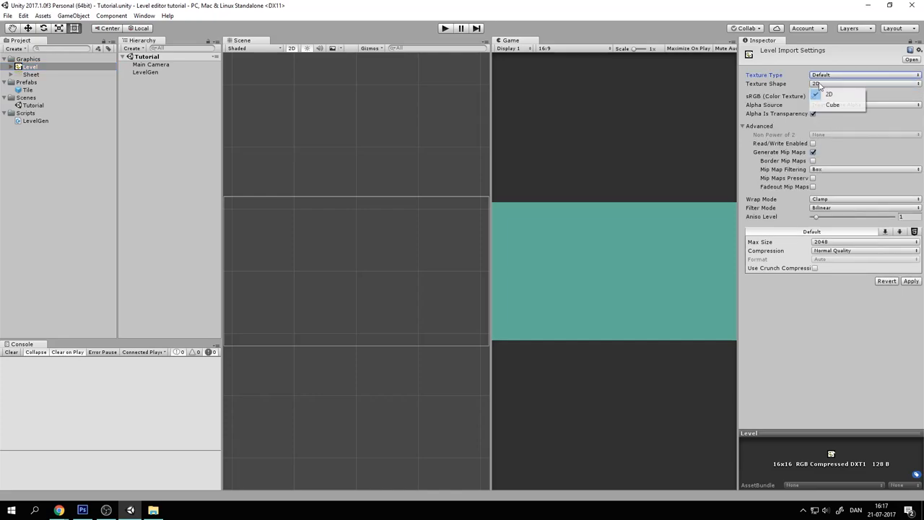
pyautogui.click(830, 94)
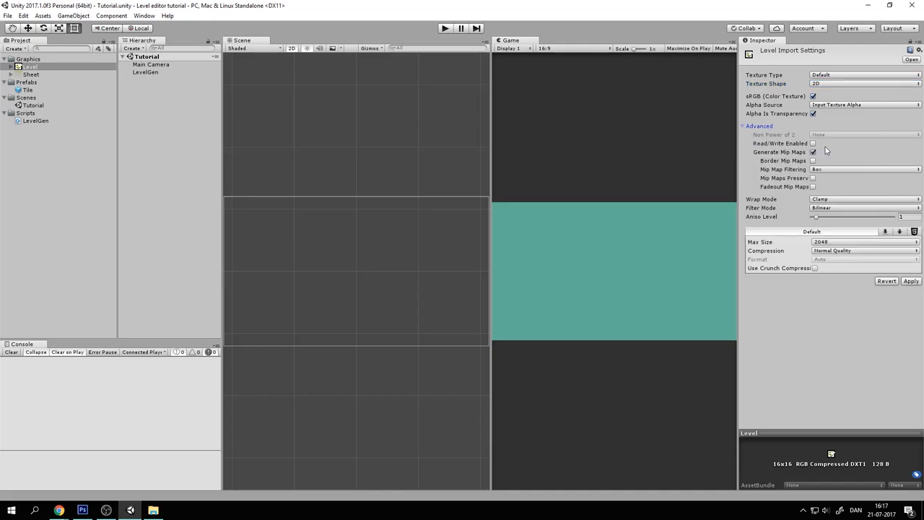
pyautogui.click(814, 143)
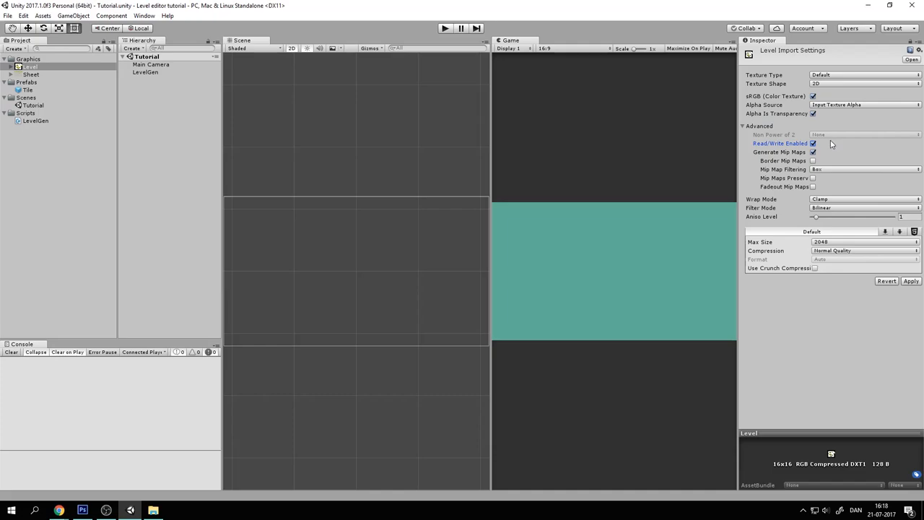
pyautogui.moveTo(825, 151)
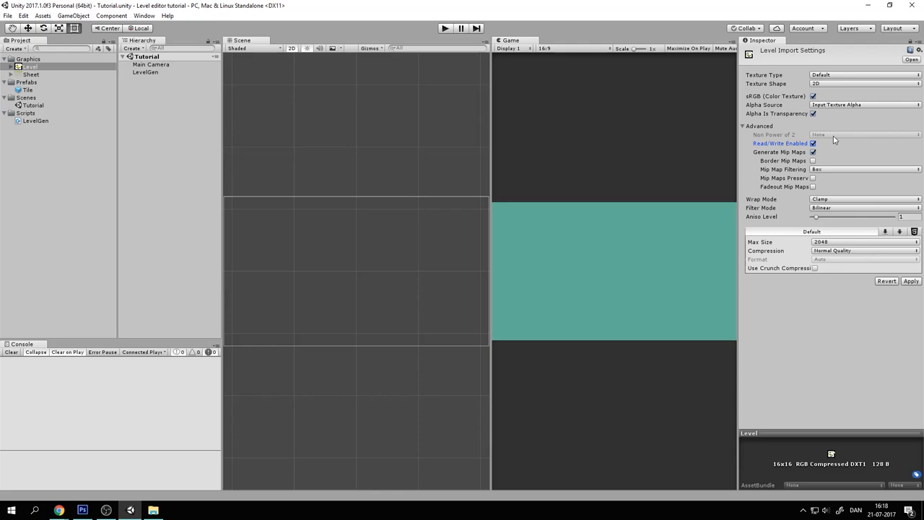
pyautogui.moveTo(828, 158)
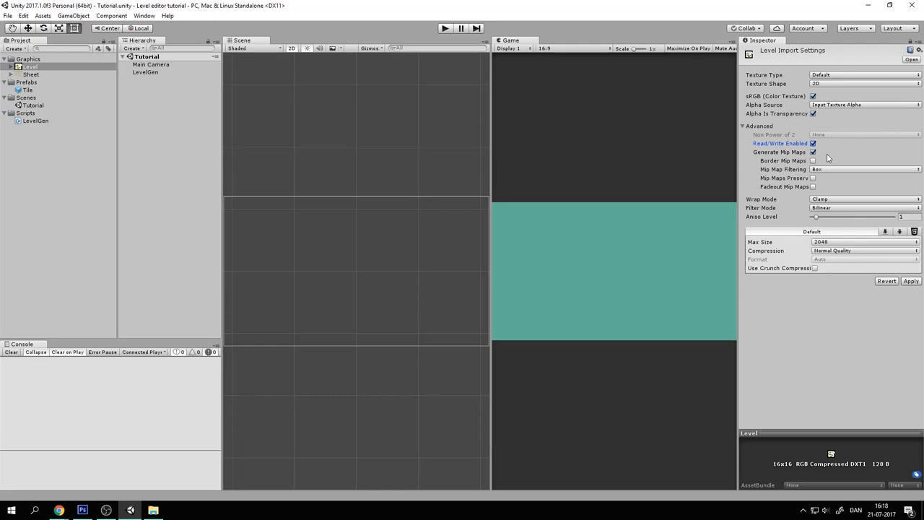
pyautogui.moveTo(799, 158)
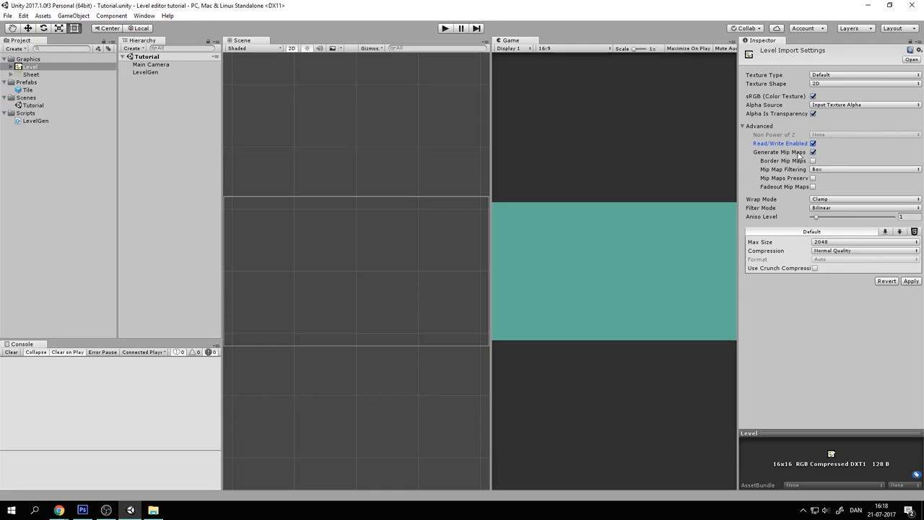
pyautogui.click(814, 152)
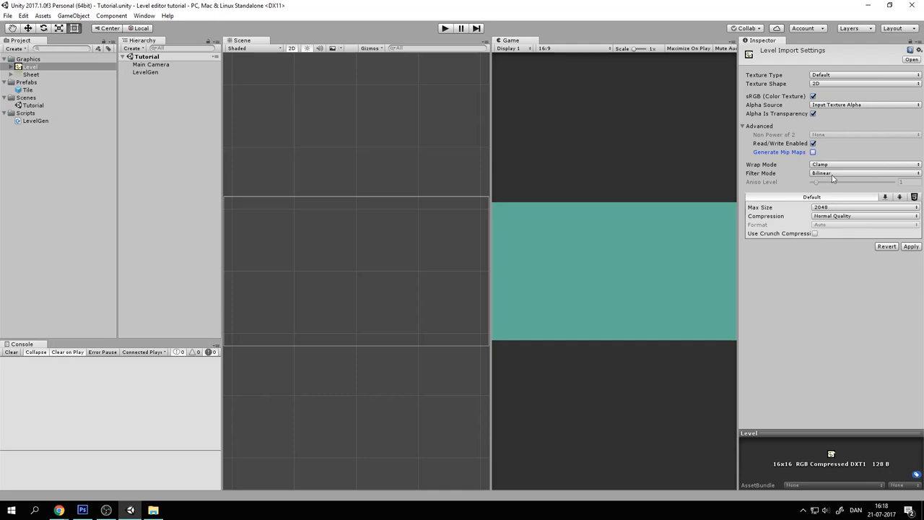
pyautogui.click(864, 173)
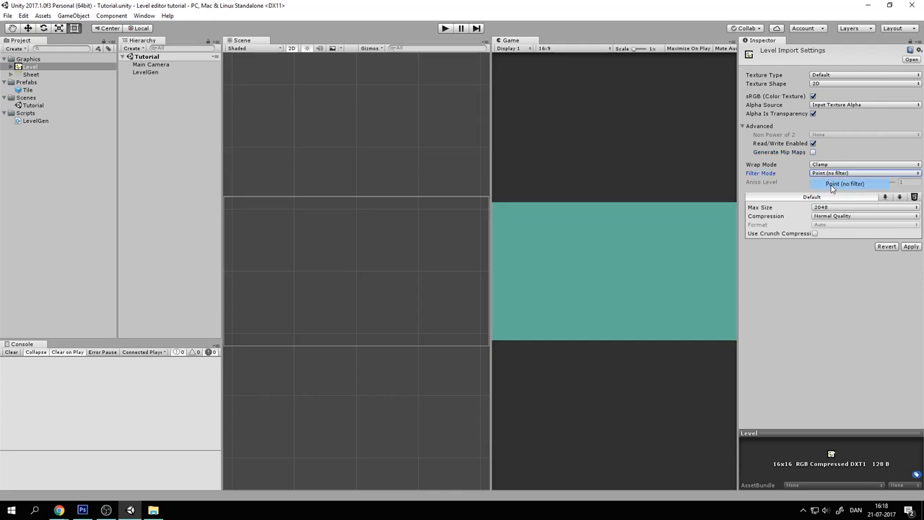
pyautogui.click(863, 216)
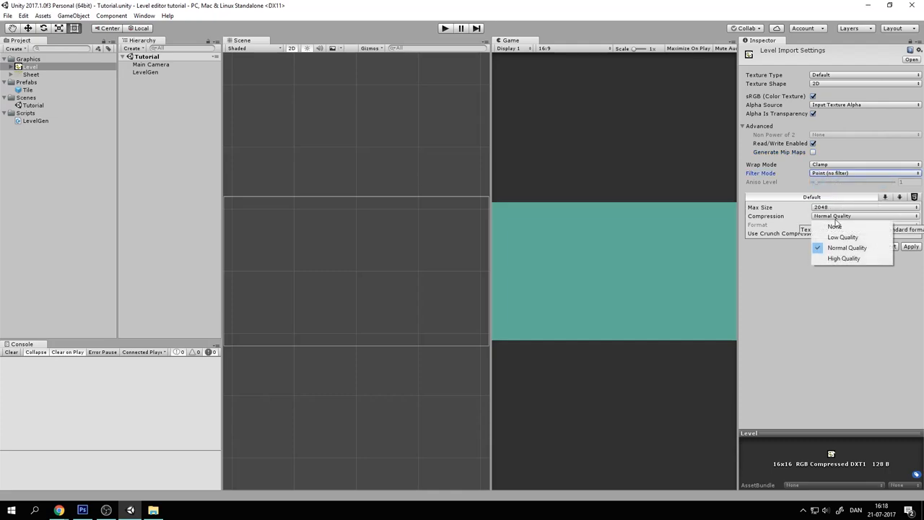
pyautogui.click(835, 226)
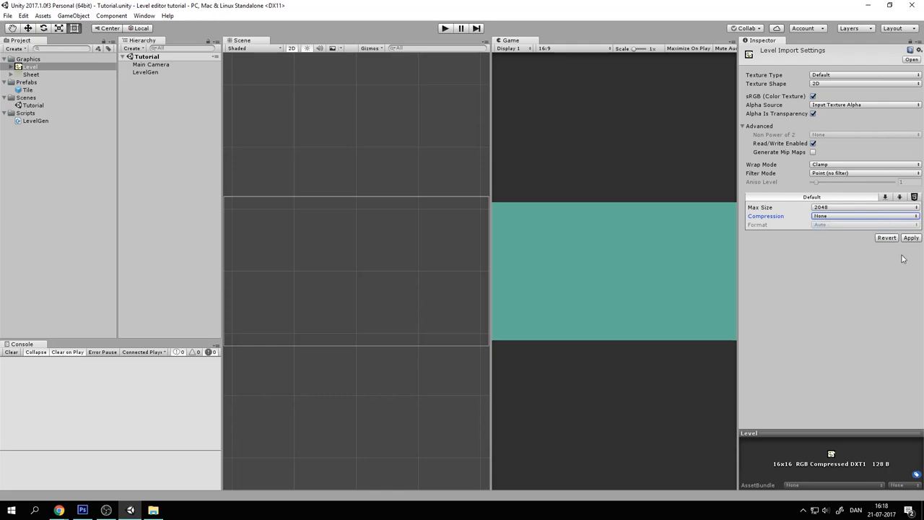
pyautogui.click(911, 238)
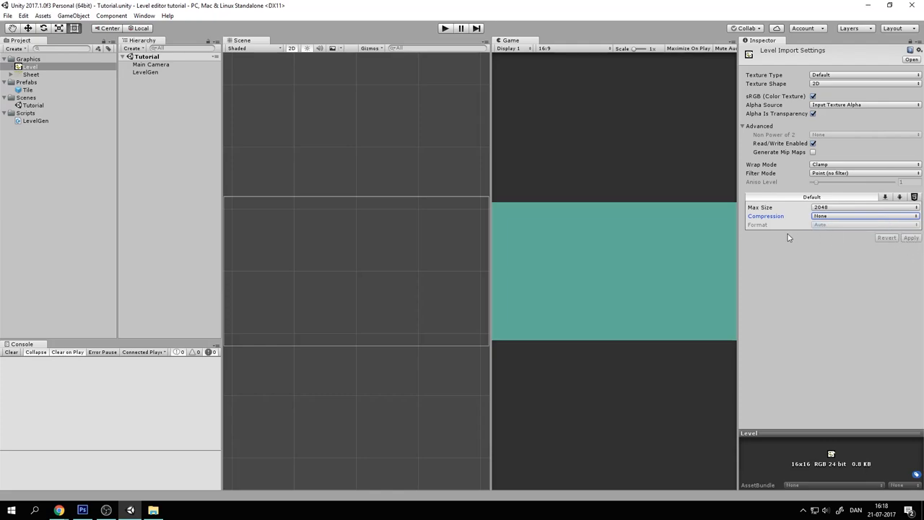
pyautogui.moveTo(395, 36)
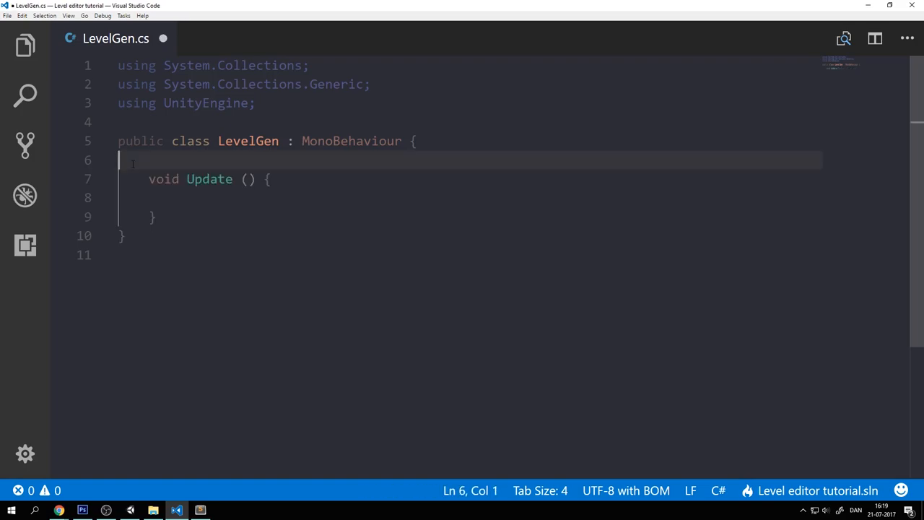
# - Declare 'public Texture2D textureToGenerateFrom;' inside the LevelGen class
pyautogui.press('enter')
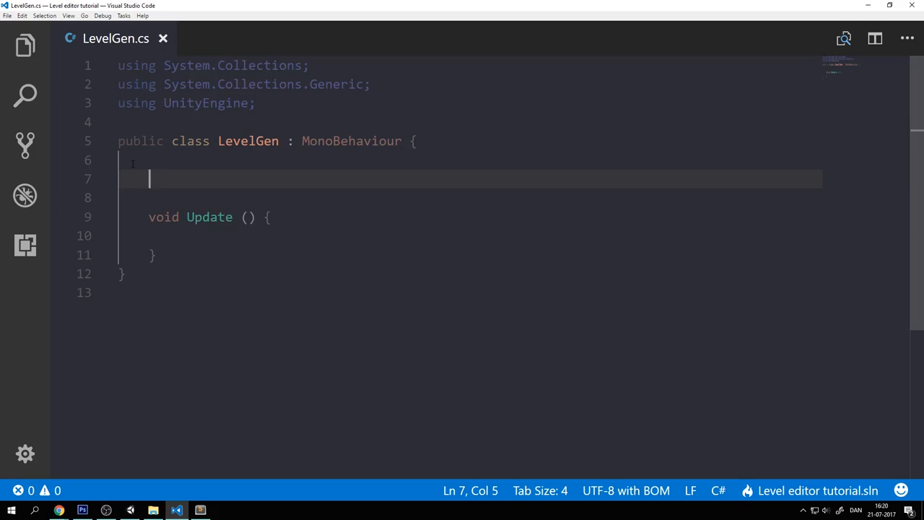
pyautogui.write('public Te')
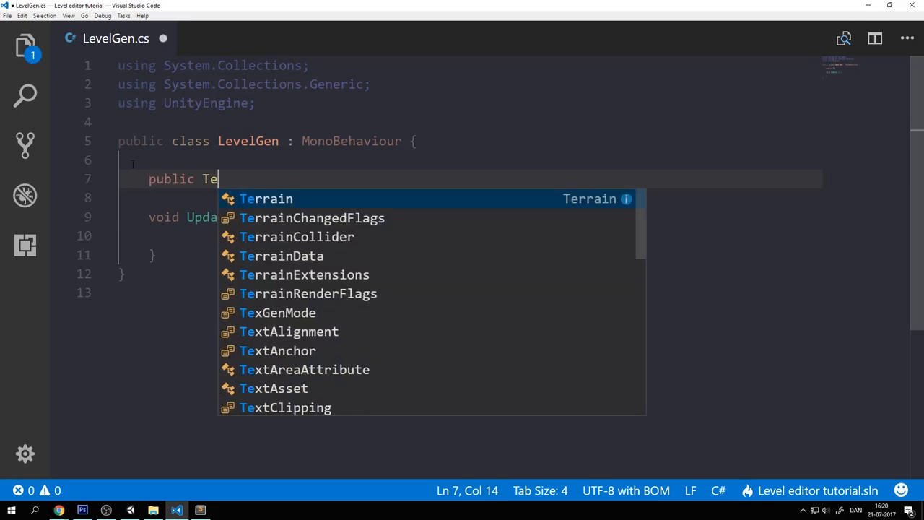
pyautogui.write('xture2D')
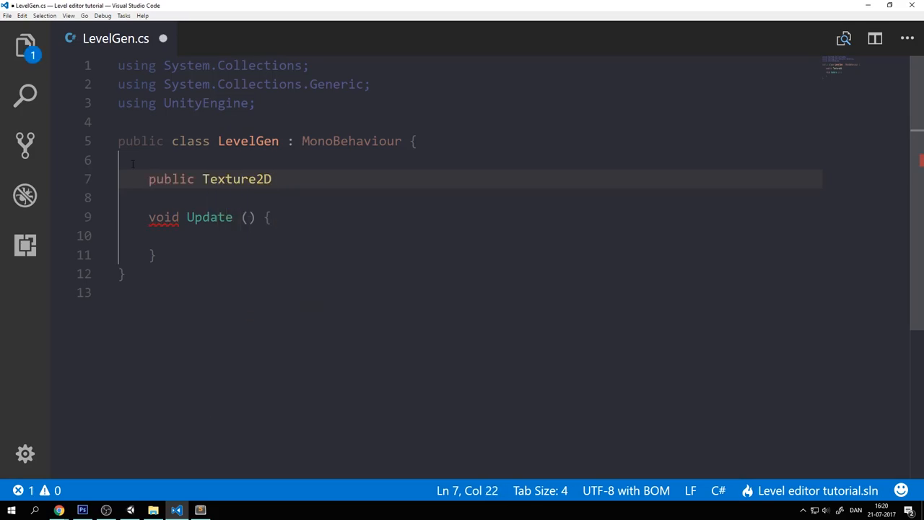
pyautogui.write('textureTo')
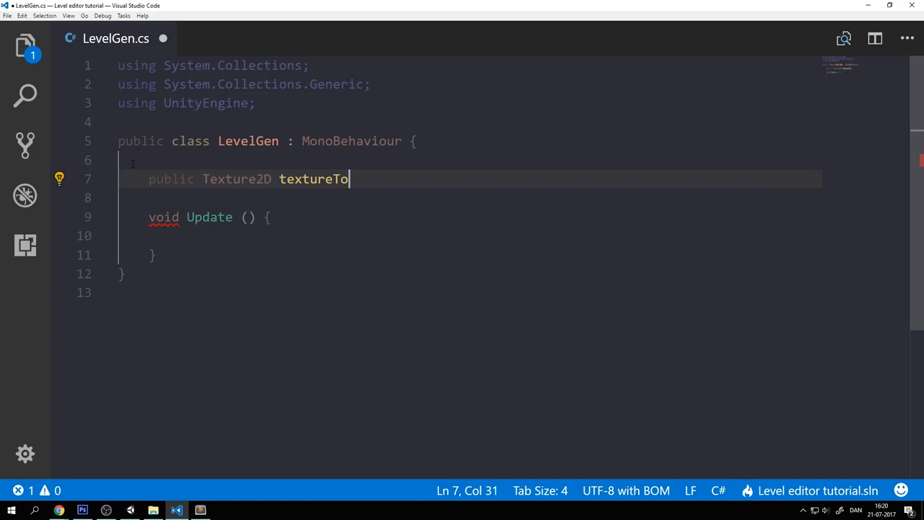
pyautogui.write('GenerateFrom;')
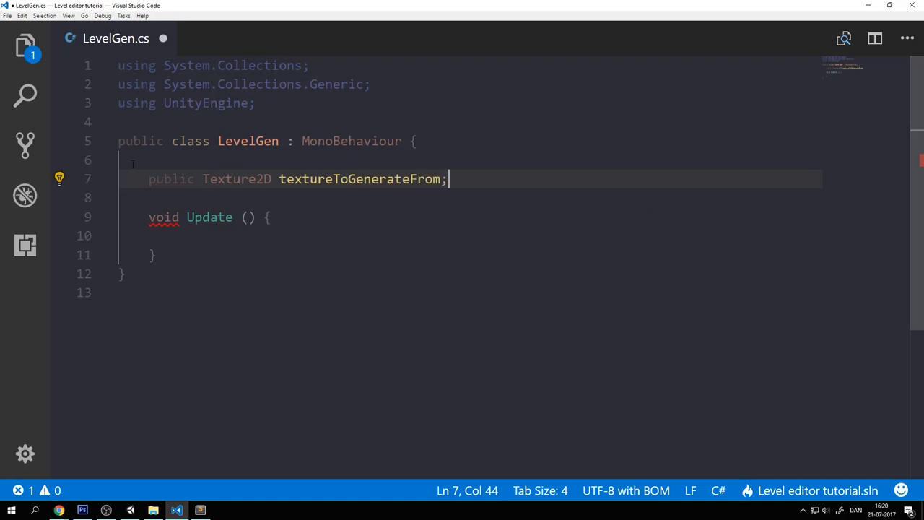
pyautogui.press('enter')
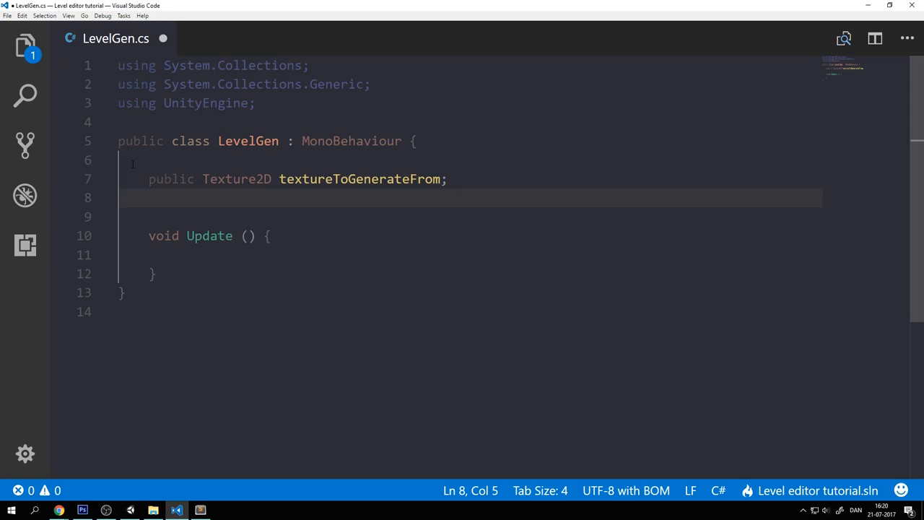
# - Add 'public GameObject tilePrefab;' on a new line below it
pyautogui.press('Enter')
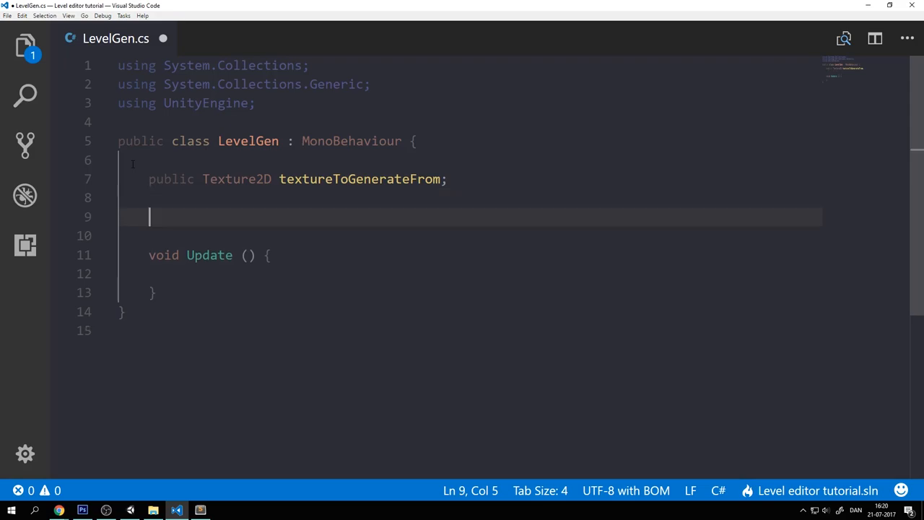
pyautogui.write('public')
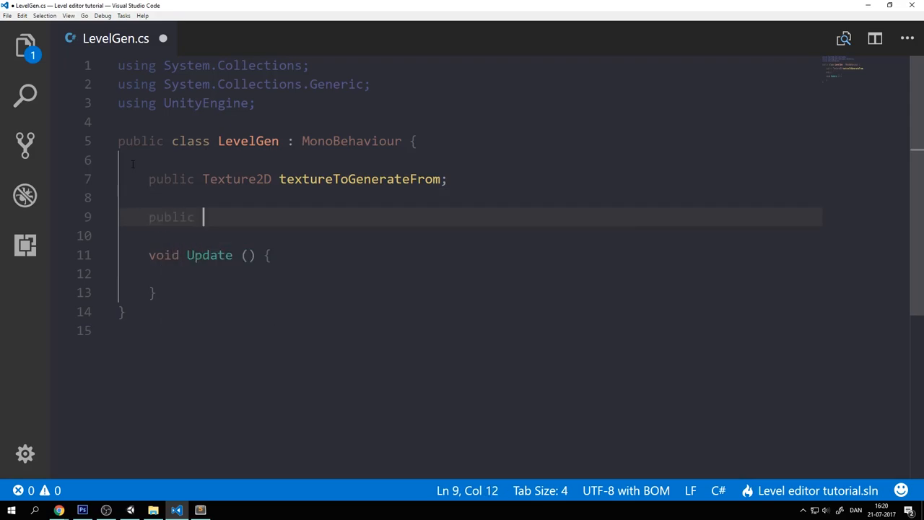
pyautogui.write('GameObject tilePrefab;')
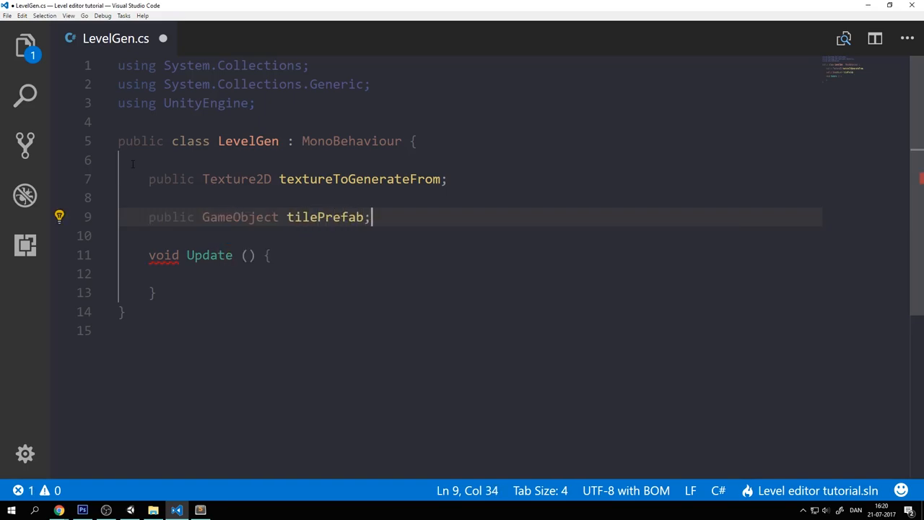
pyautogui.press('Enter')
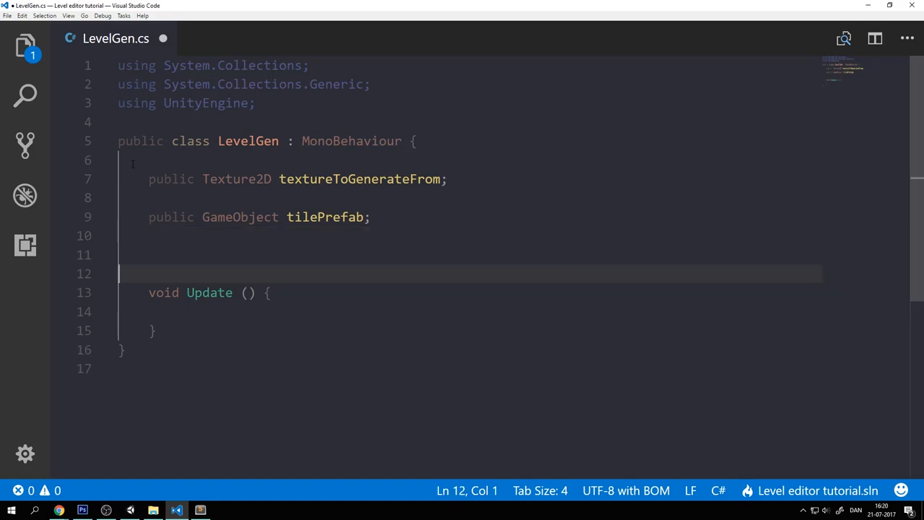
# - Declare public Sprite[] fields blankTileSprites, topTileSprites, leftCornerSprites and rightCornerSprites
pyautogui.write('public S')
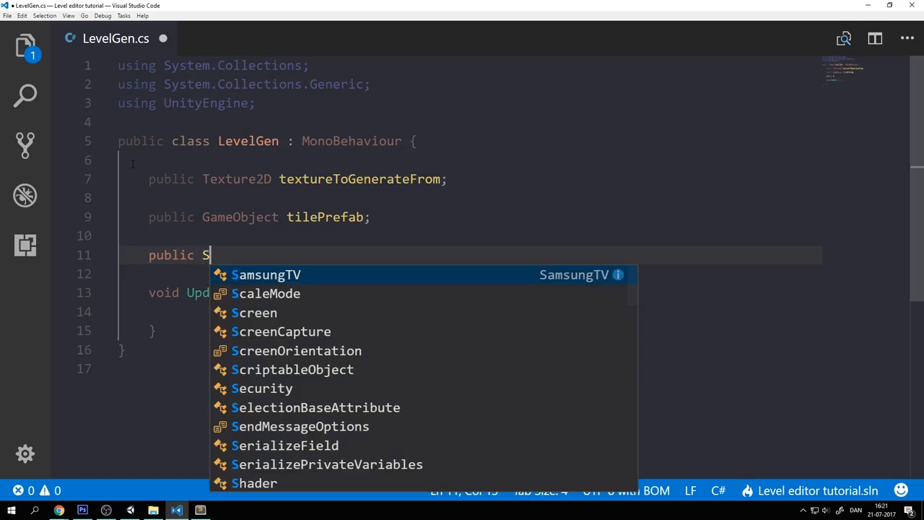
pyautogui.write('prite[] bl')
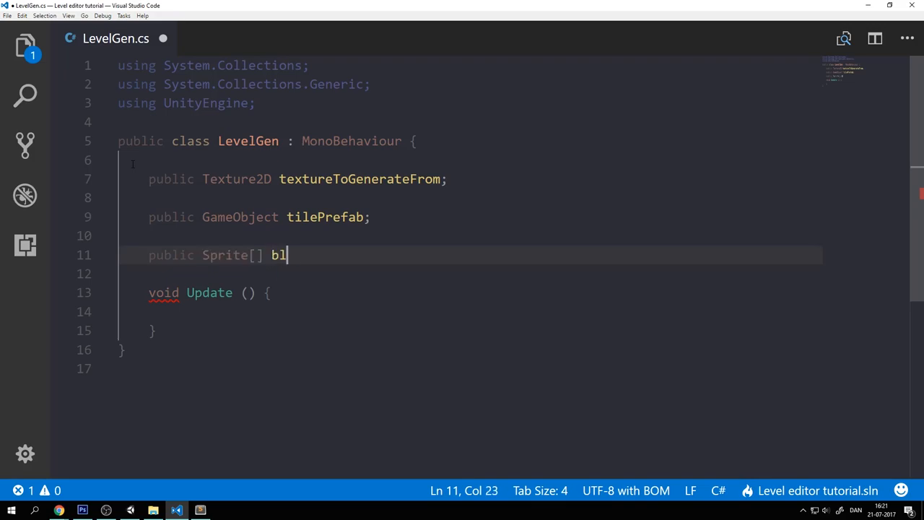
pyautogui.write('ankTileSprites;')
pyautogui.write('public Sprite')
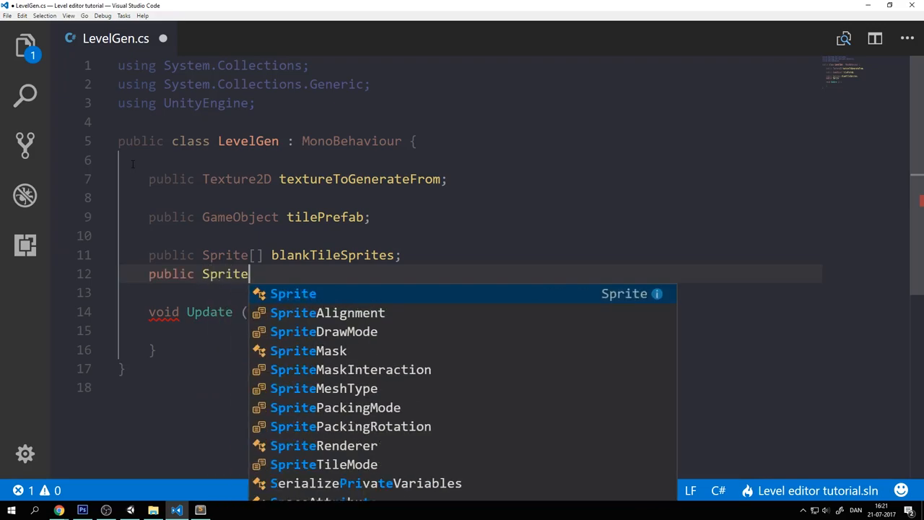
pyautogui.write('[] topTileSprites;')
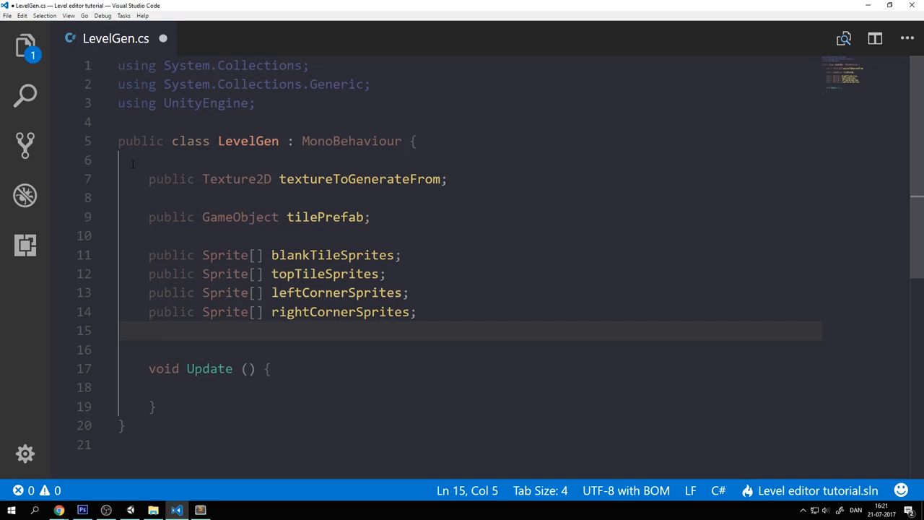
# - Add the field 'public int tileSize = 16;'
pyautogui.write('public int')
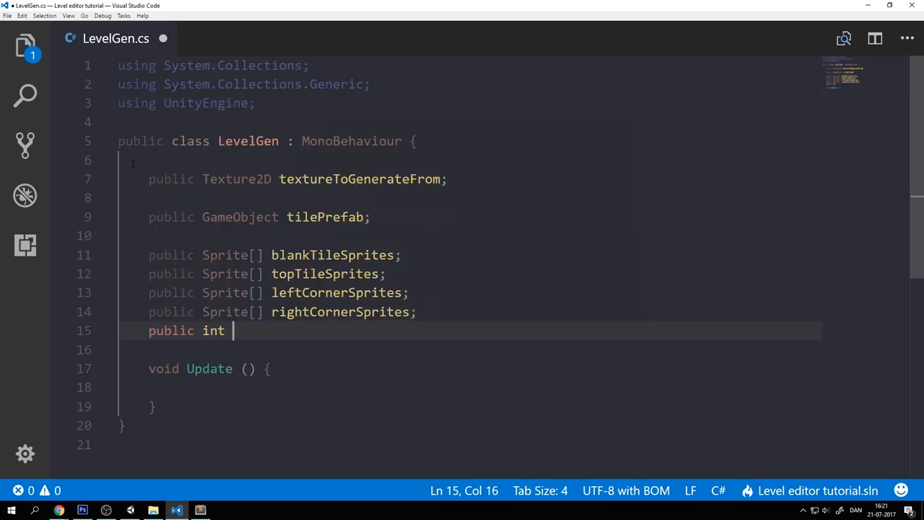
pyautogui.write('tile')
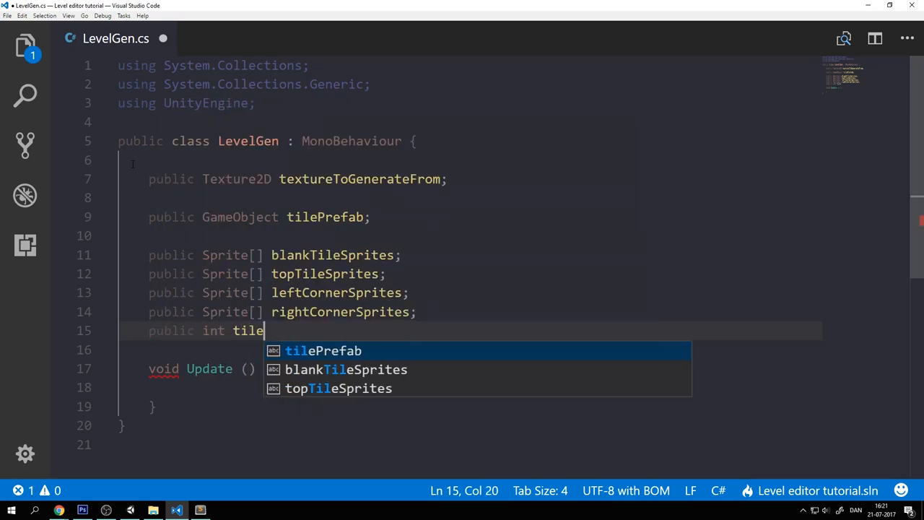
pyautogui.write('Size')
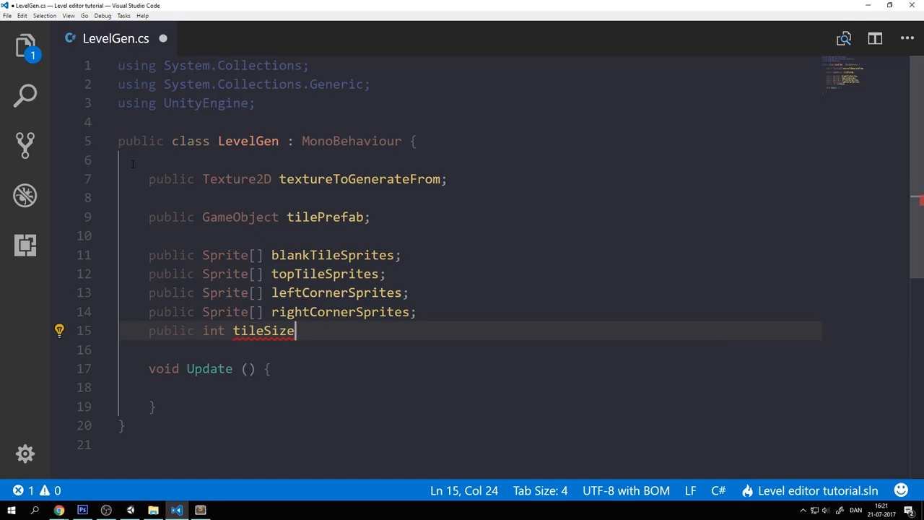
pyautogui.write('= 16')
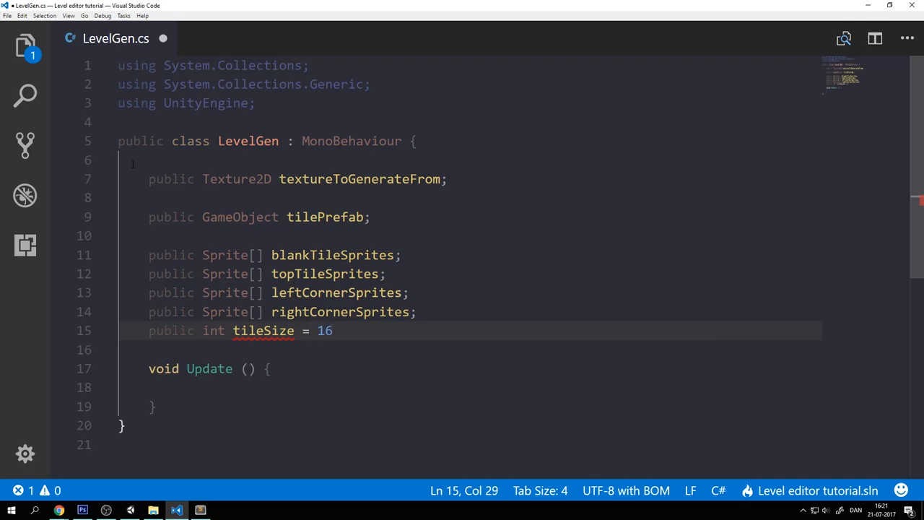
pyautogui.write(';')
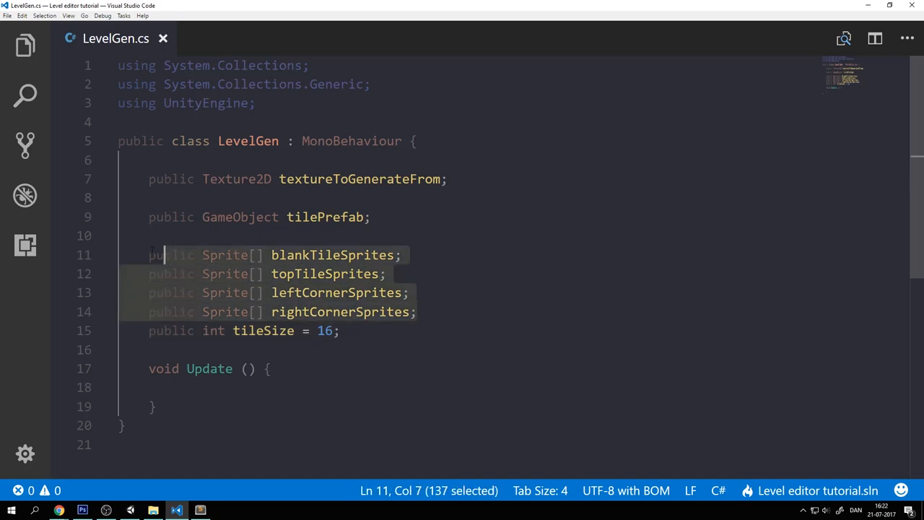
# - Look at the pixel-based level generation tweet in Chrome, then return to LevelGen.cs
pyautogui.press('Home')
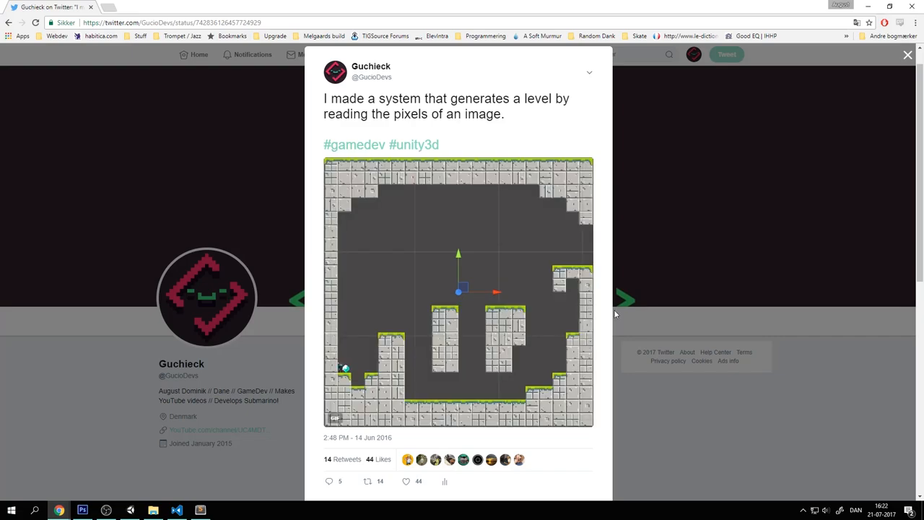
pyautogui.press('alt+tab')
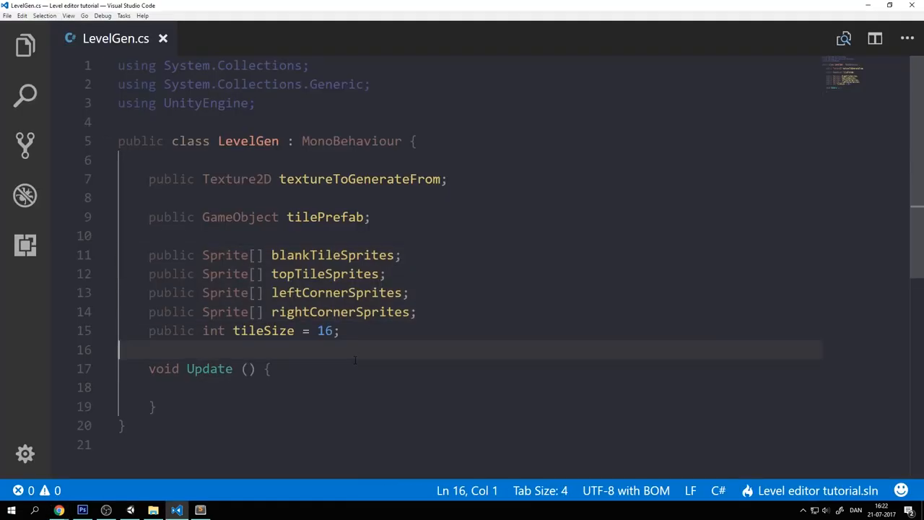
# - Add a List<GameObject> tilesCreated field
pyautogui.press('enter')
pyautogui.write('public L')
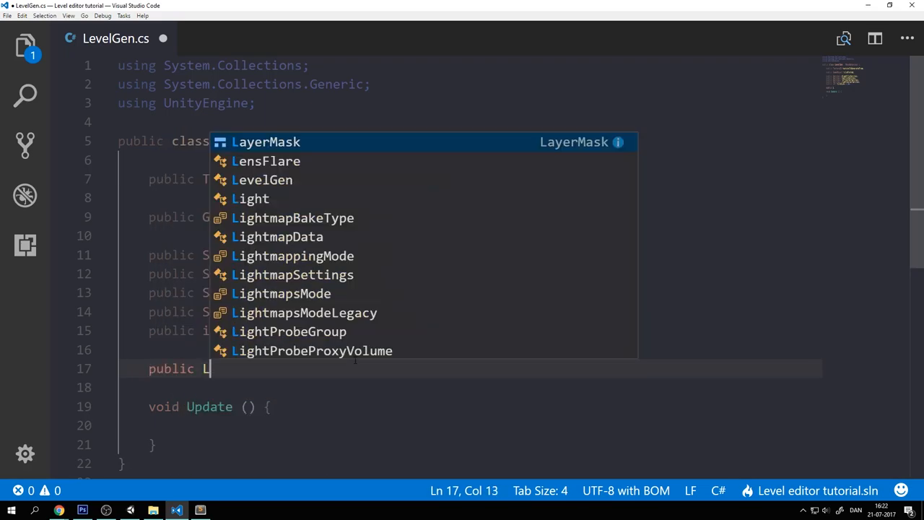
pyautogui.write('ist<Gameob')
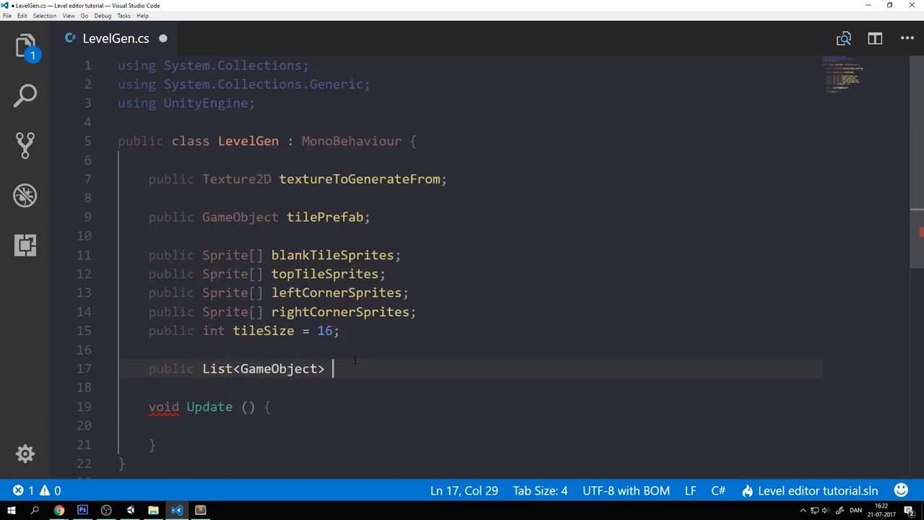
pyautogui.write('tilesCreated;')
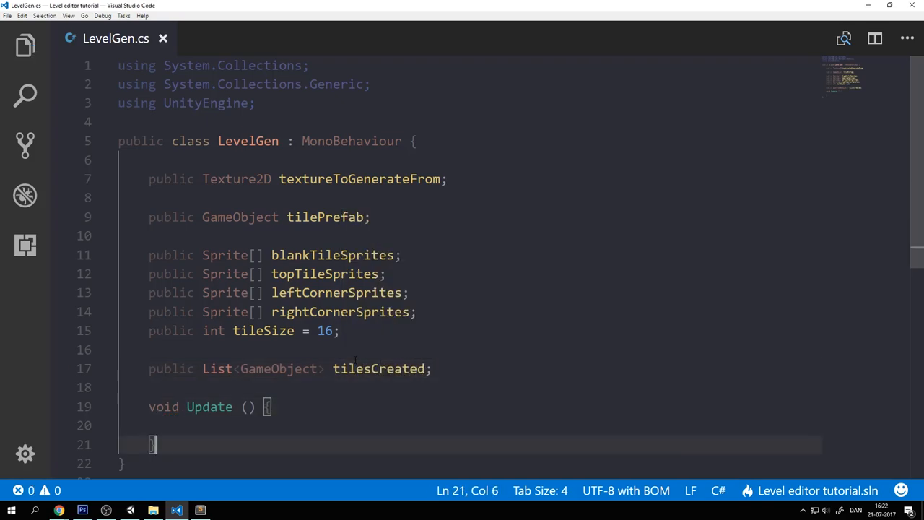
# - In Update, call GenerateLevel() when Input.GetKeyDown(KeyCode.G) is true
pyautogui.scroll(-3)
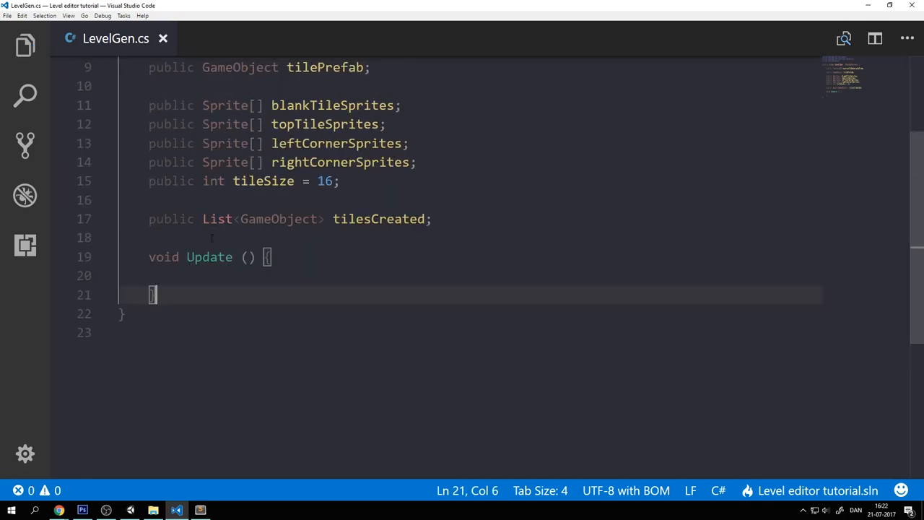
pyautogui.write('if(')
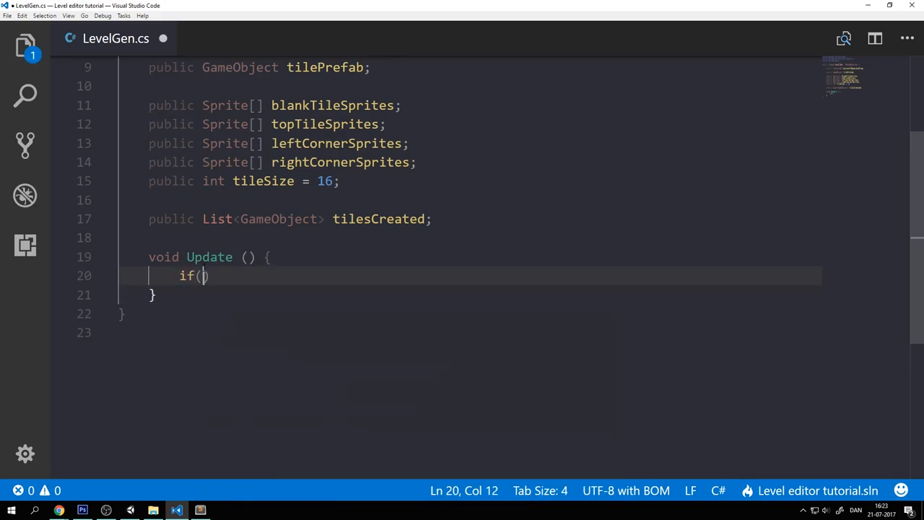
pyautogui.write('Input.g')
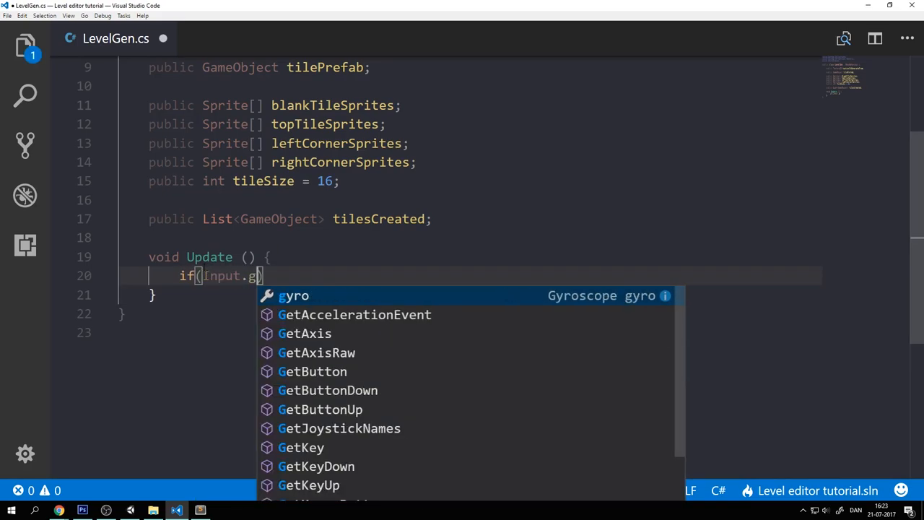
pyautogui.press('Backspace')
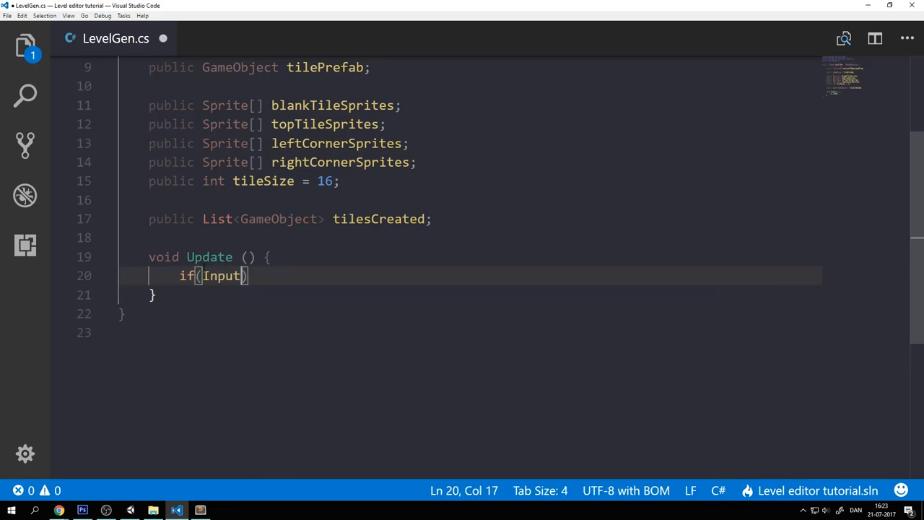
pyautogui.write('.ge')
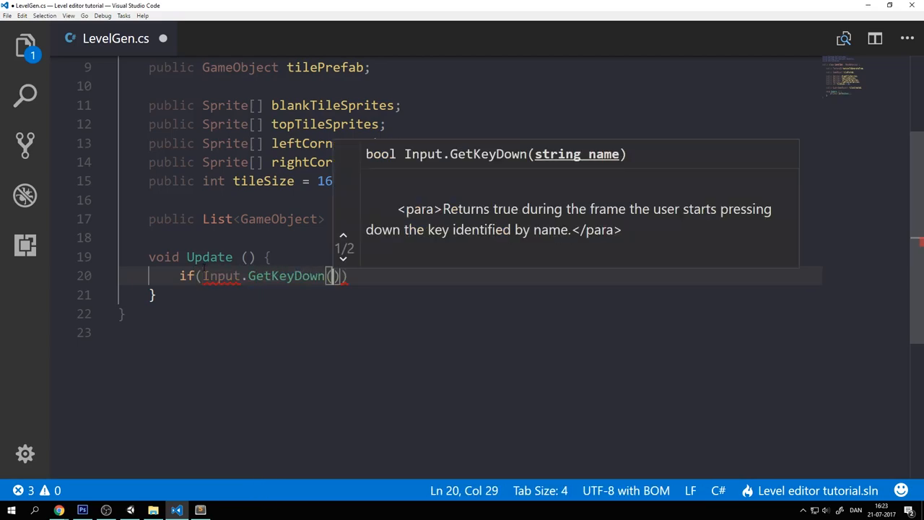
pyautogui.write('KeyCode.')
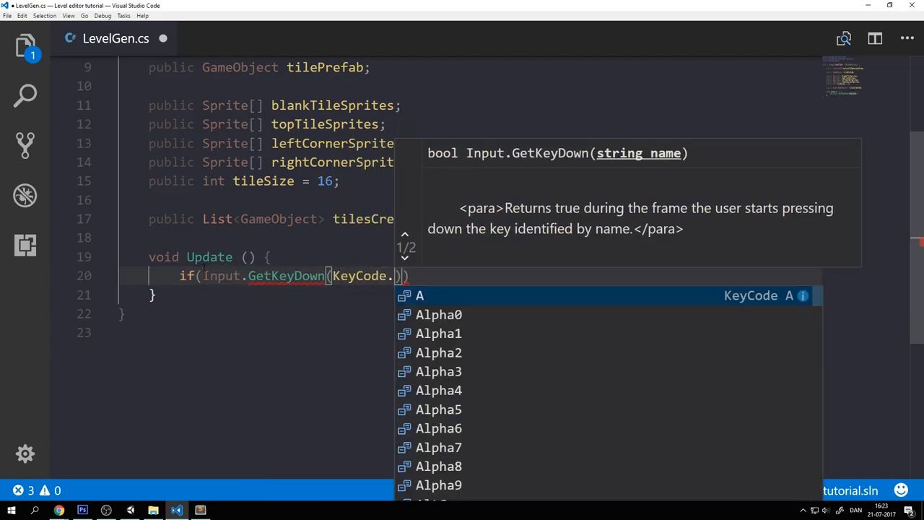
pyautogui.write('G')
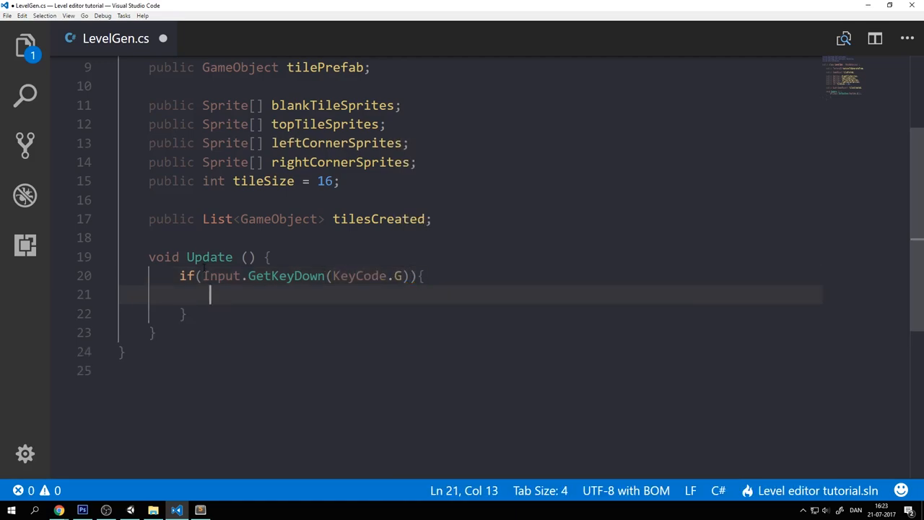
pyautogui.write('G')
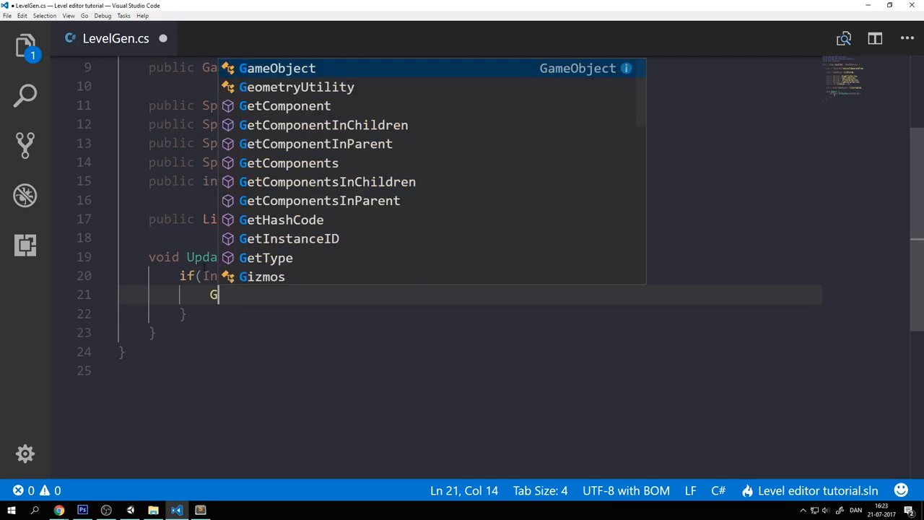
pyautogui.write('enerateLevel()')
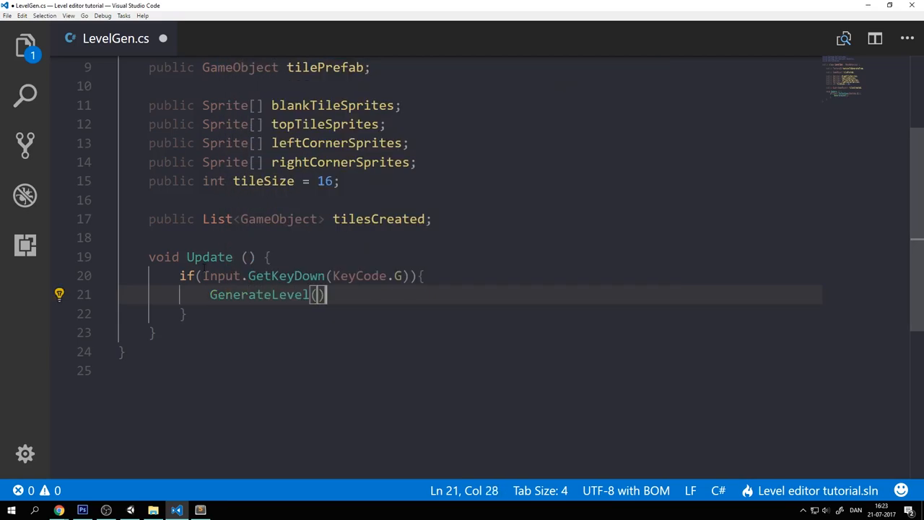
pyautogui.write(';')
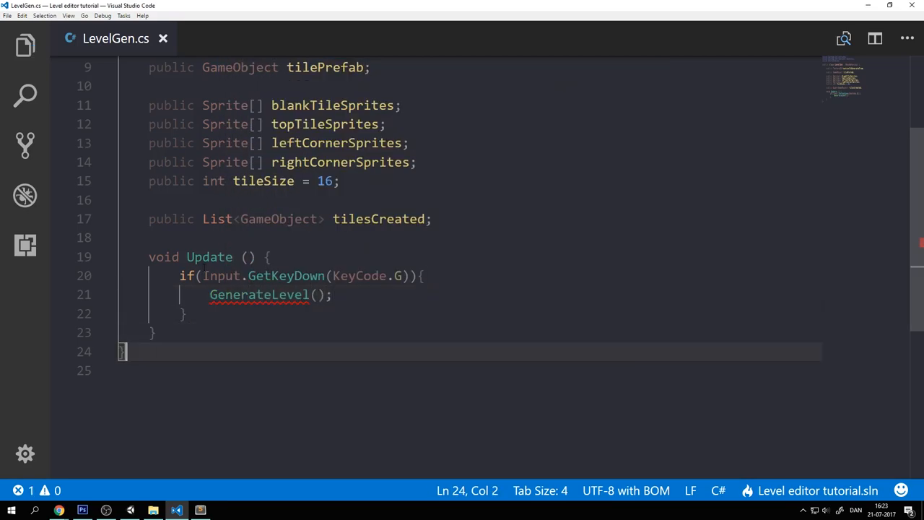
# - Write void GenerateLevel() that prints "Generating Level..."
pyautogui.write('void')
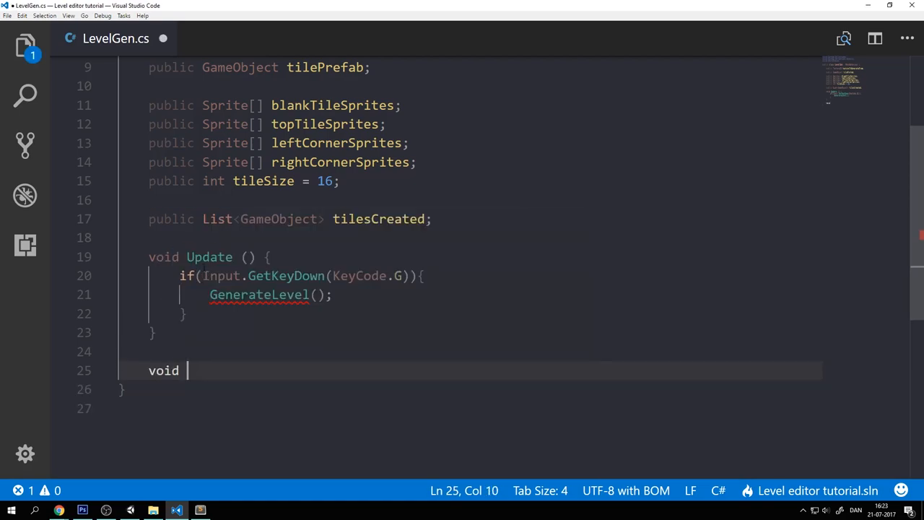
pyautogui.write('GenerateLevel(')
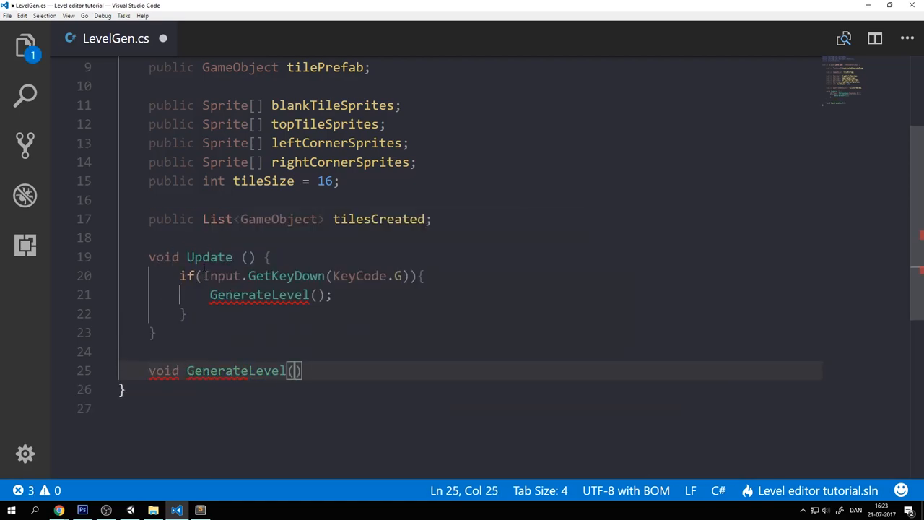
pyautogui.write('{')
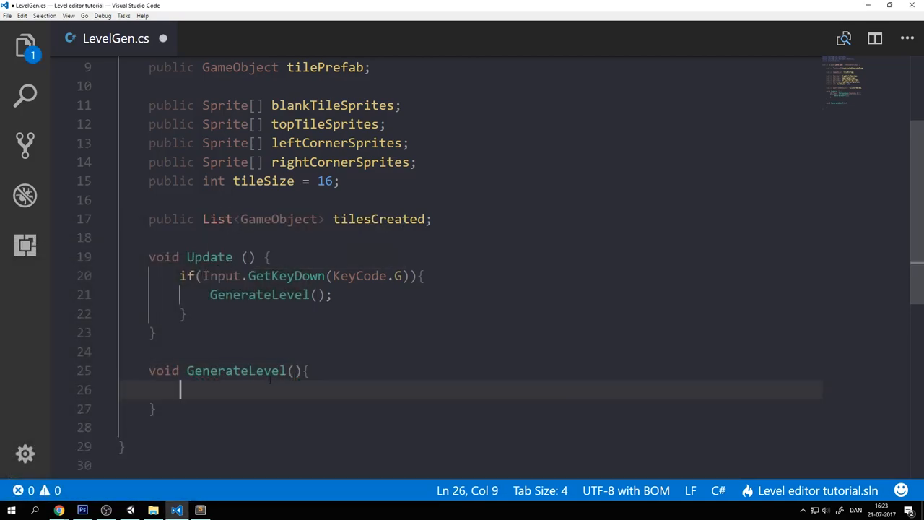
pyautogui.write('print("')
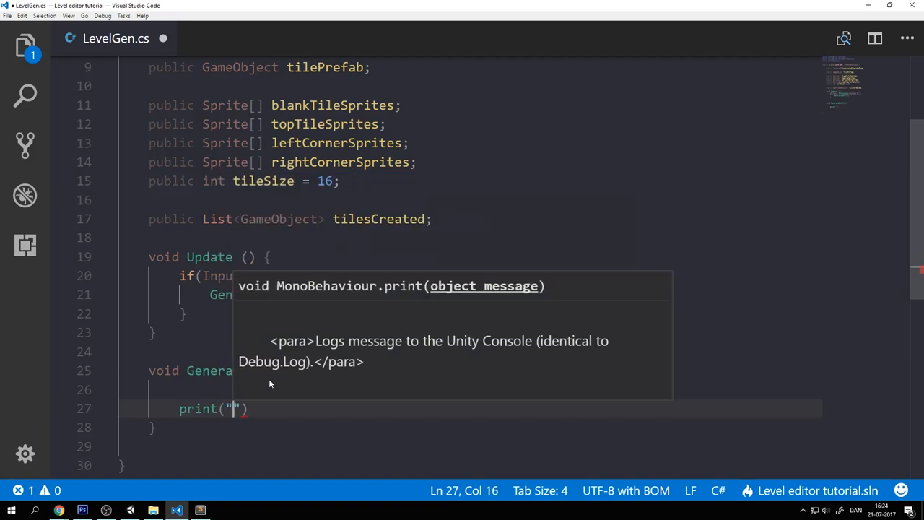
pyautogui.write('Generat')
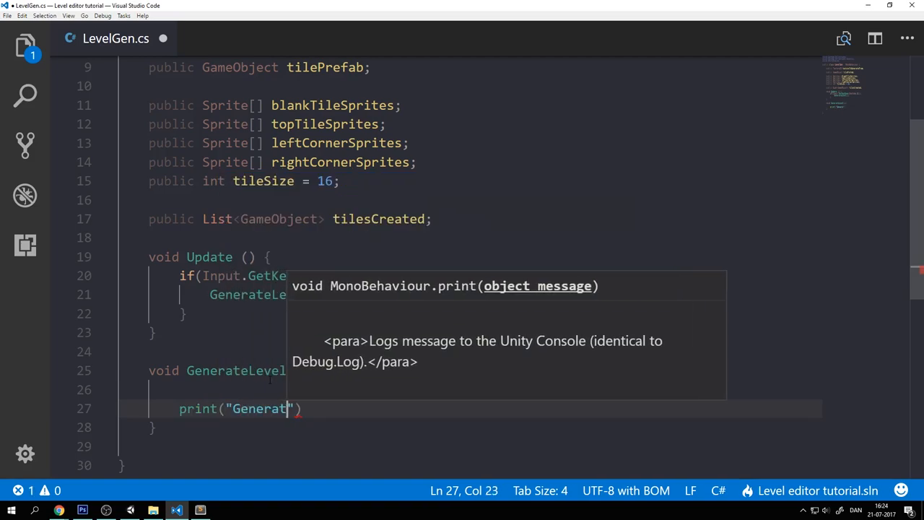
pyautogui.write('ing Level')
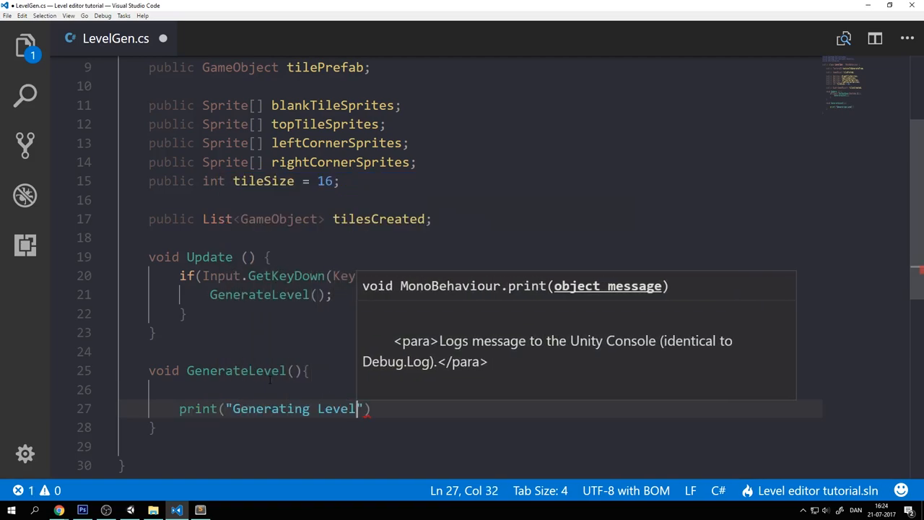
pyautogui.write('...')
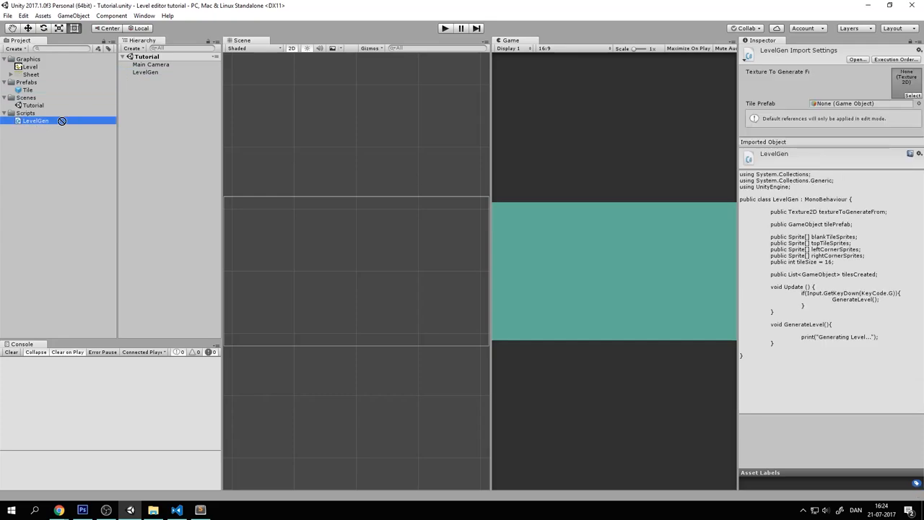
# - Assign the Level texture and Tile prefab to LevelGen and expand its sprite array foldouts
pyautogui.click(144, 72)
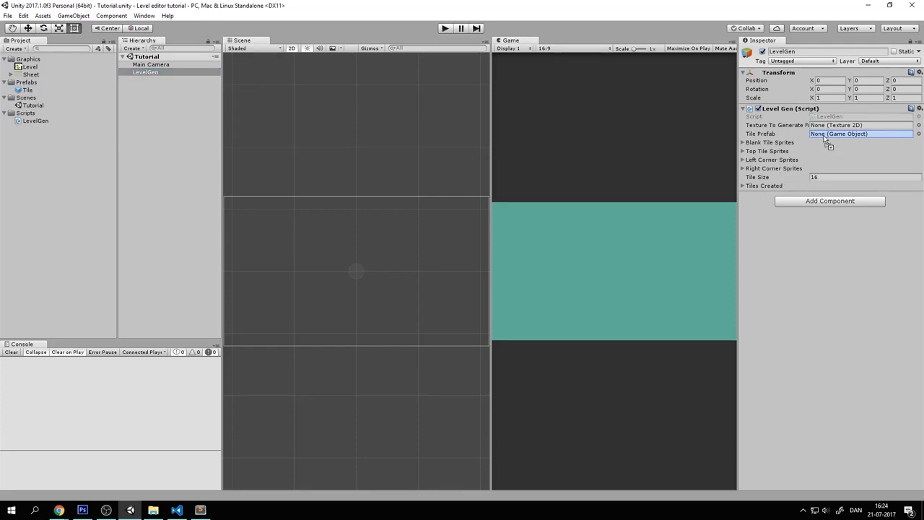
pyautogui.moveTo(28, 90); pyautogui.dragTo(860, 133)
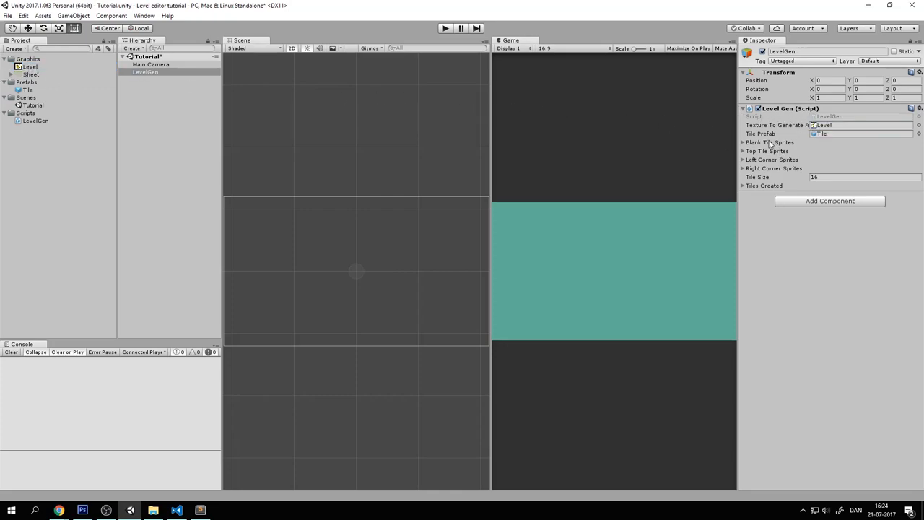
pyautogui.click(744, 142)
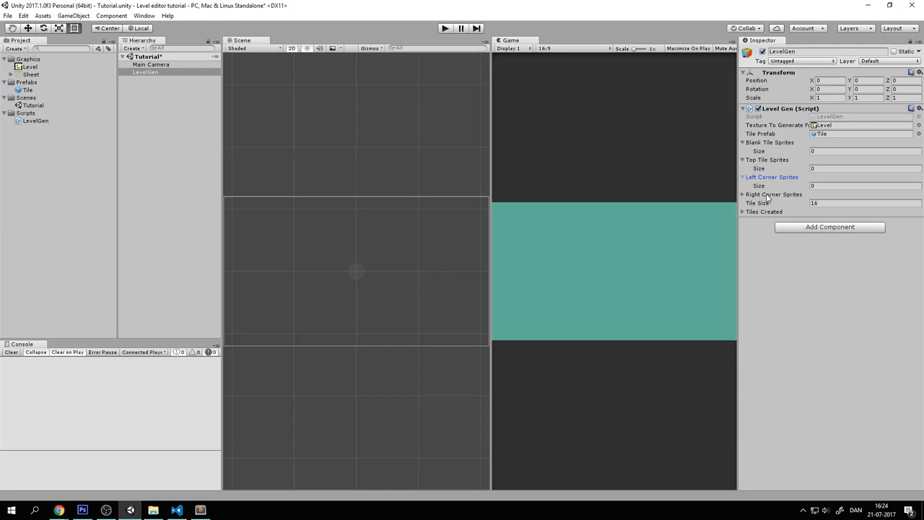
pyautogui.click(743, 176)
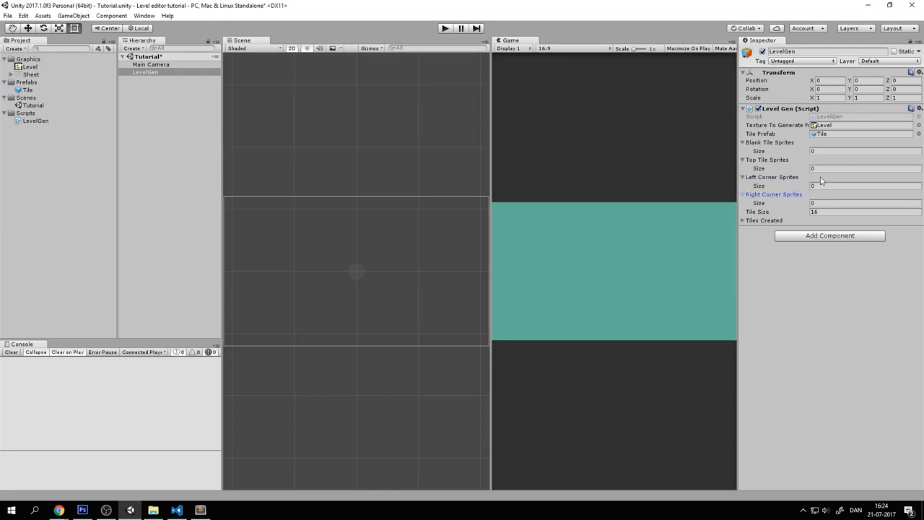
# - Expand Sheet, preview Sheet_0, Sheet_4 and Sheet_11, then reselect LevelGen
pyautogui.click(4, 74)
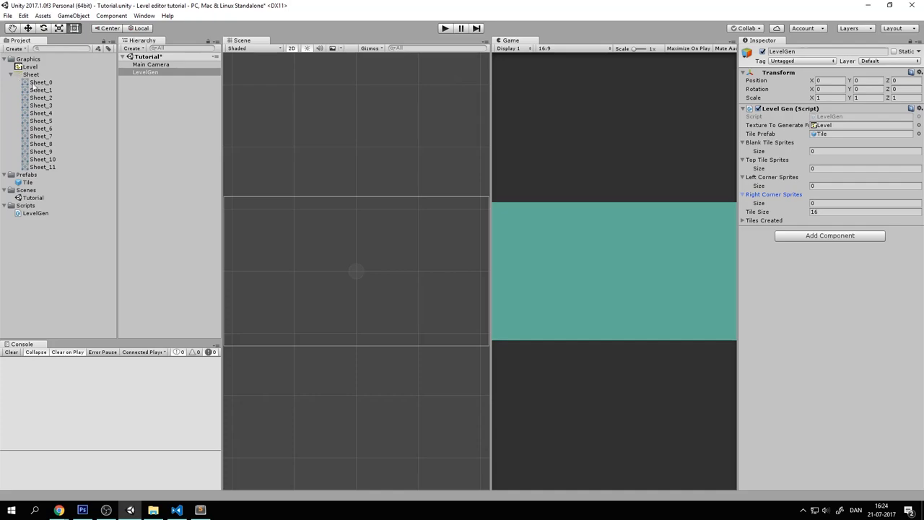
pyautogui.moveTo(66, 94)
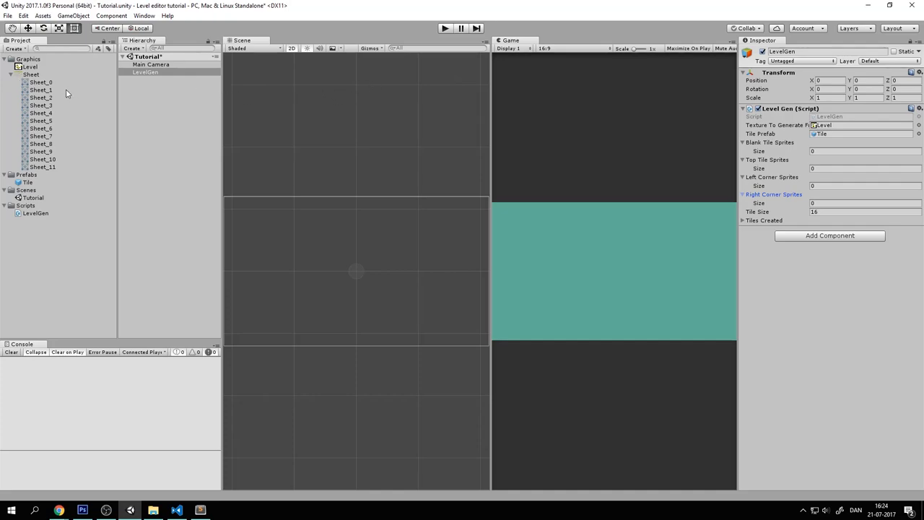
pyautogui.click(41, 82)
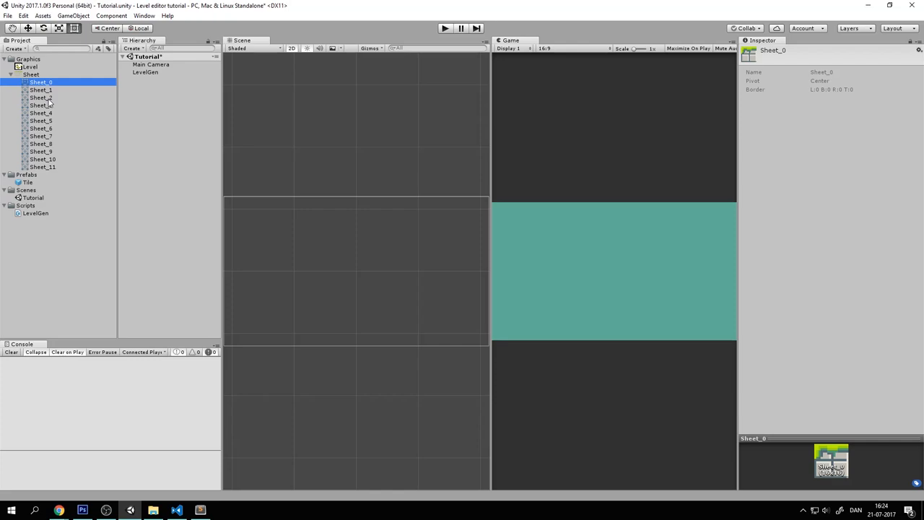
pyautogui.click(41, 105)
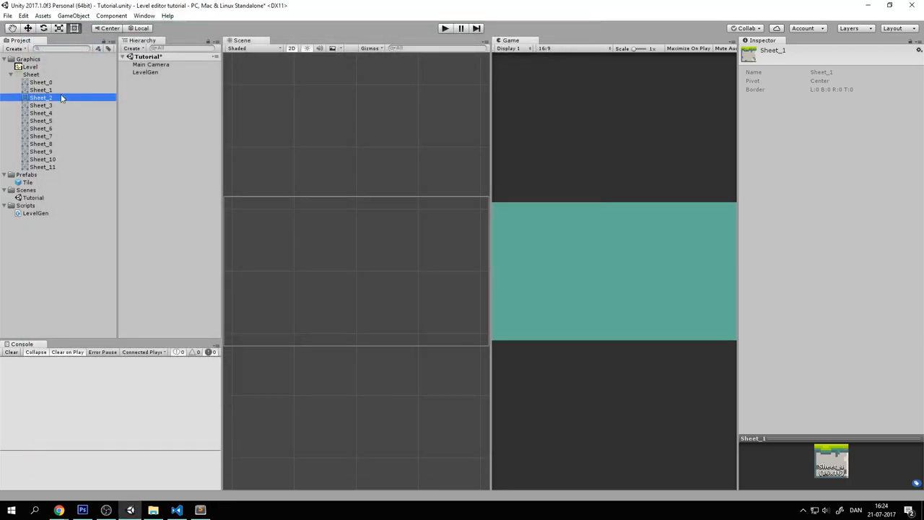
pyautogui.click(41, 113)
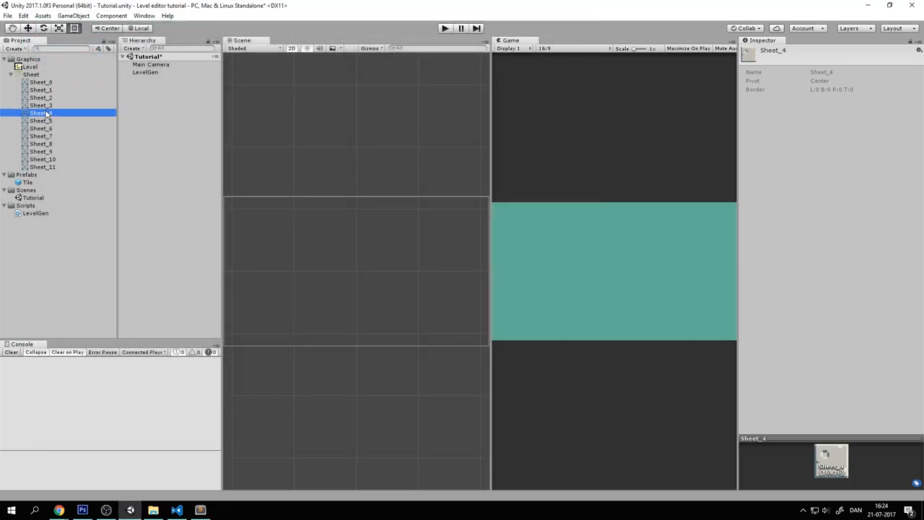
pyautogui.click(42, 167)
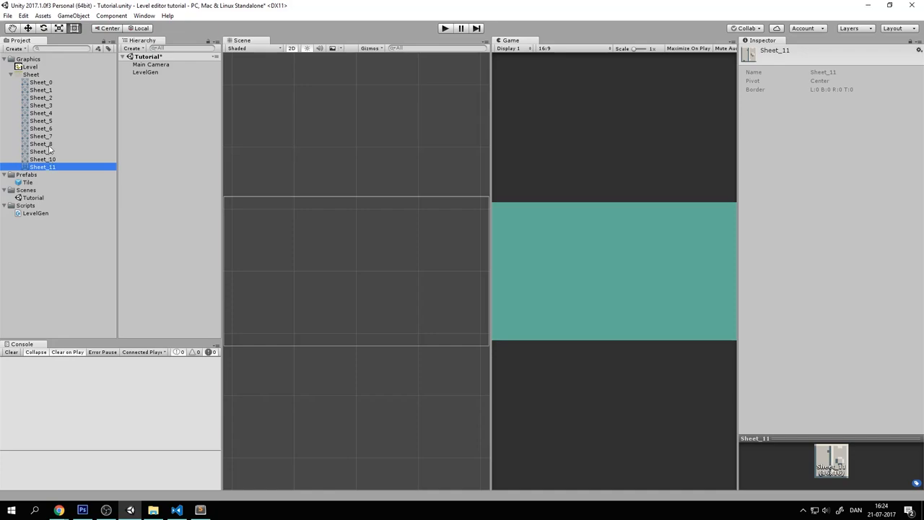
pyautogui.click(145, 72)
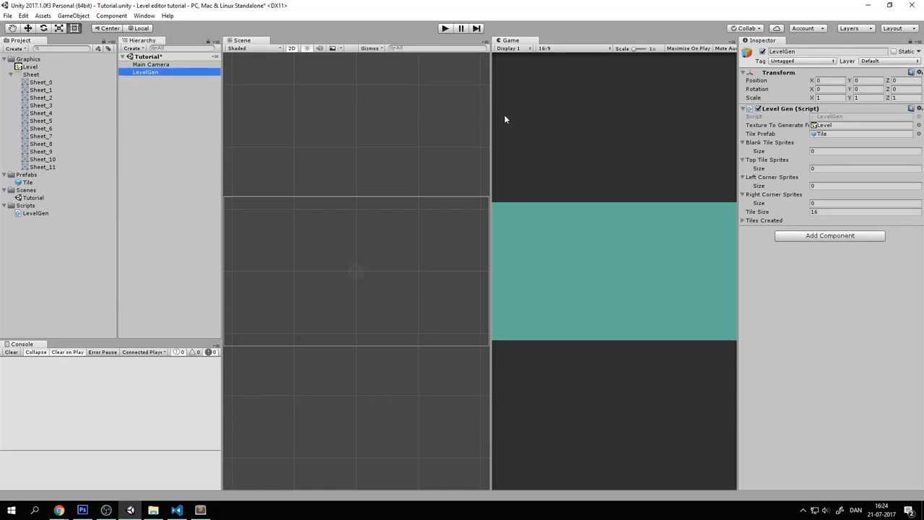
pyautogui.moveTo(59, 90)
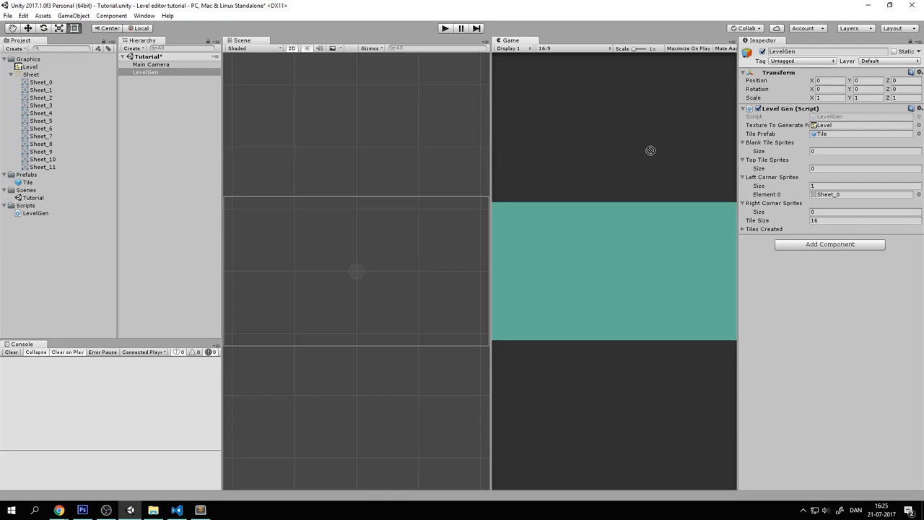
pyautogui.moveTo(774, 207)
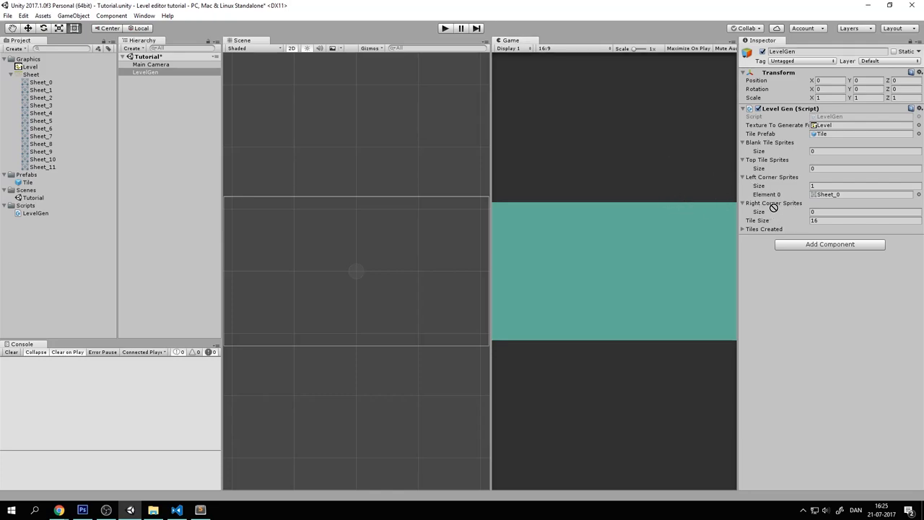
pyautogui.moveTo(762, 208)
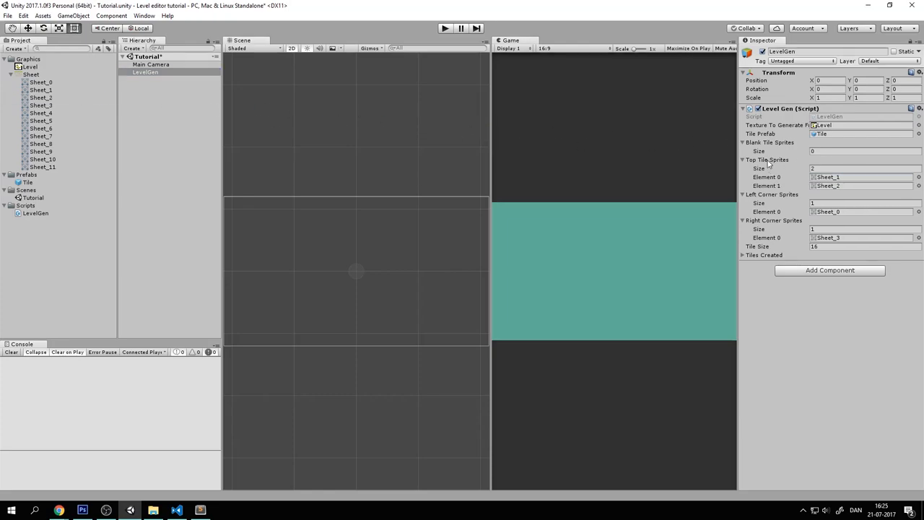
pyautogui.moveTo(641, 178)
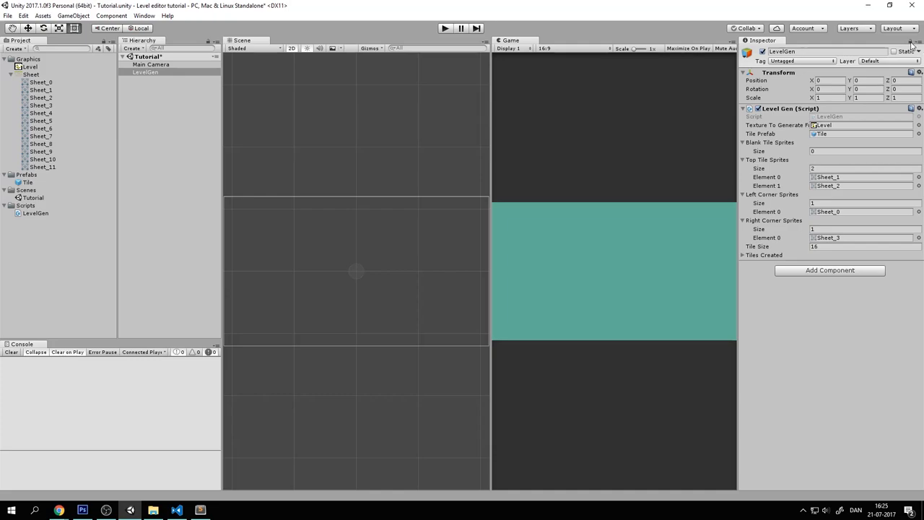
# - Lock the Inspector on LevelGen and shift-select sprites Sheet_4 through Sheet_11
pyautogui.click(41, 121)
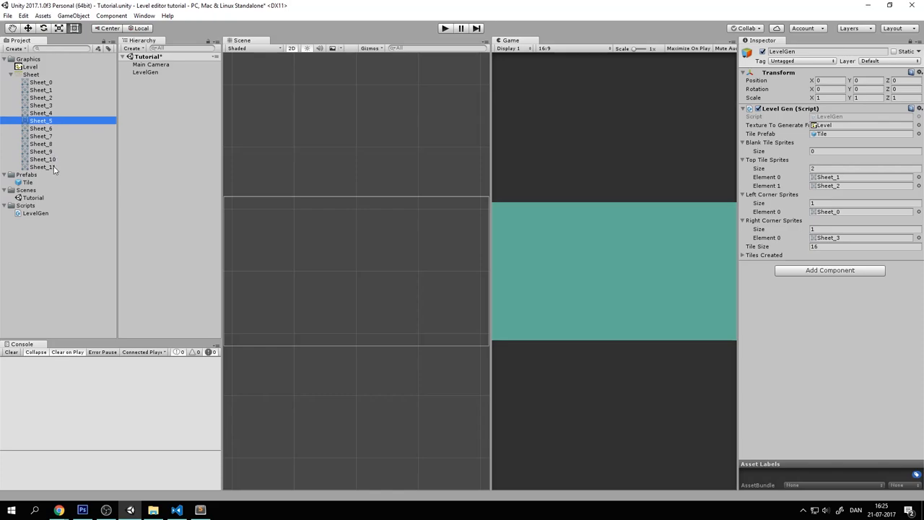
pyautogui.click(41, 113)
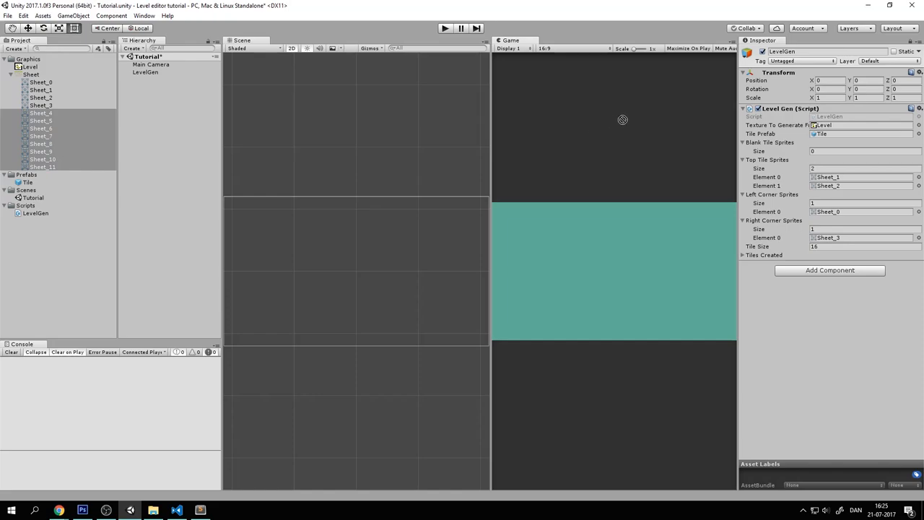
pyautogui.moveTo(771, 150)
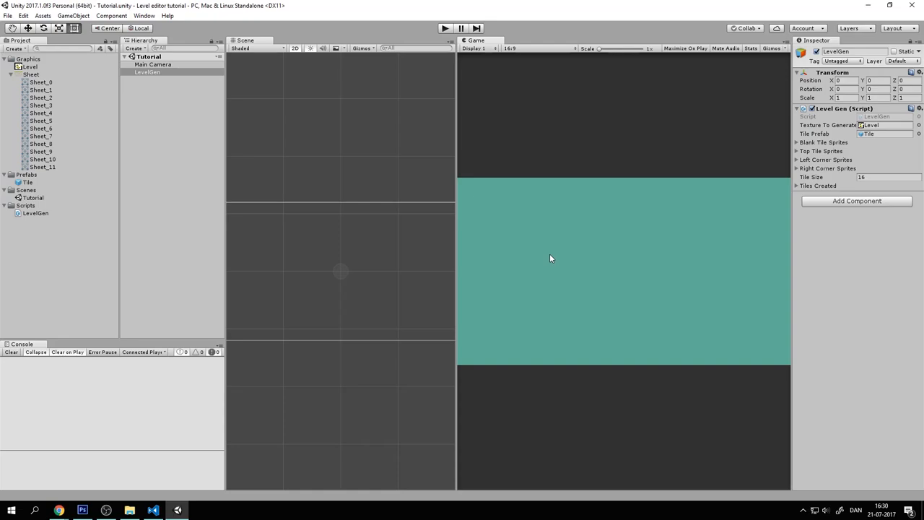
pyautogui.moveTo(479, 86)
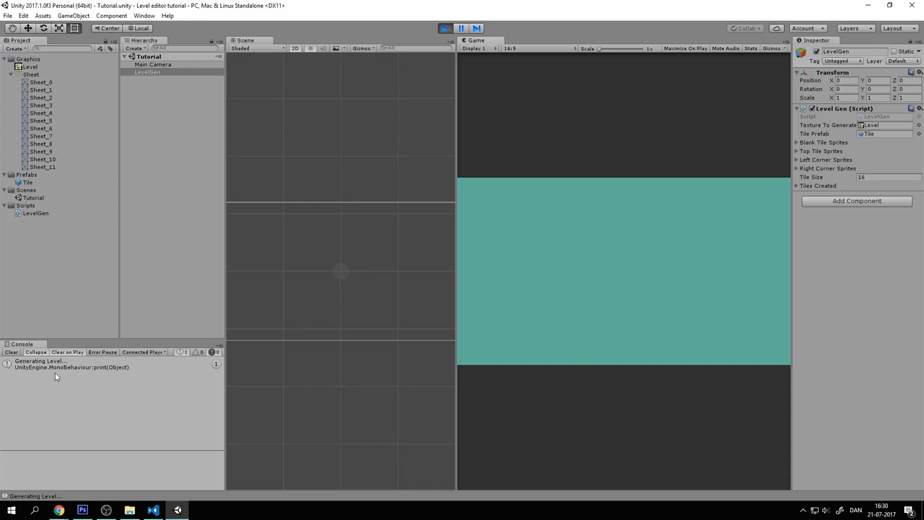
pyautogui.moveTo(166, 389)
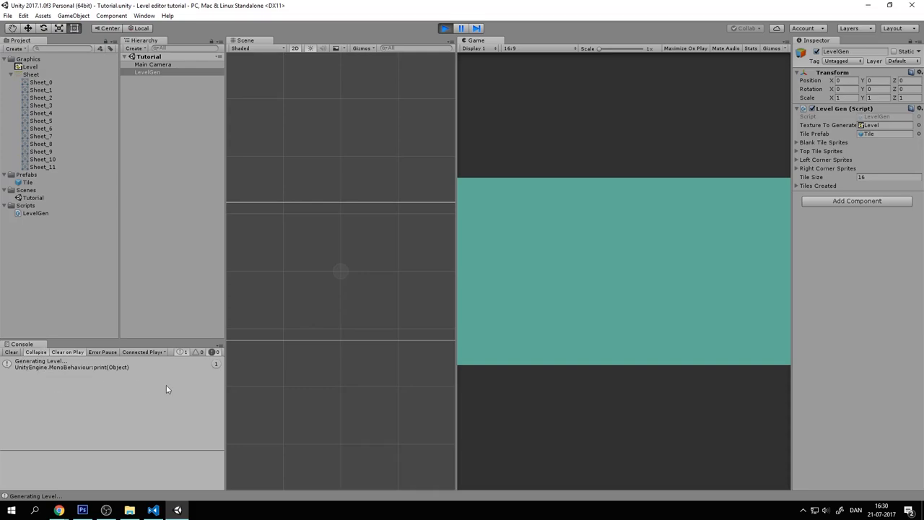
pyautogui.moveTo(121, 253)
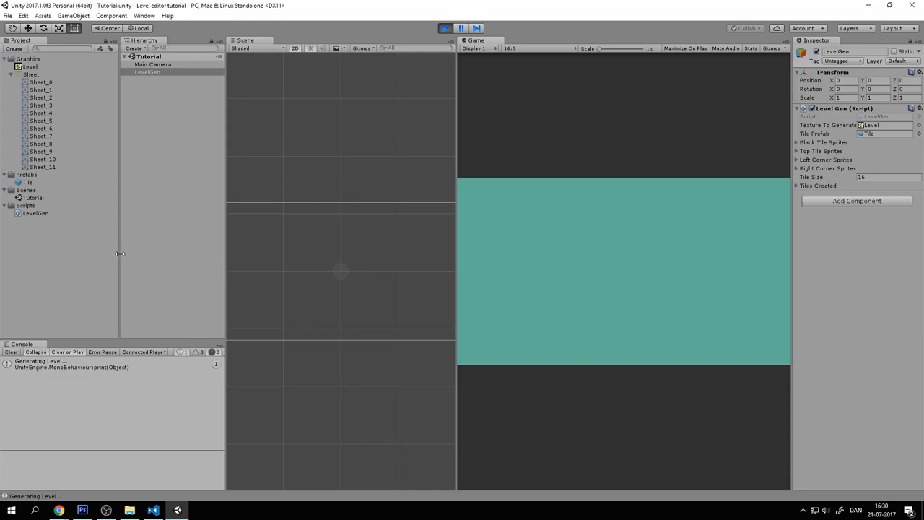
pyautogui.moveTo(456, 247)
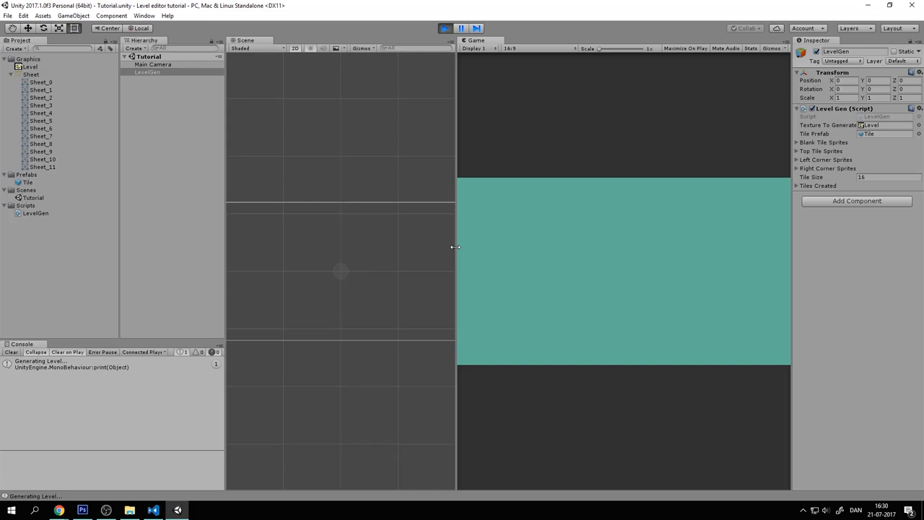
pyautogui.moveTo(455, 230)
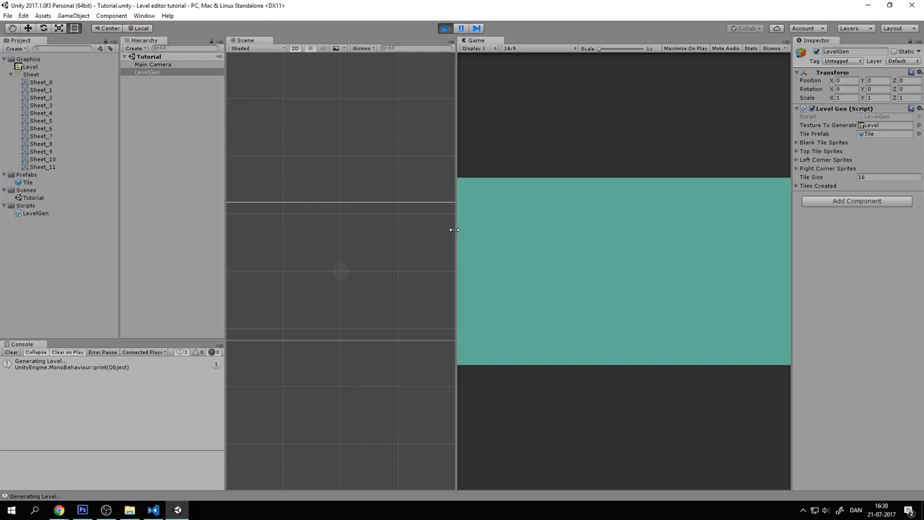
pyautogui.moveTo(457, 239)
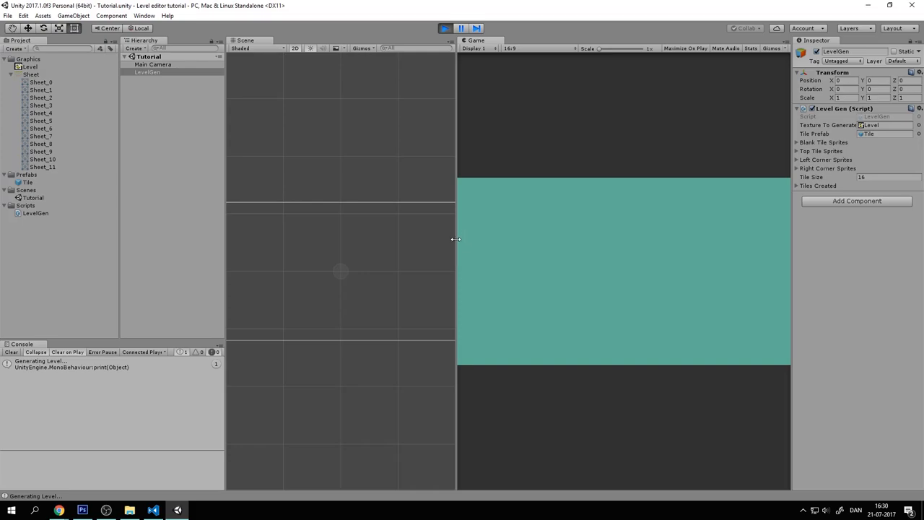